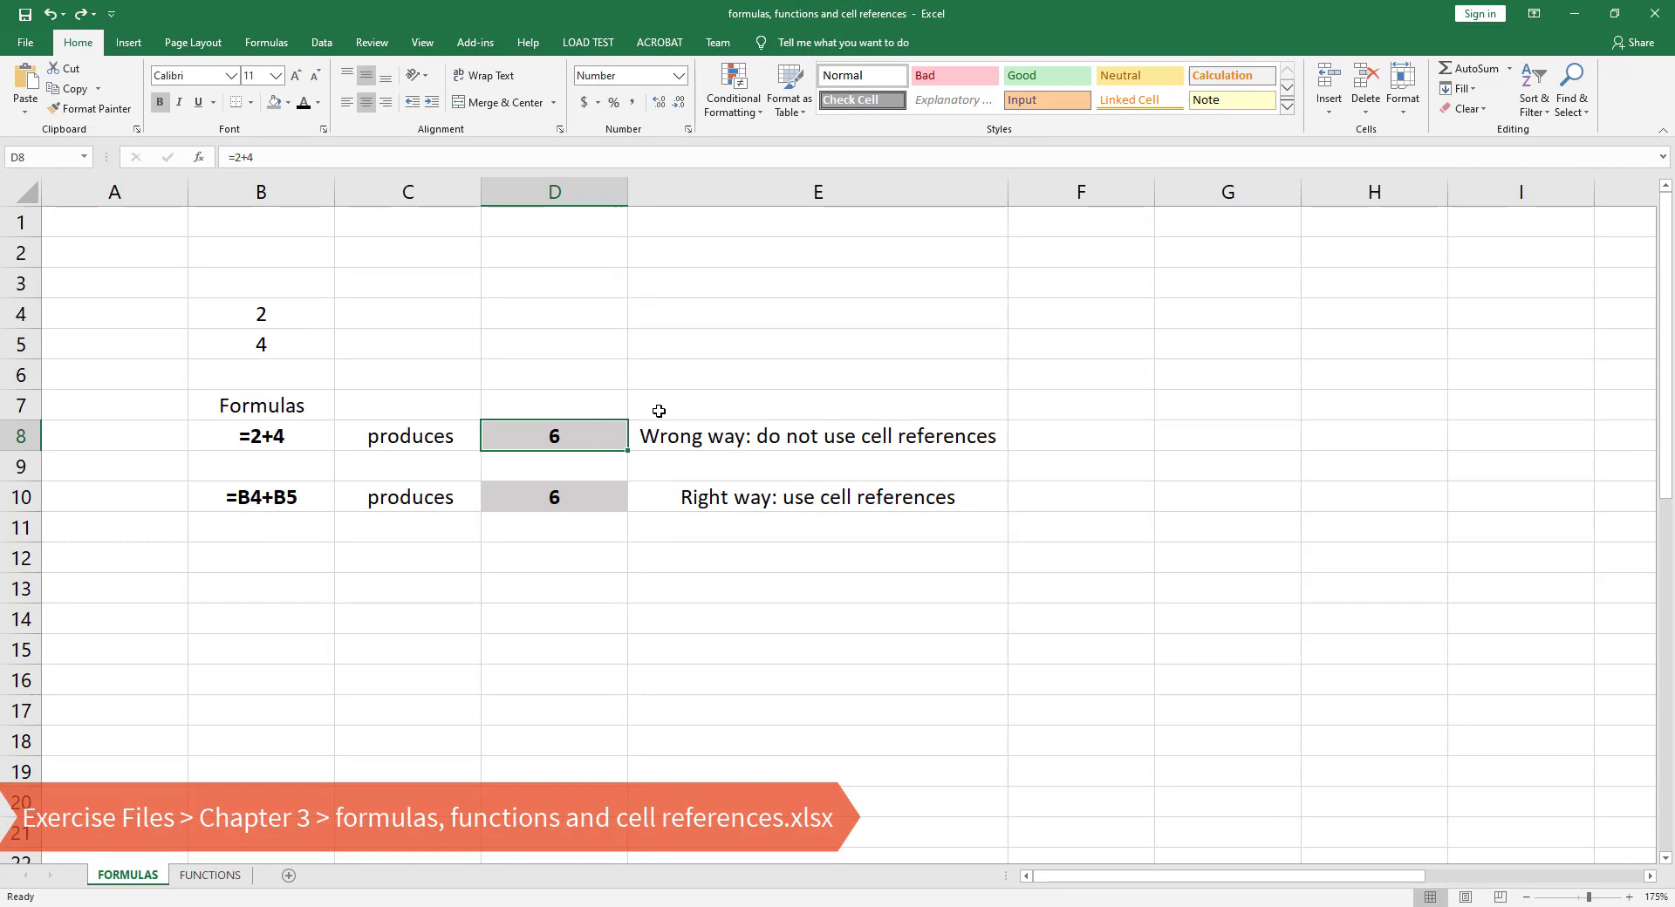
mouse_move(251, 300)
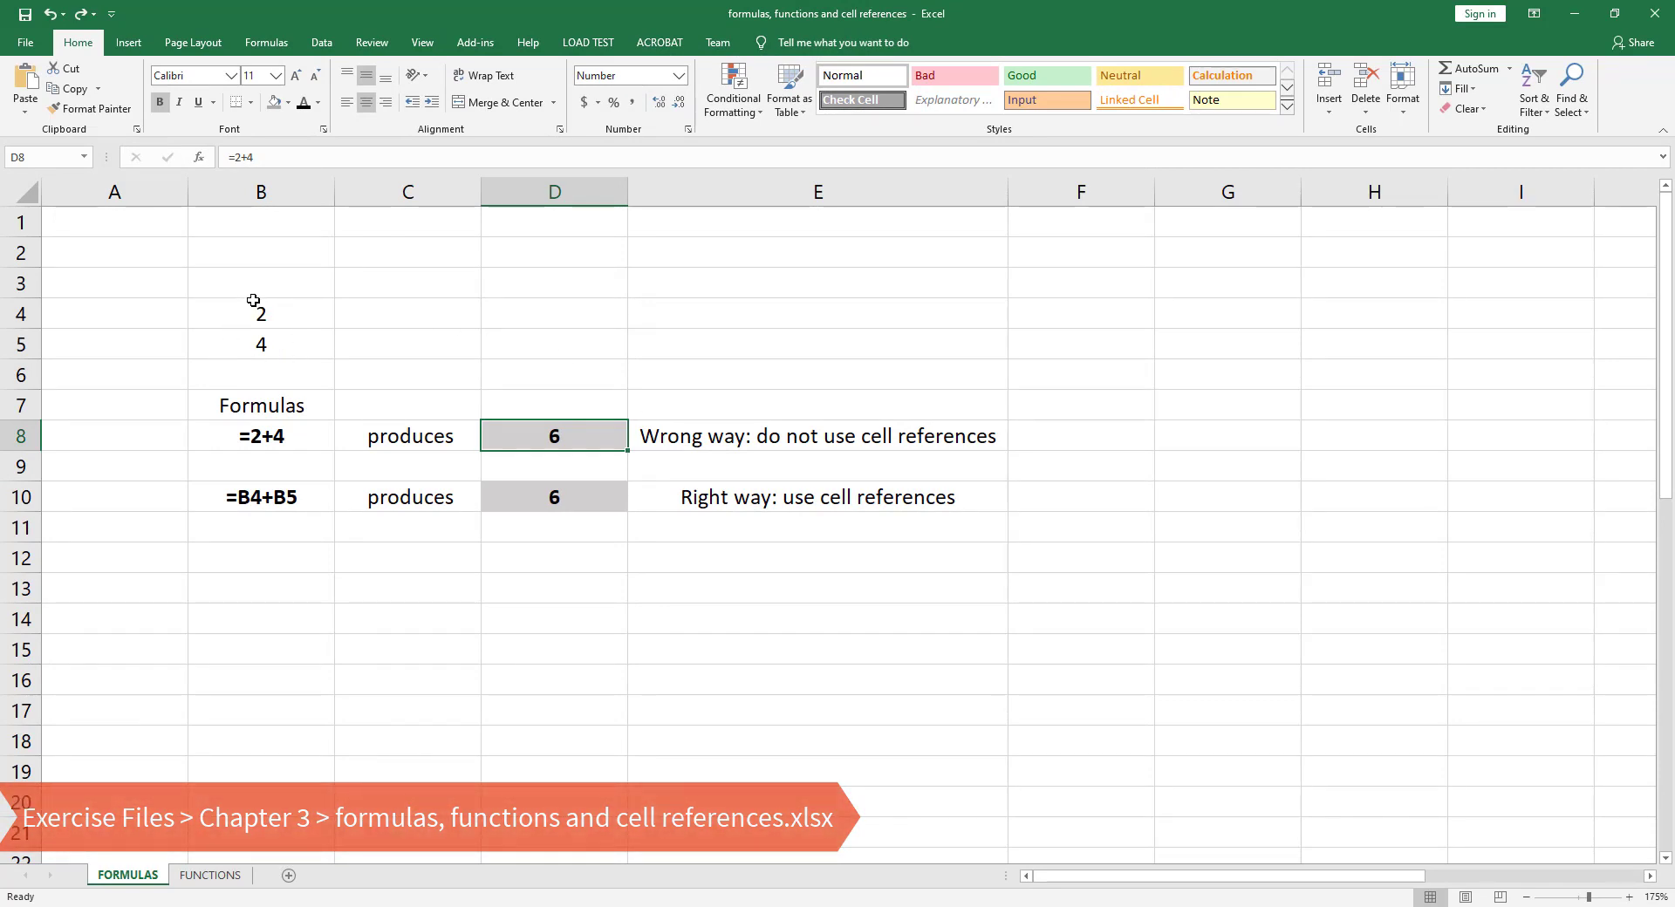
- Compare input values 2 and 4 in B4:B5 with the hard-coded =2+4 formula giving 6 in D8
click(259, 314)
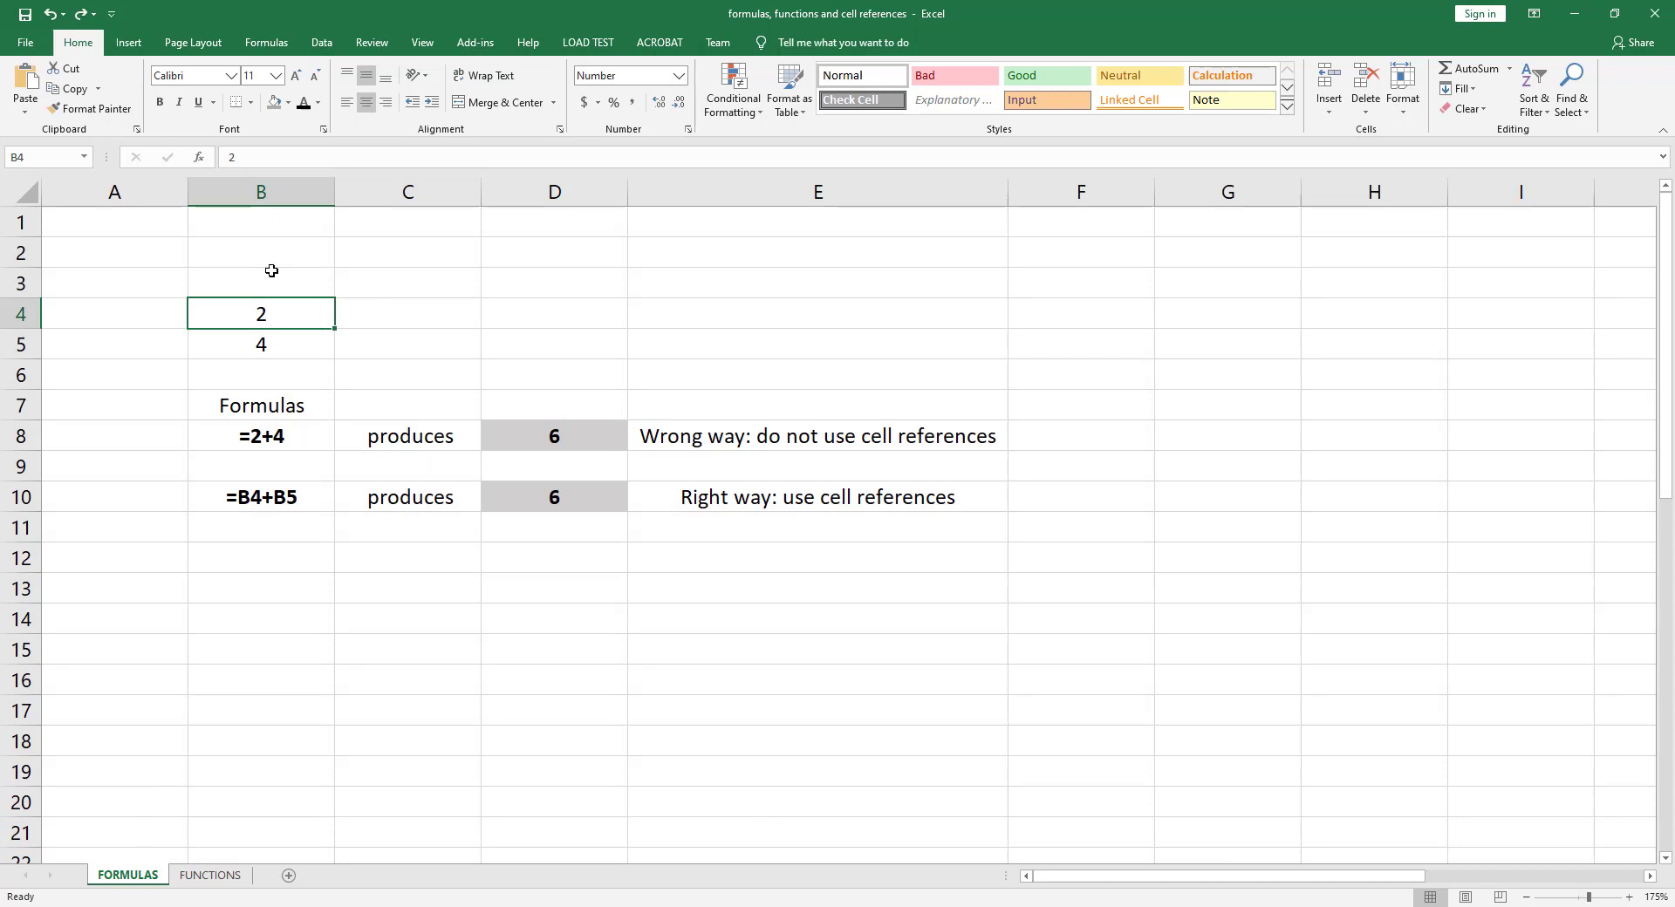
click(262, 344)
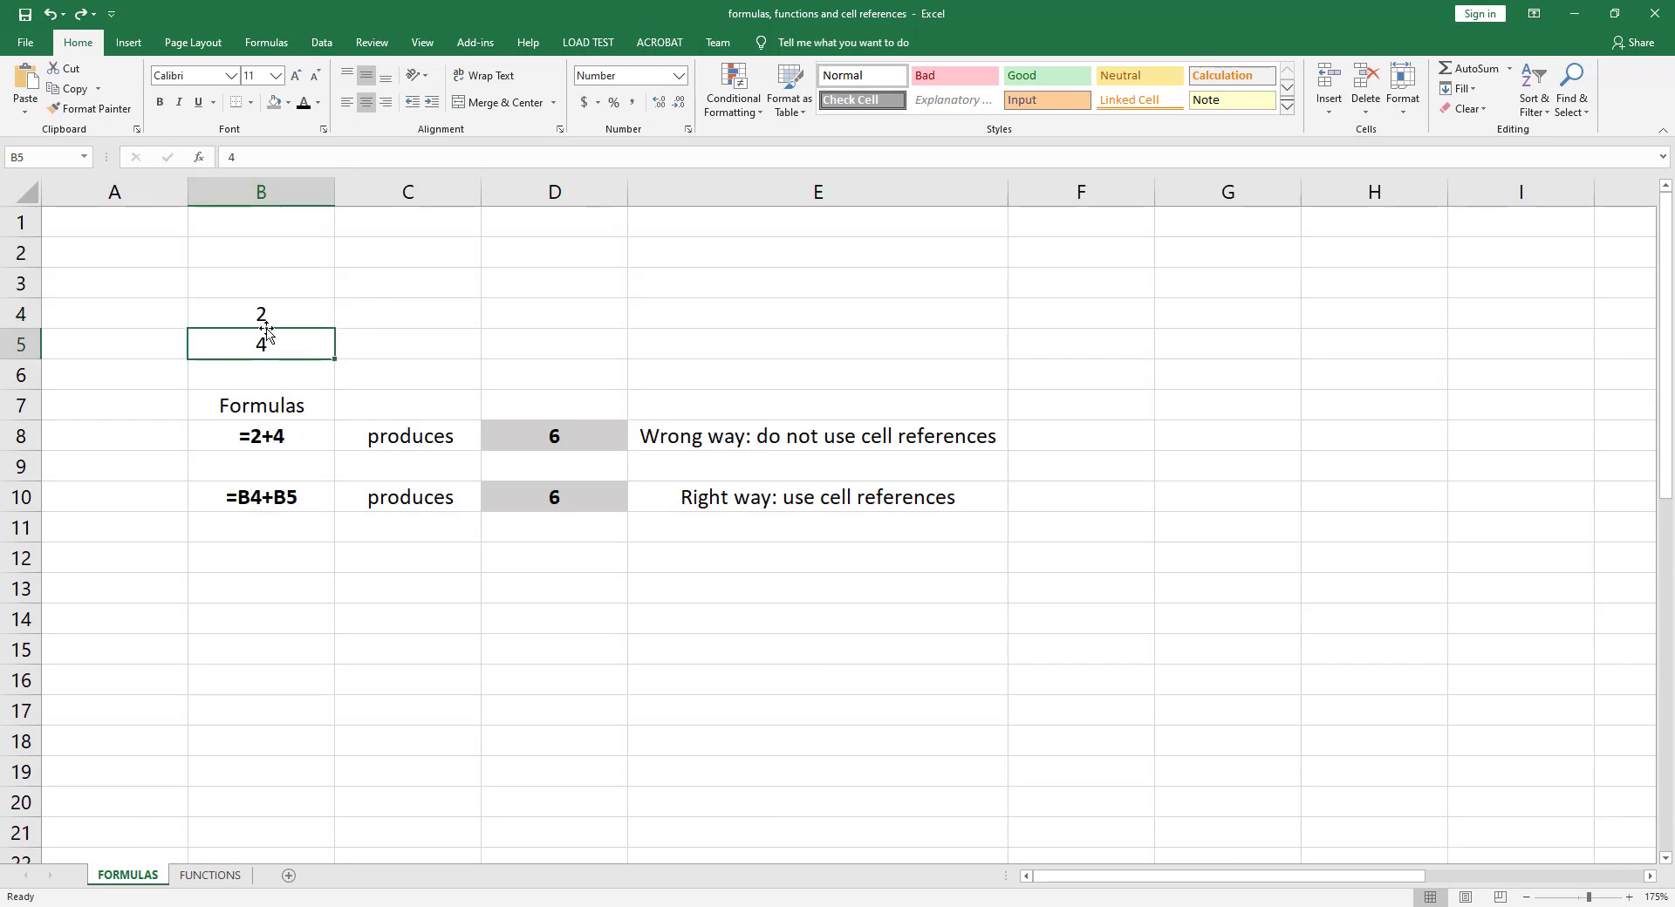
mouse_move(294, 342)
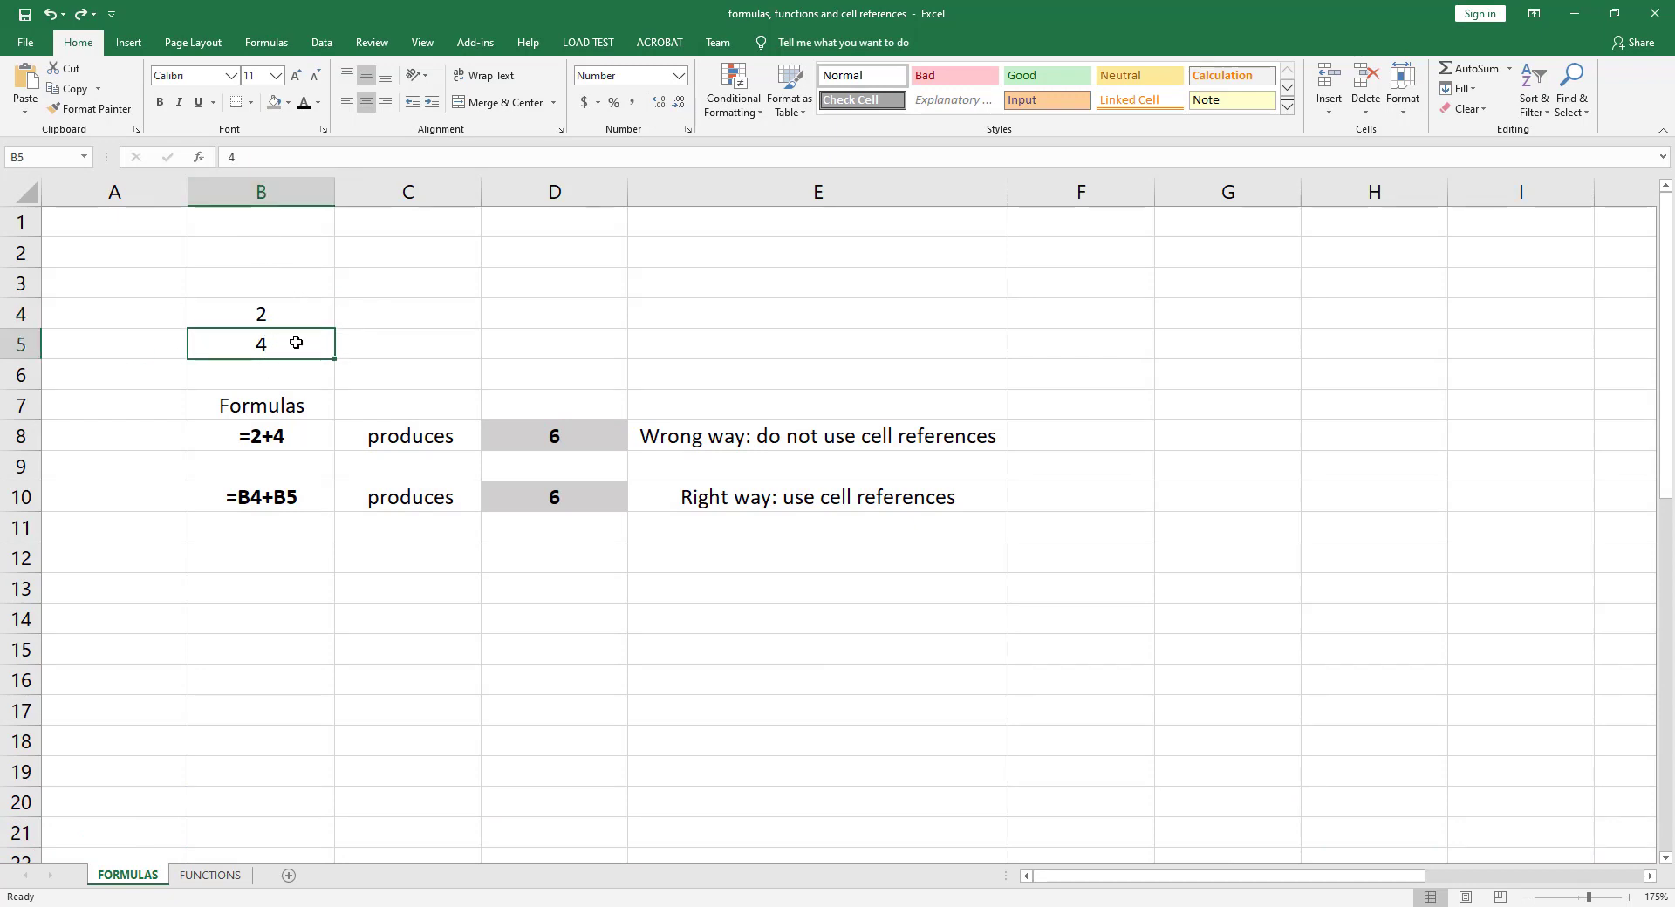
mouse_move(314, 391)
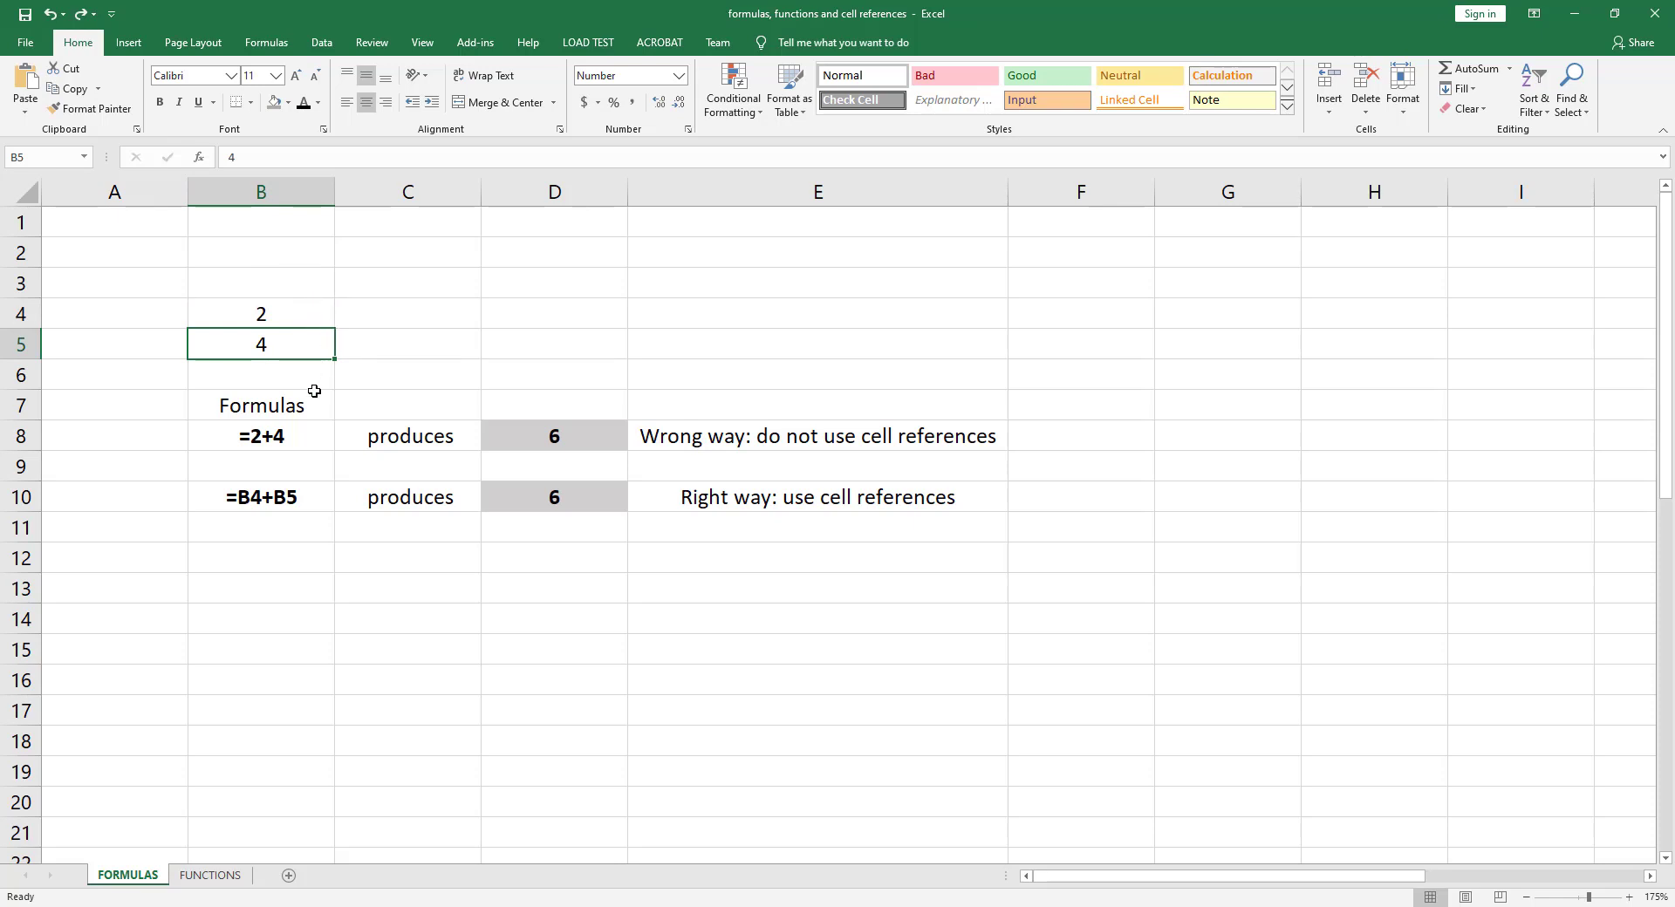
click(262, 436)
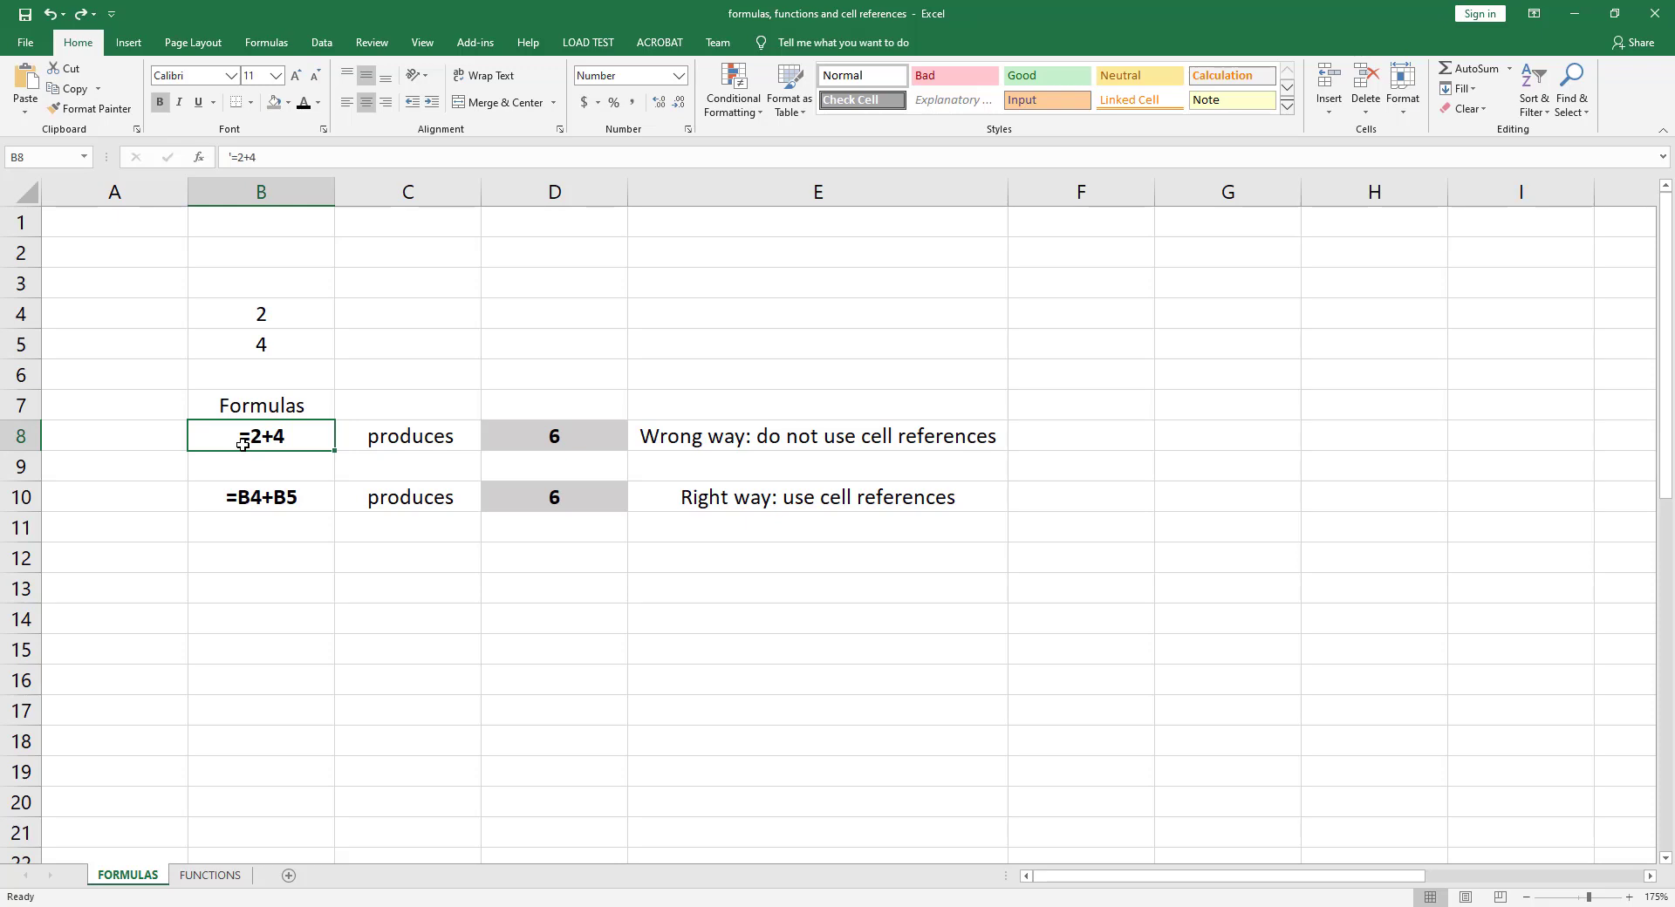
mouse_move(257, 396)
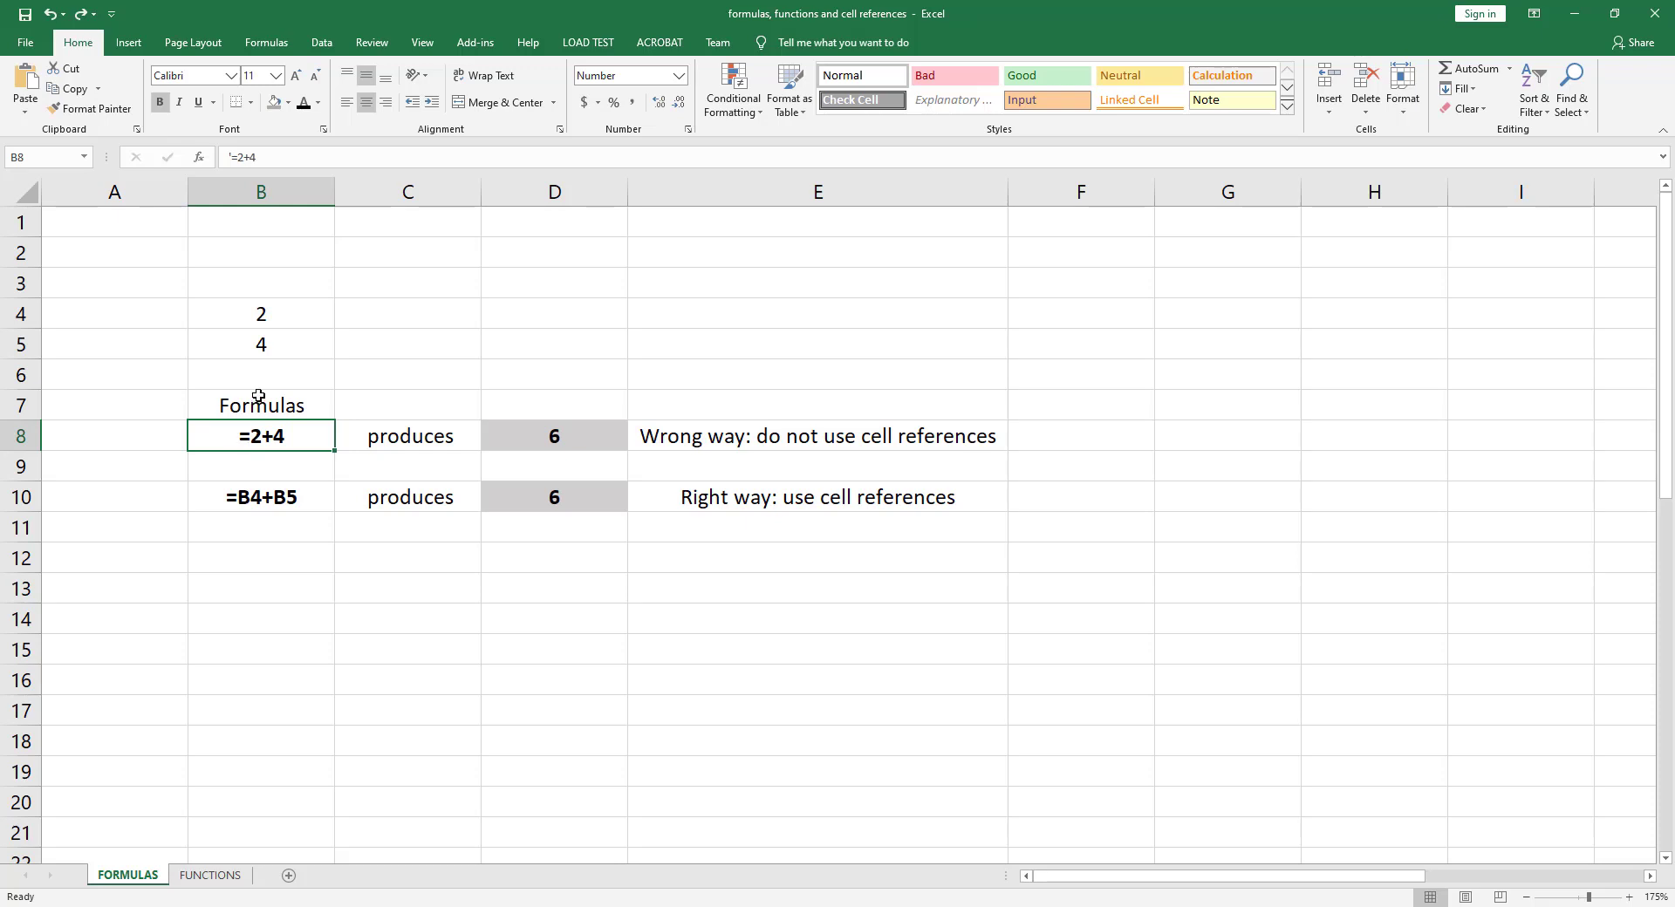
mouse_move(242, 444)
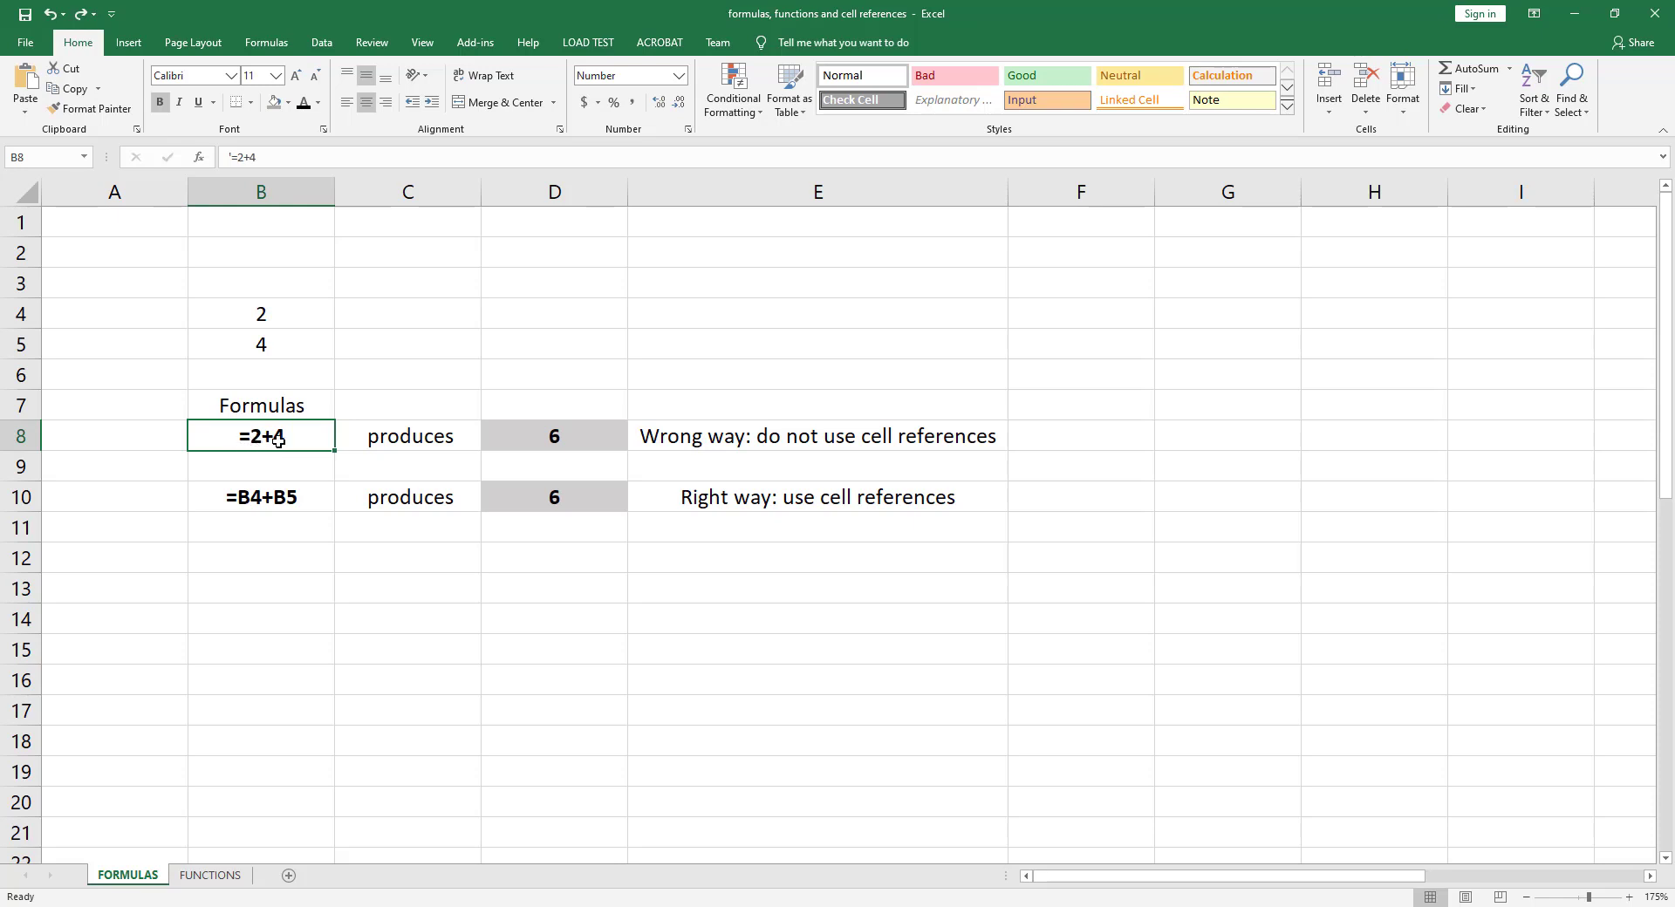
click(555, 436)
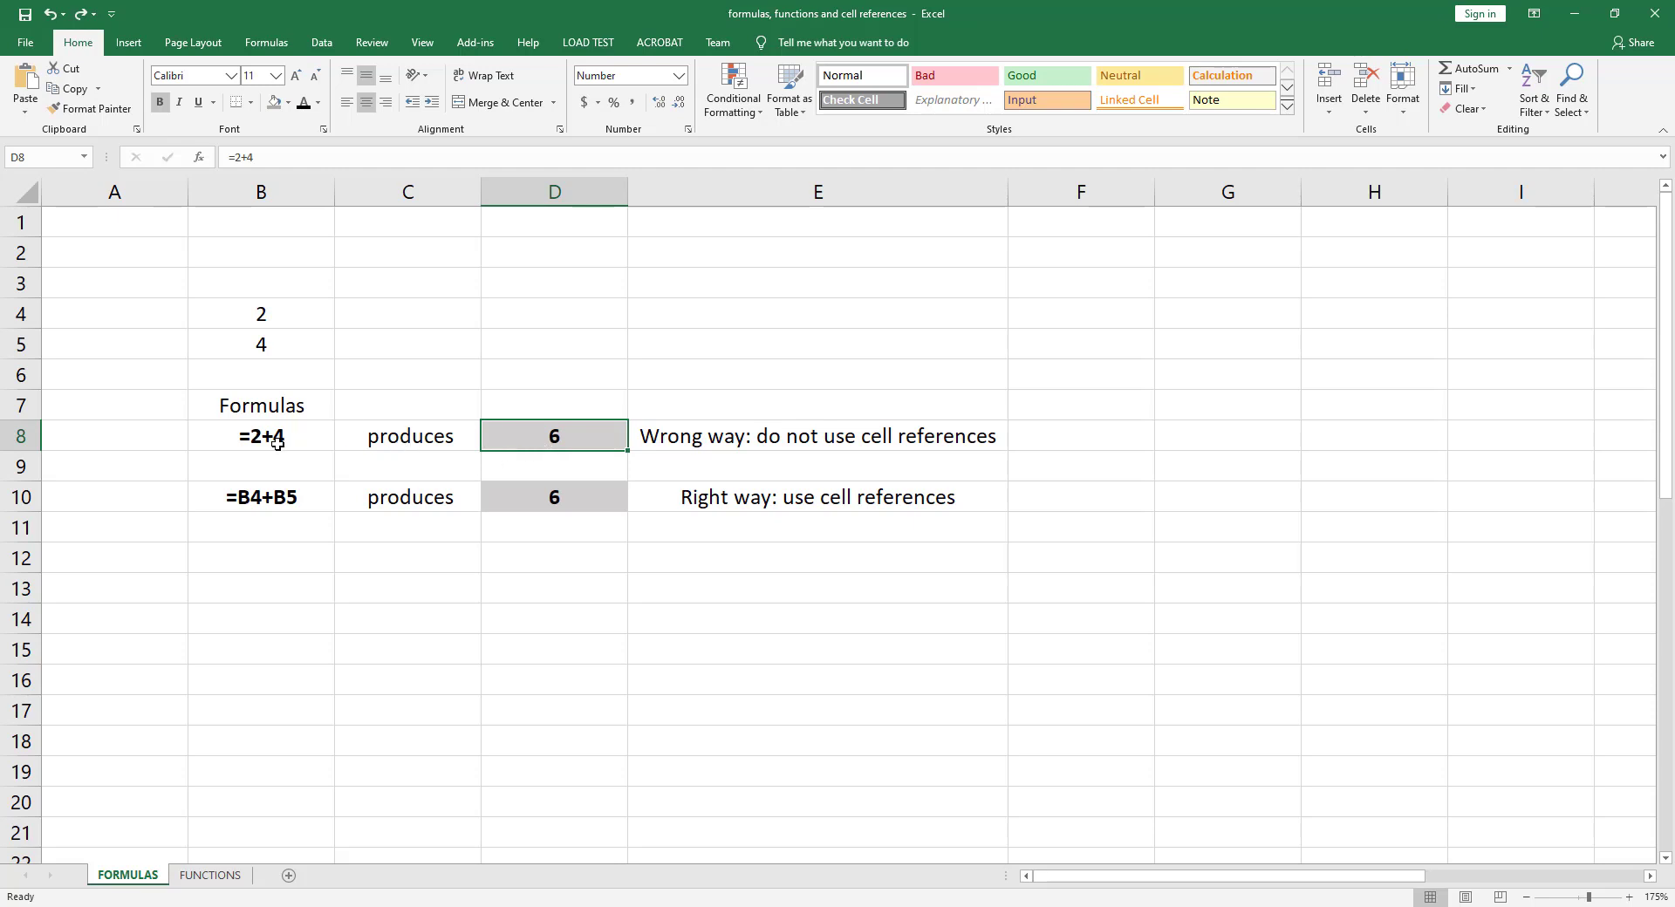
mouse_move(225, 509)
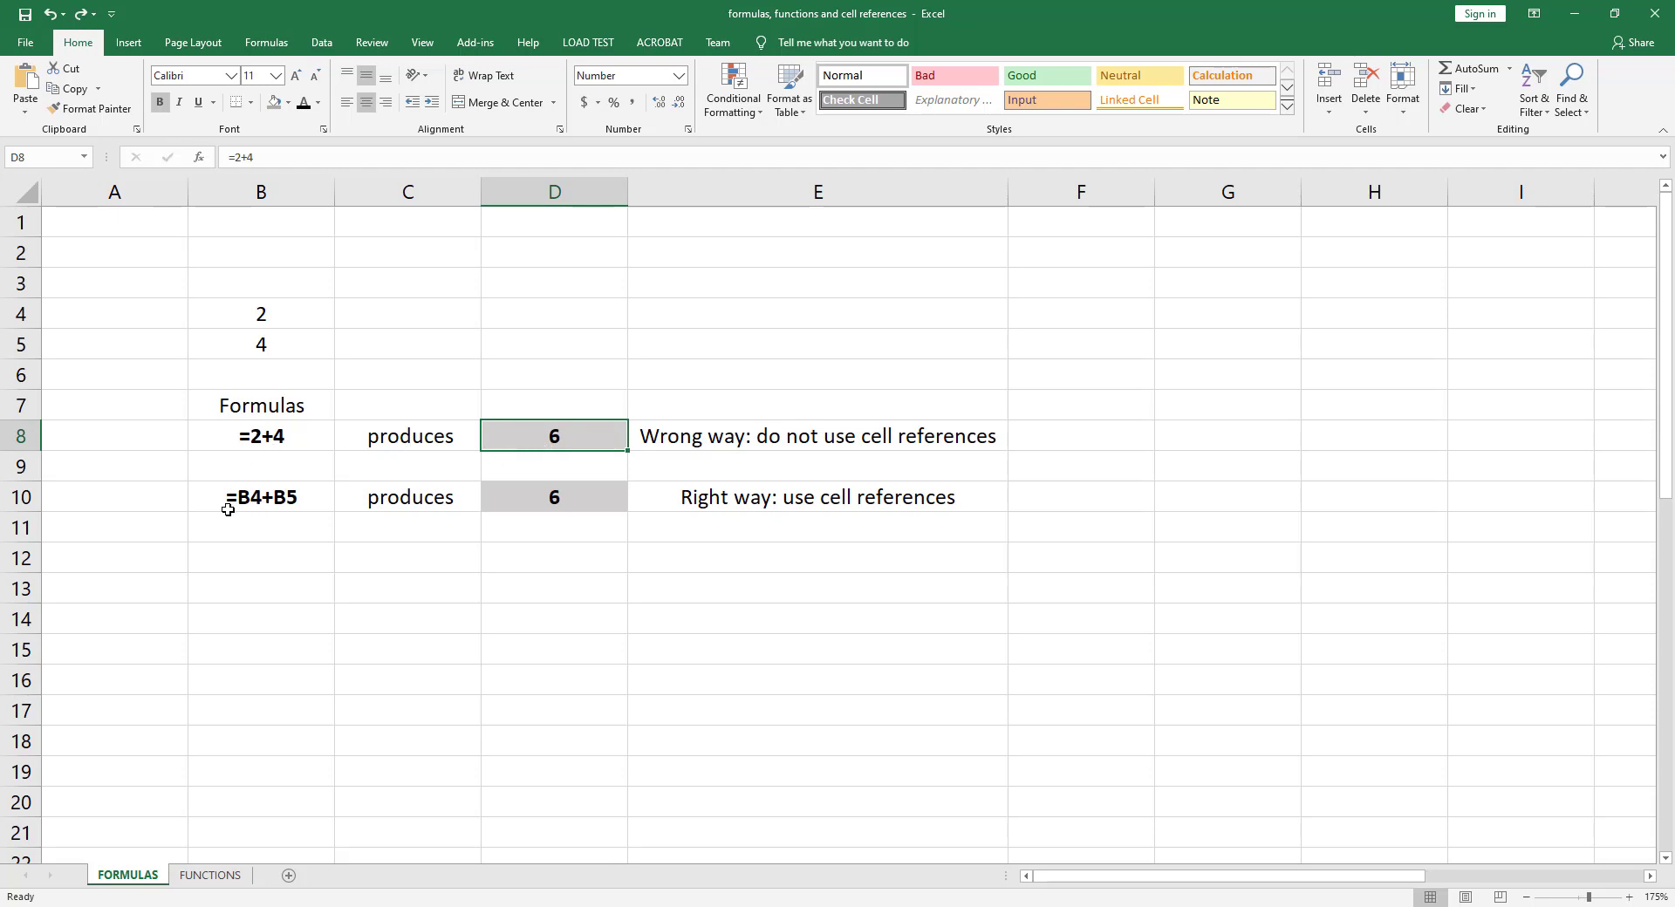
click(260, 497)
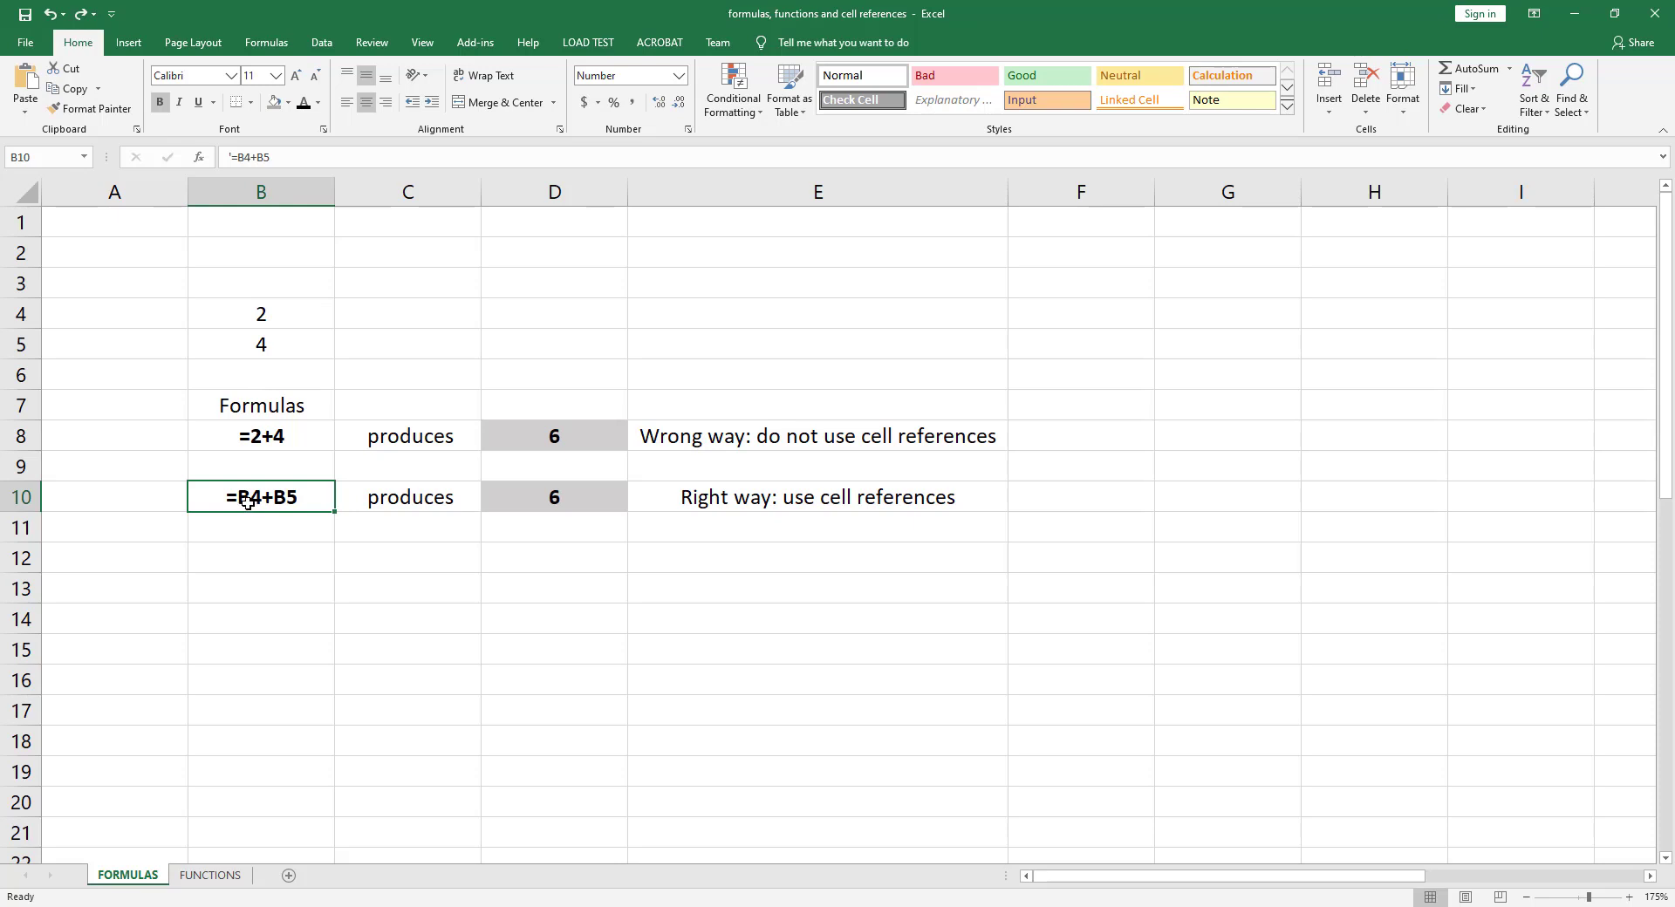
- Contrast the cell-reference formula =B4+B5 in D10 with the hard-coded formula in D8
click(260, 314)
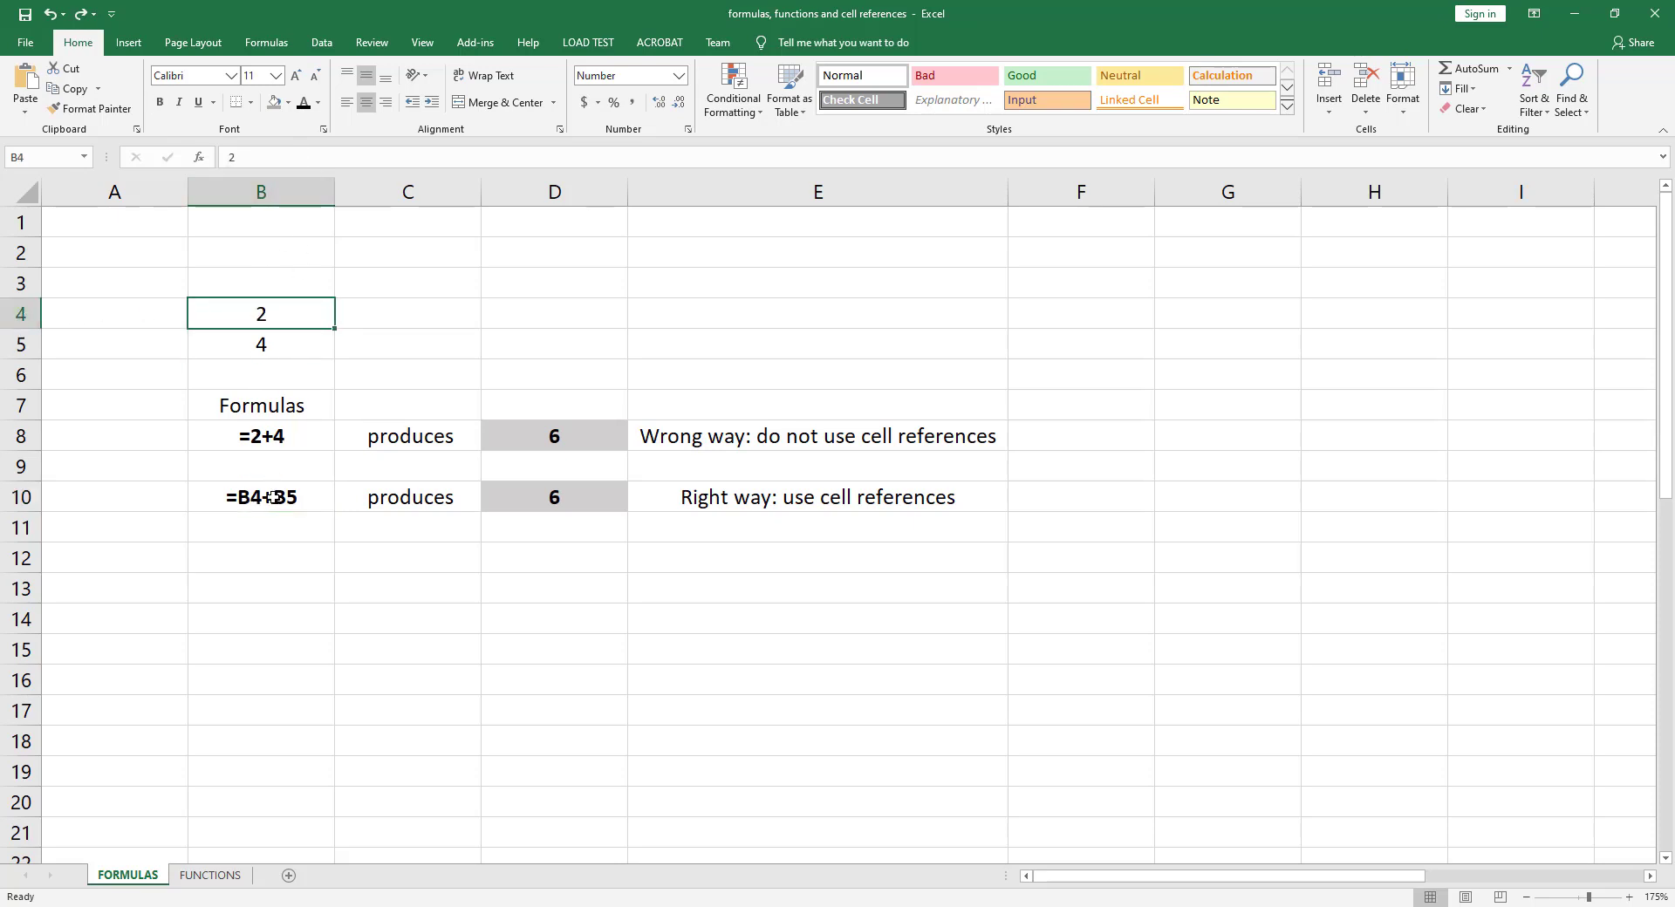
click(260, 497)
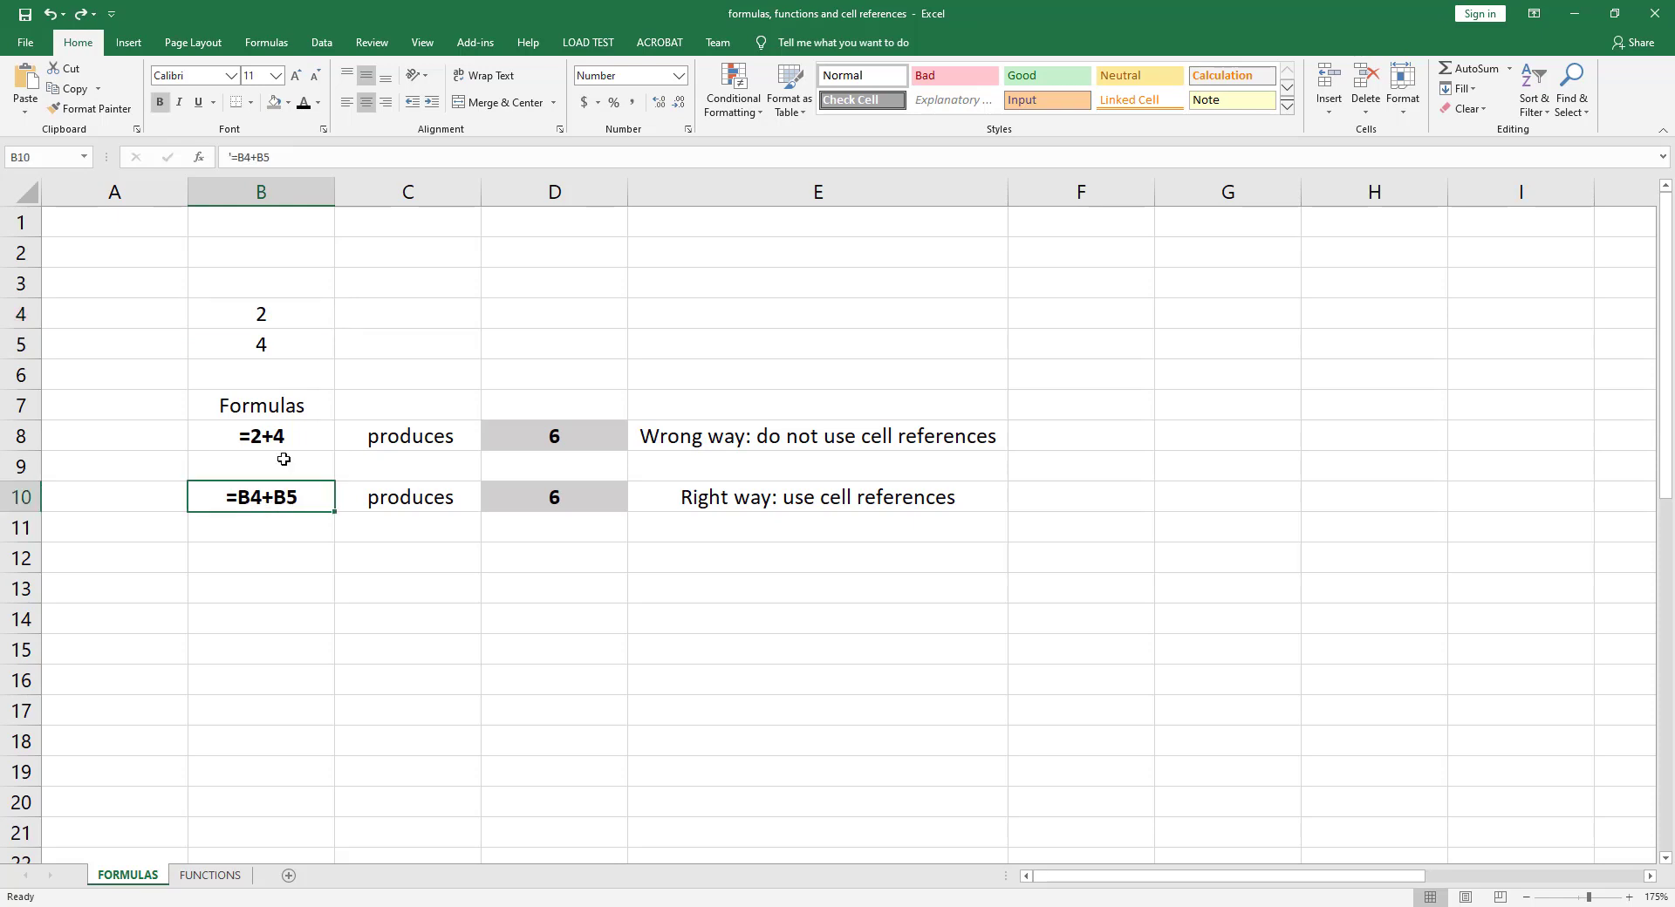
click(262, 344)
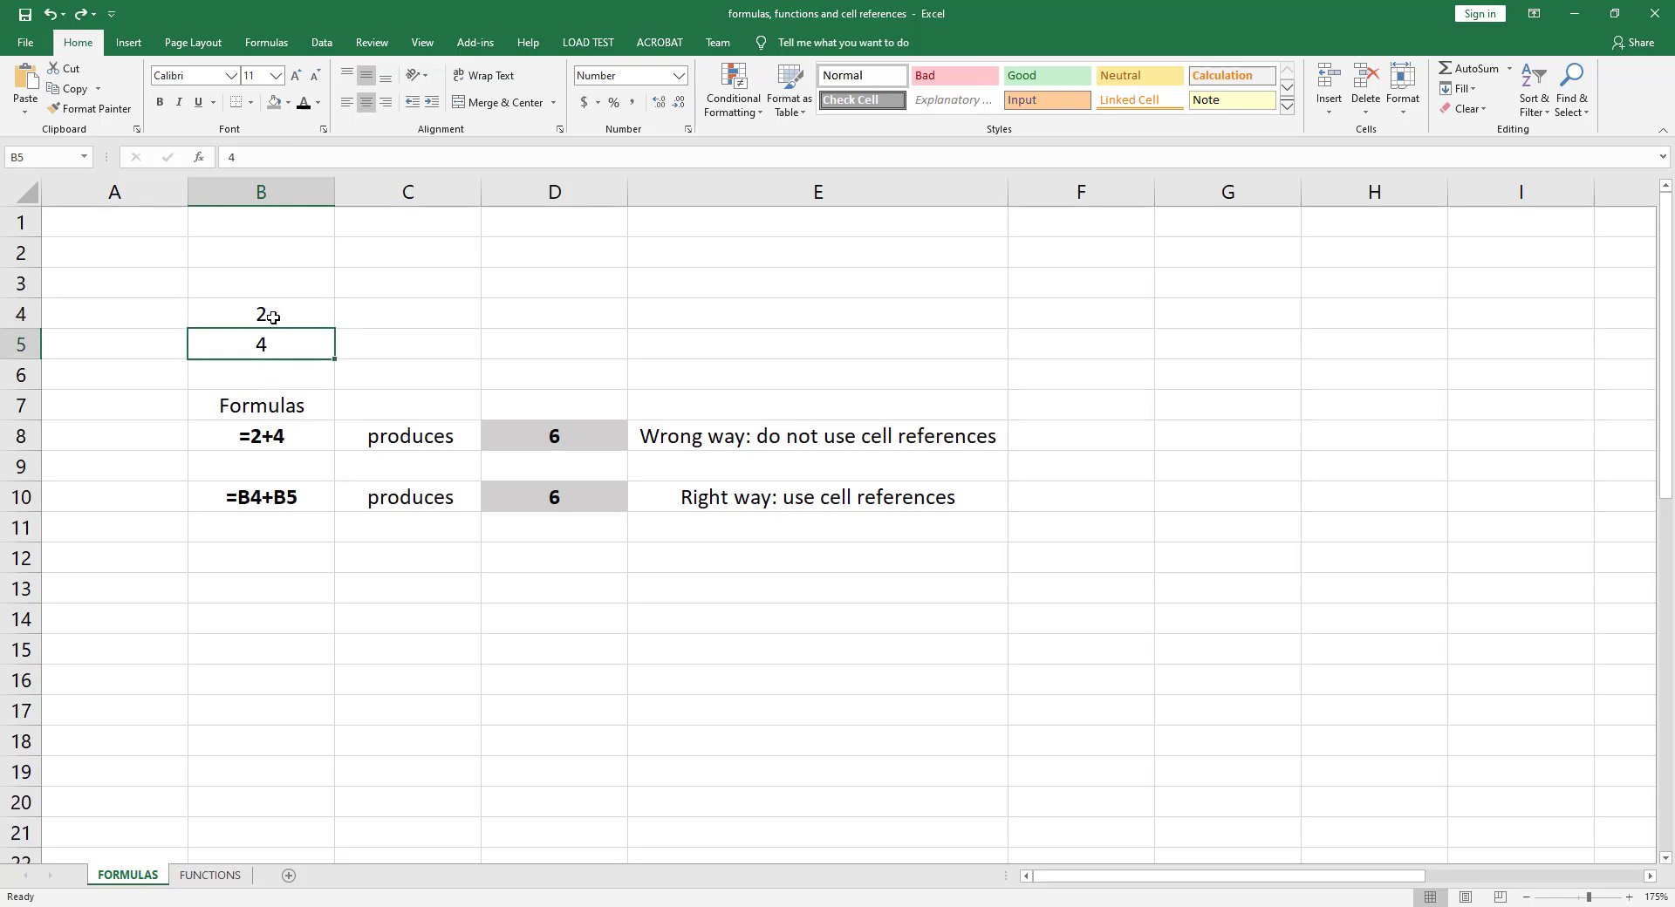
mouse_move(546, 499)
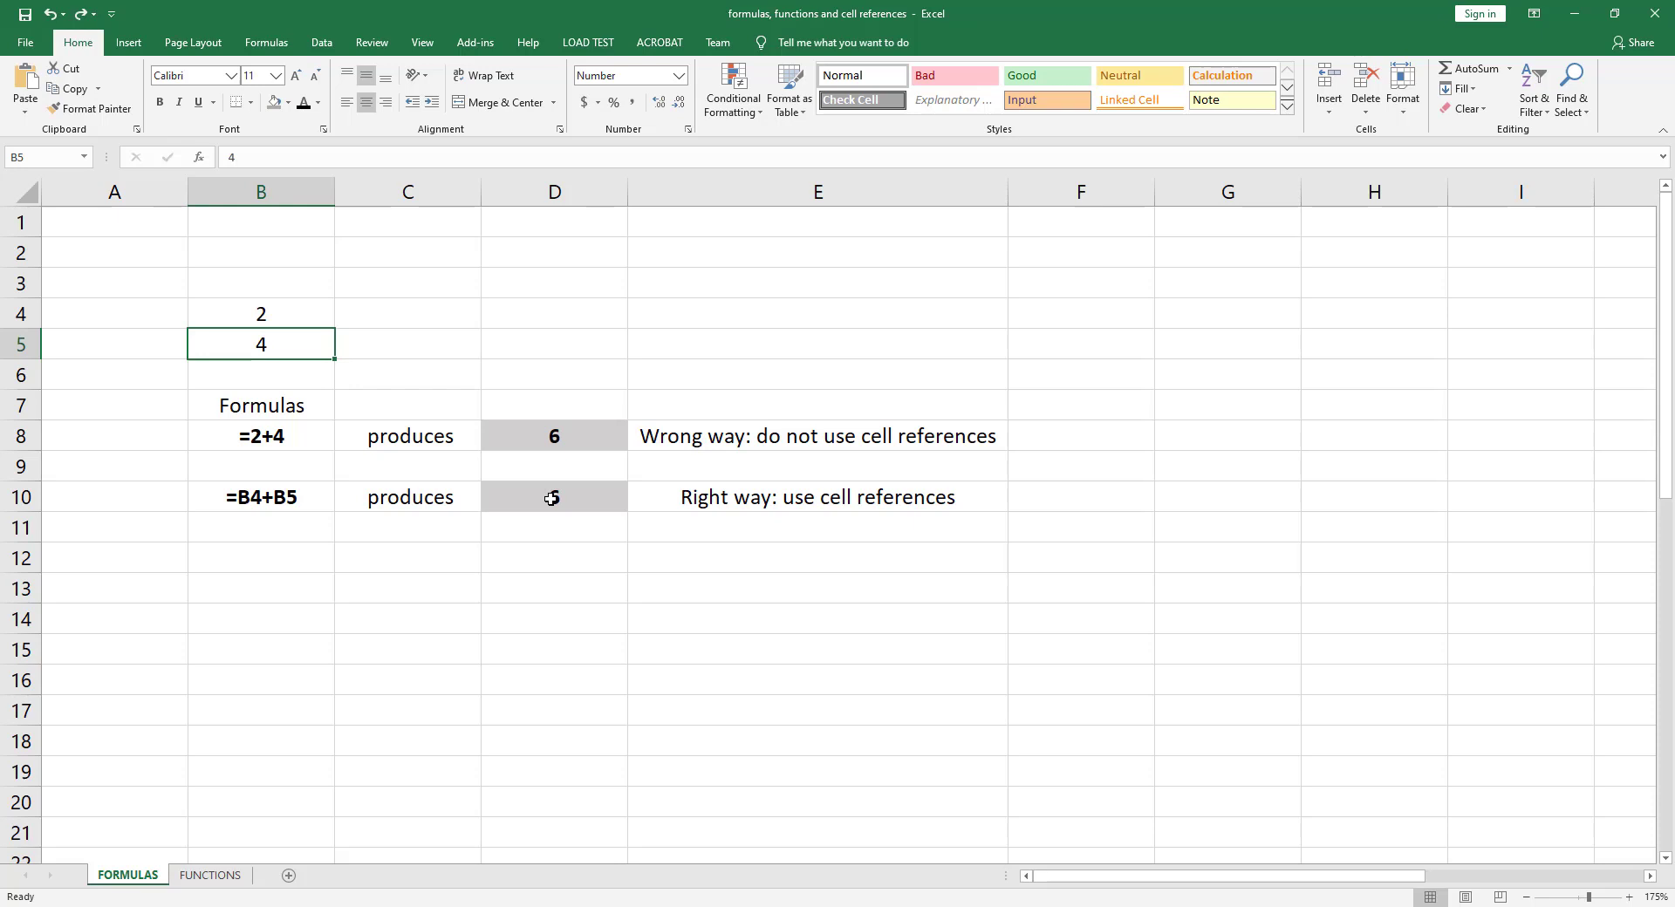
click(551, 497)
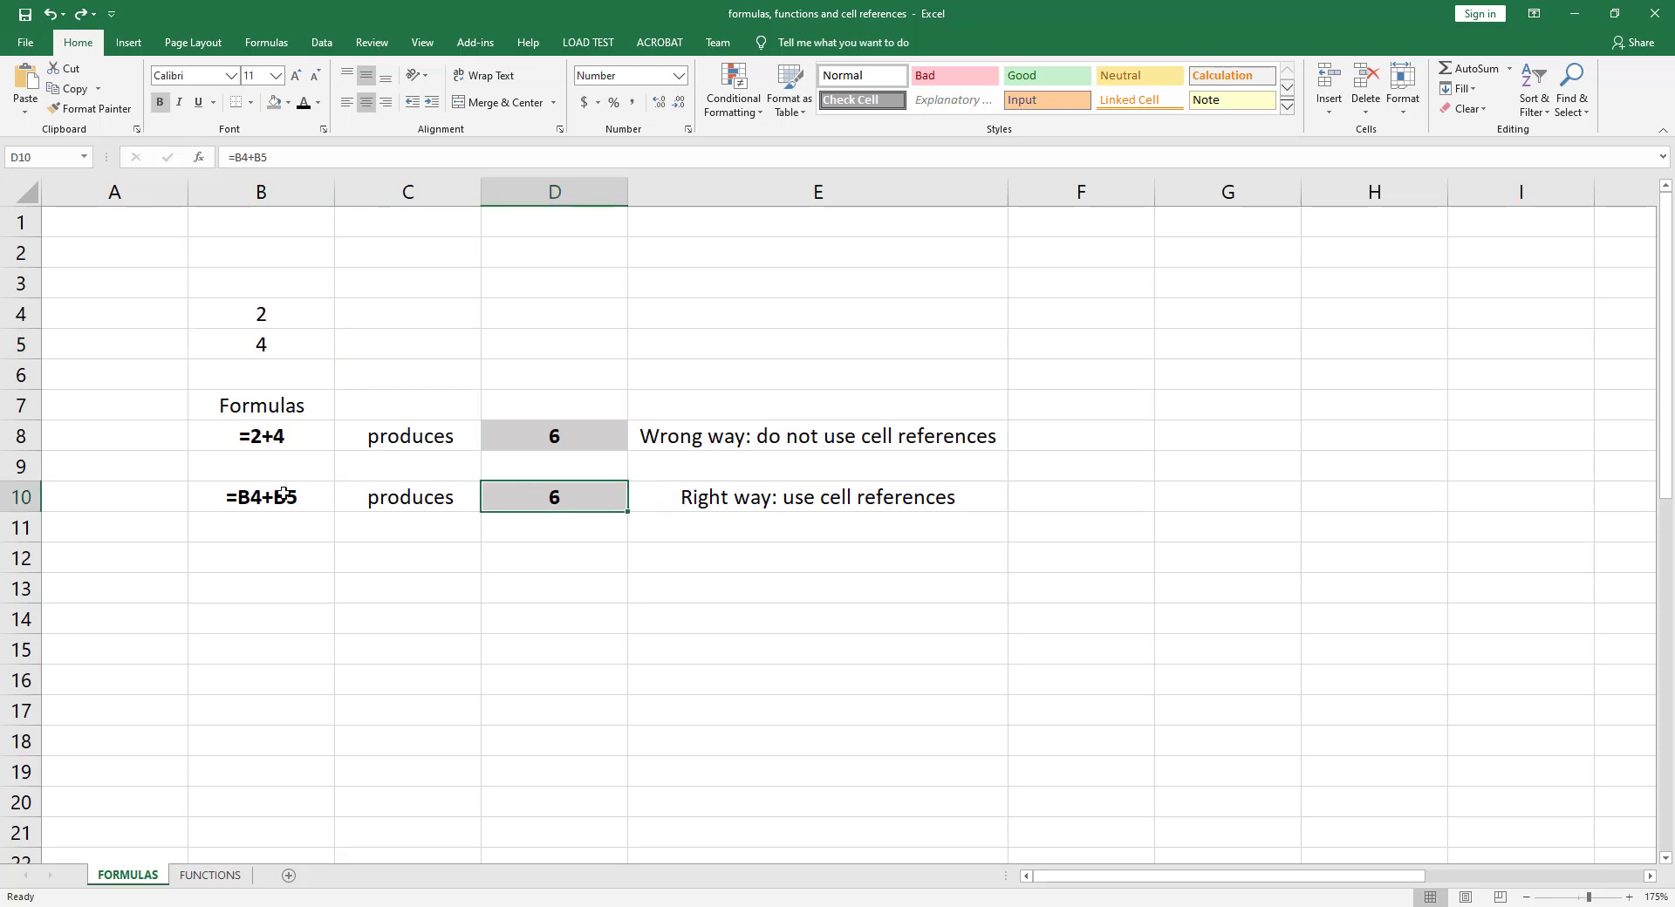
click(555, 436)
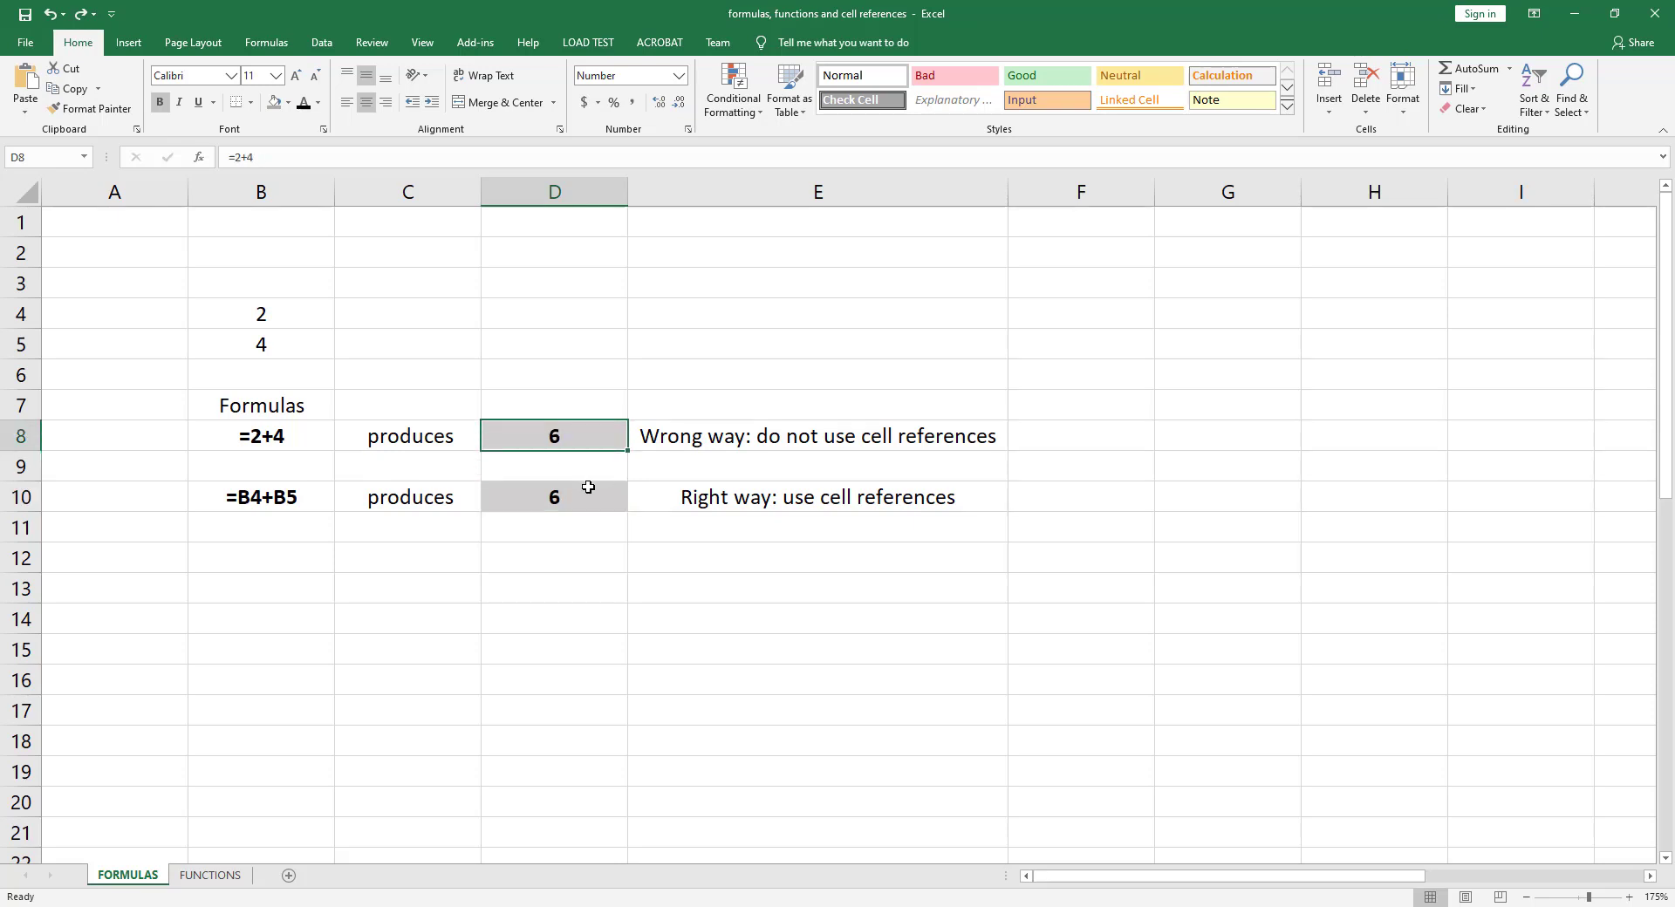
click(555, 497)
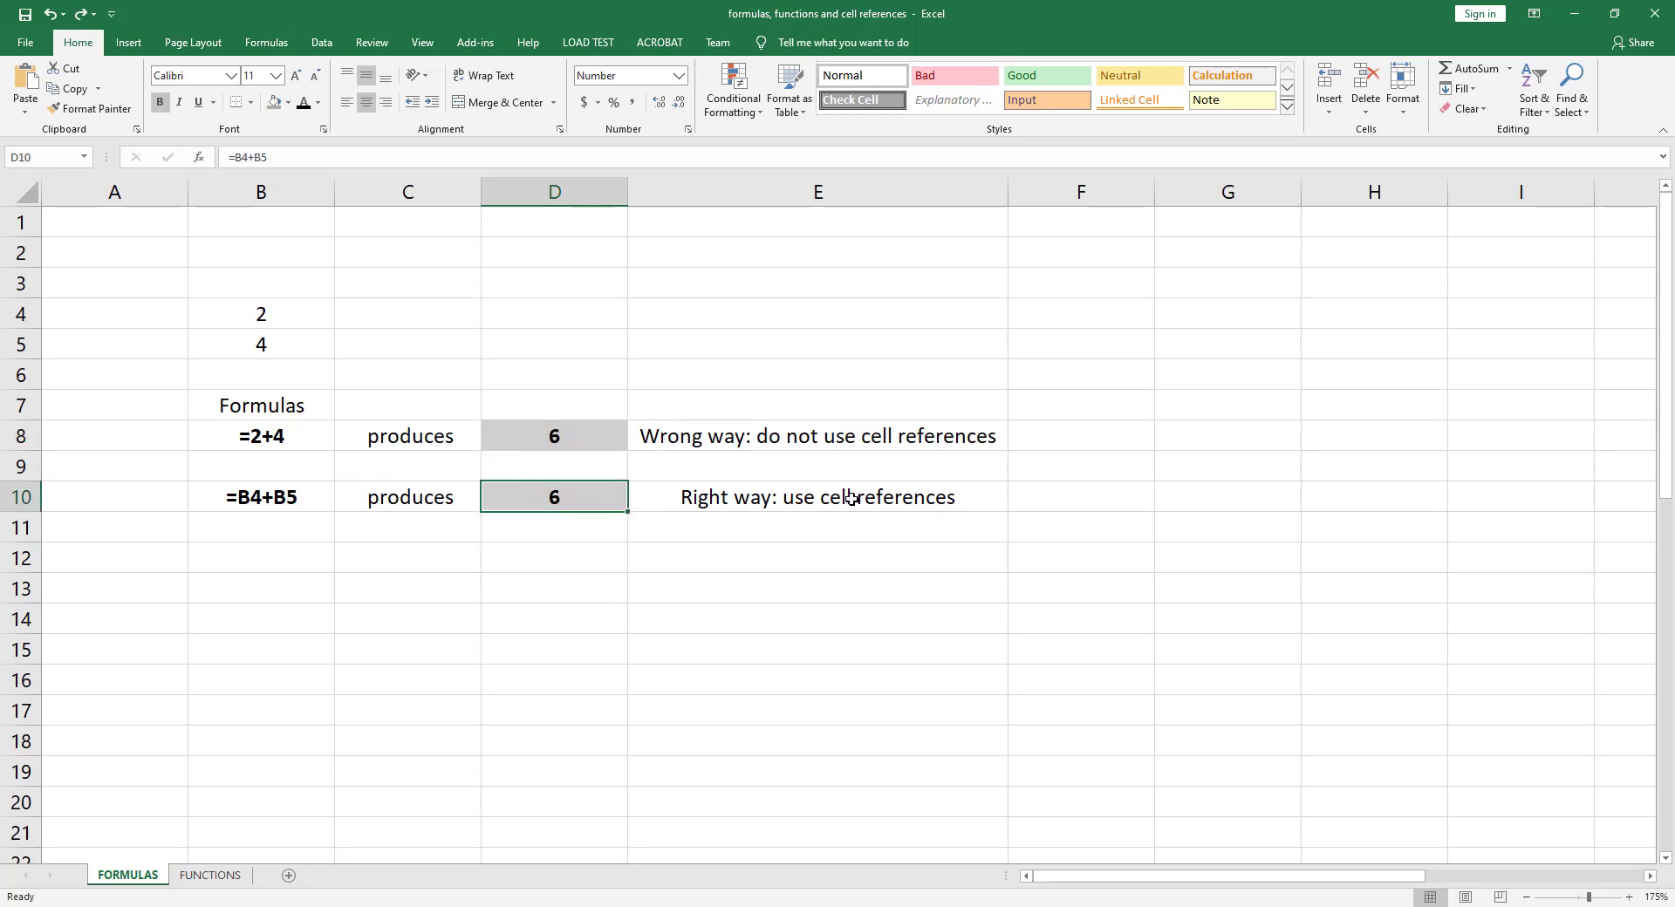
mouse_move(817, 497)
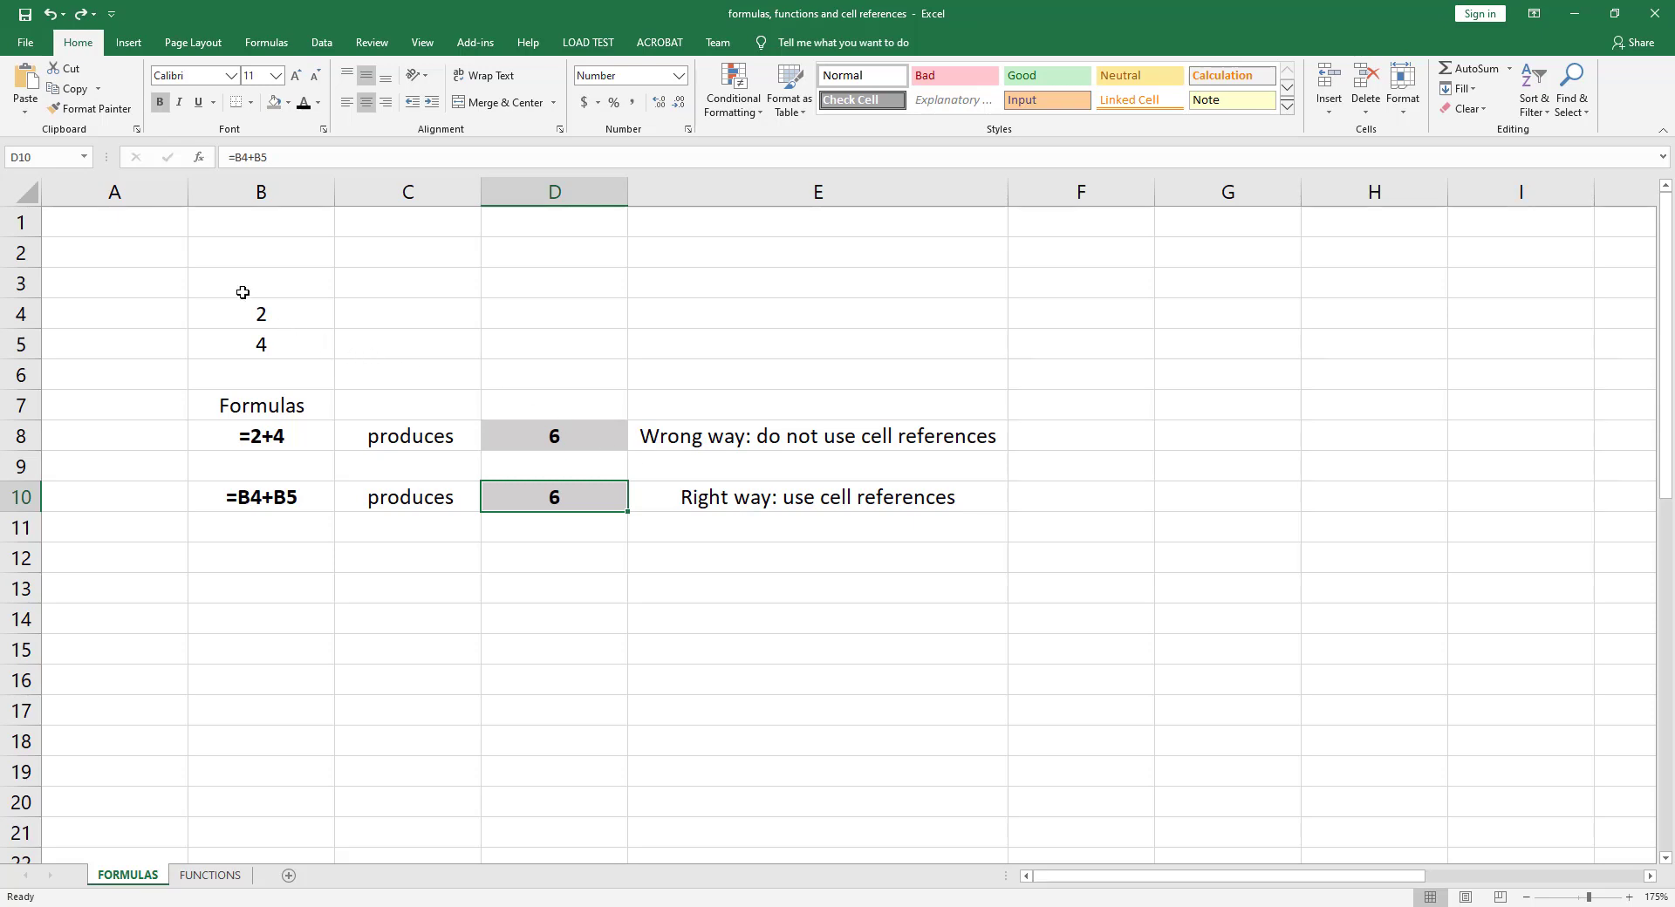
- After changing B4, confirm D8 still shows 6 while the referenced formula in D10 shows 7
click(260, 314)
text(3)
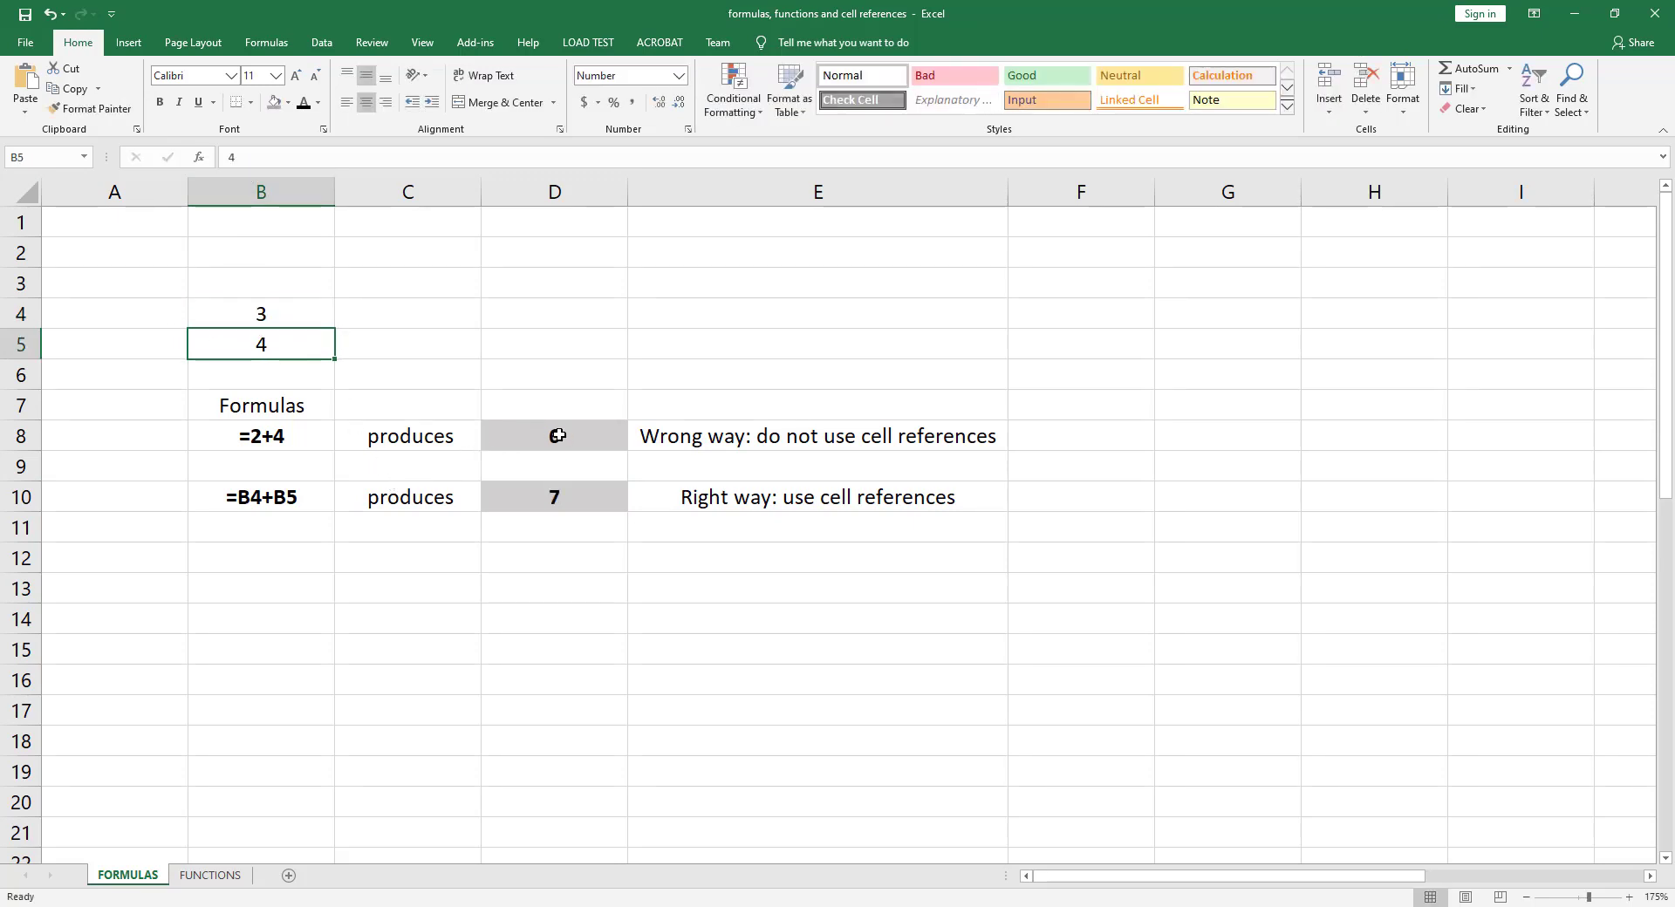
click(554, 437)
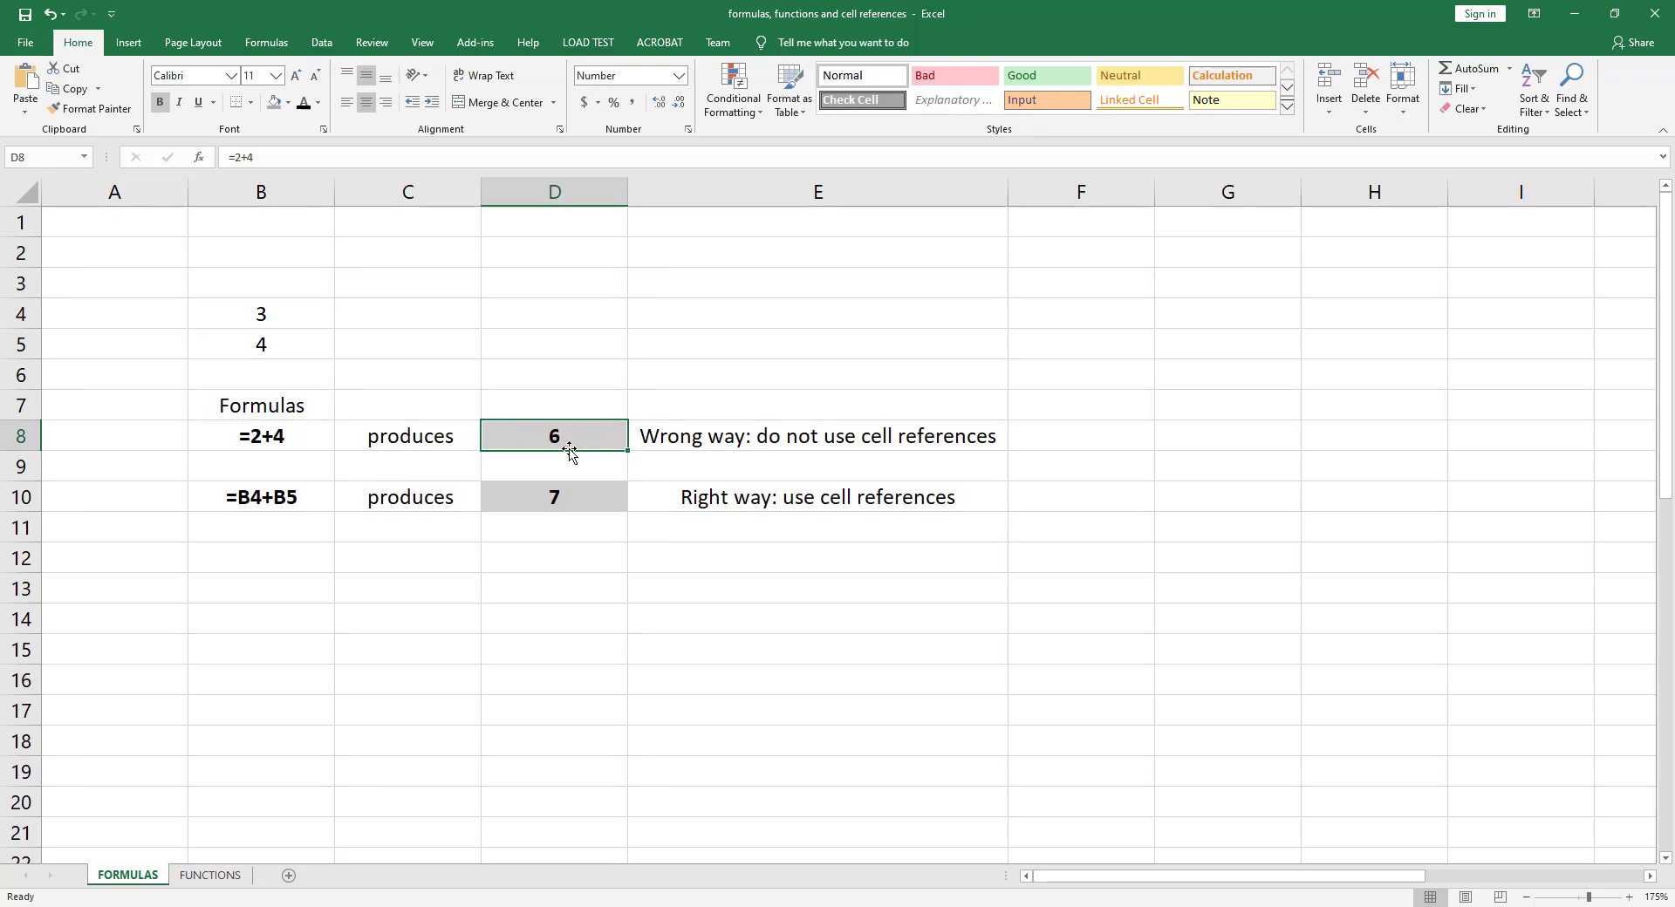
mouse_move(269, 447)
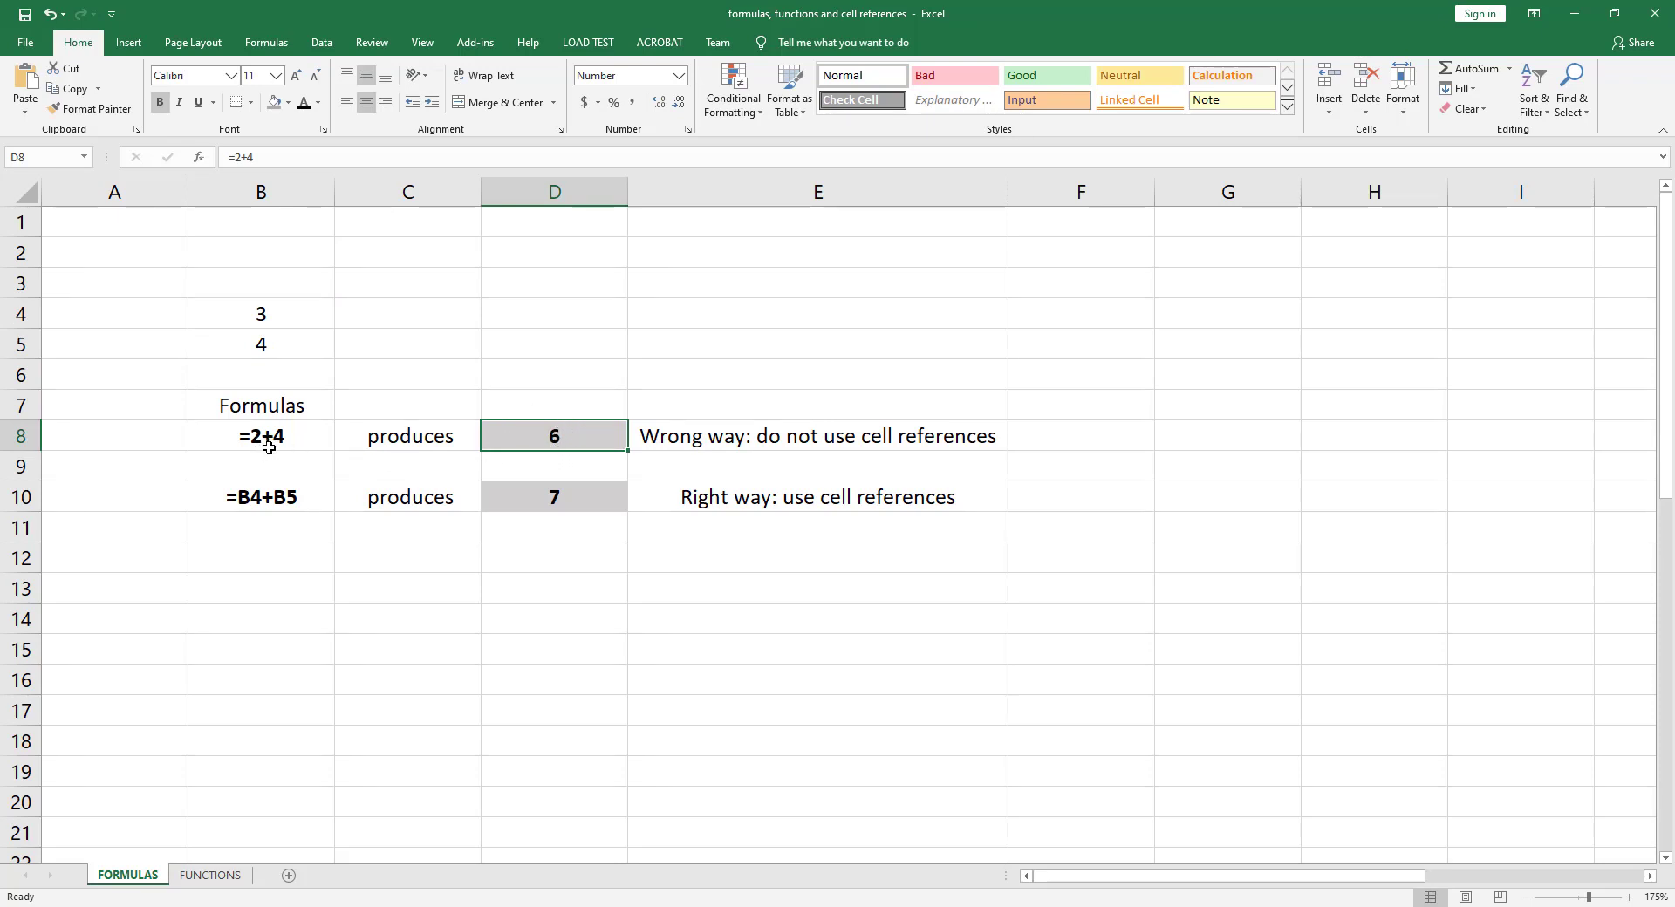
mouse_move(552, 428)
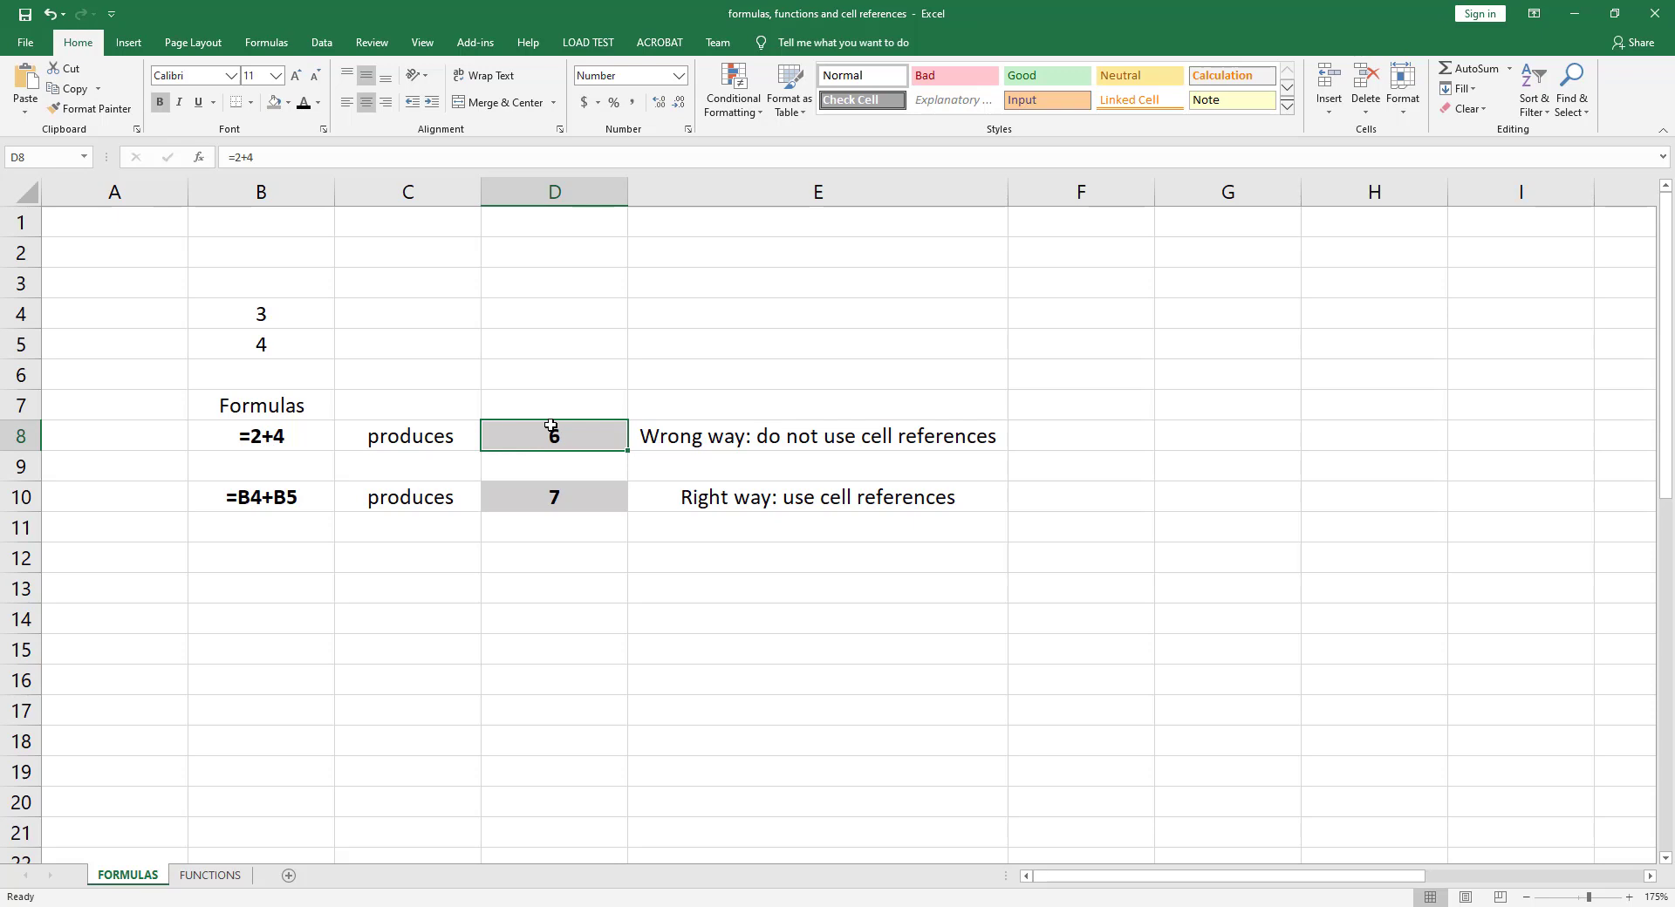
click(555, 497)
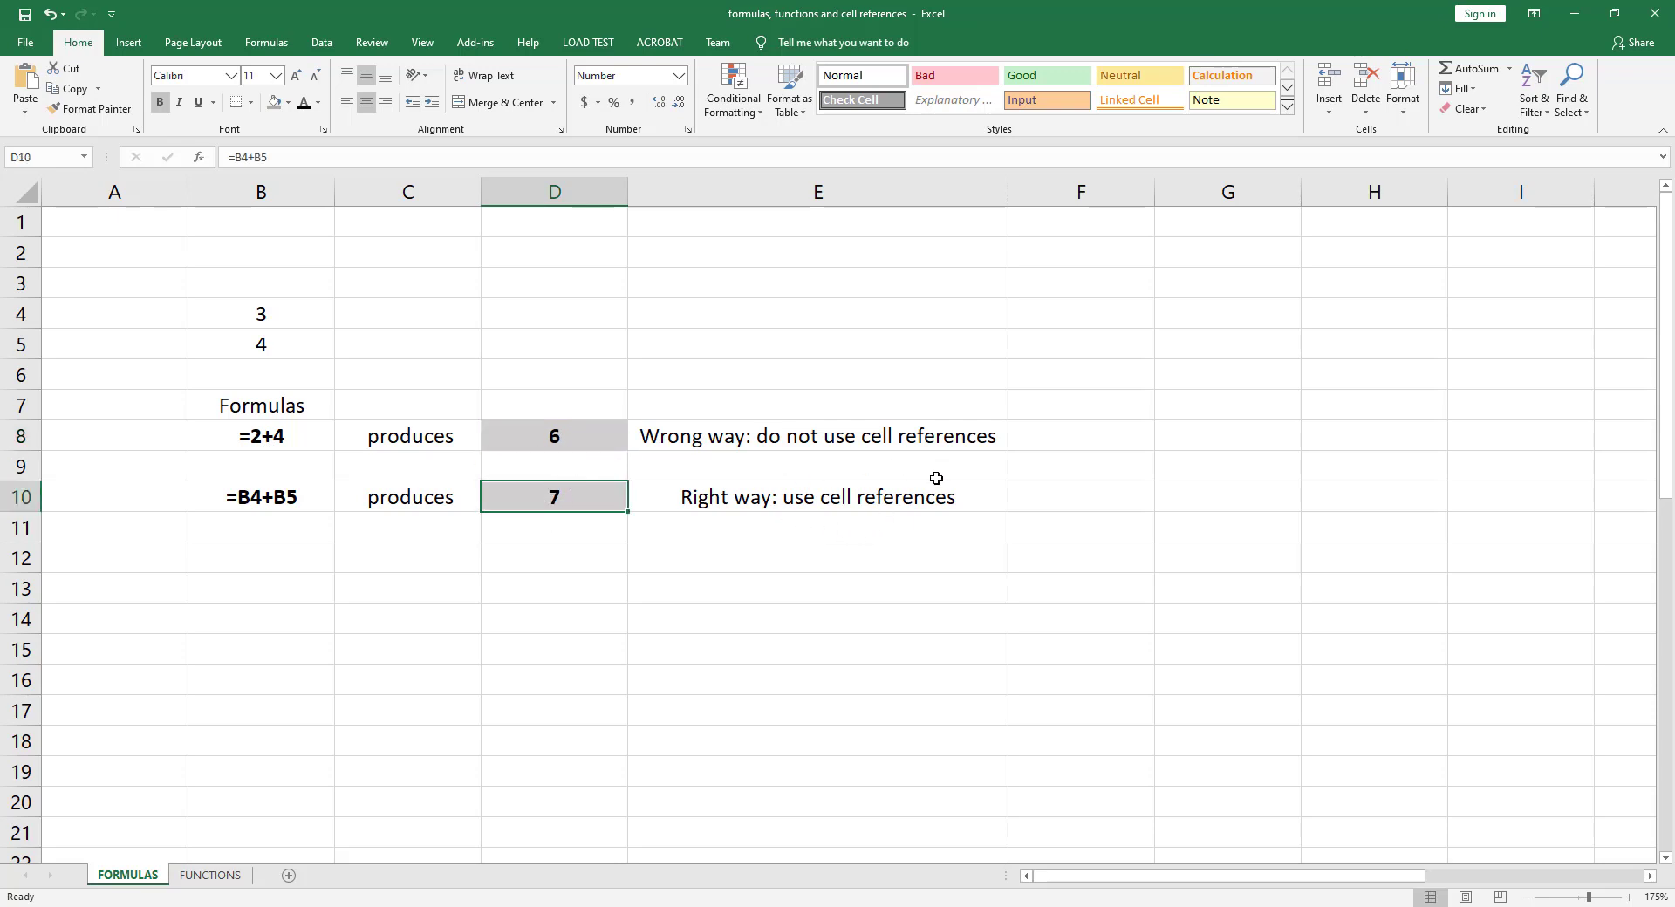
mouse_move(528, 513)
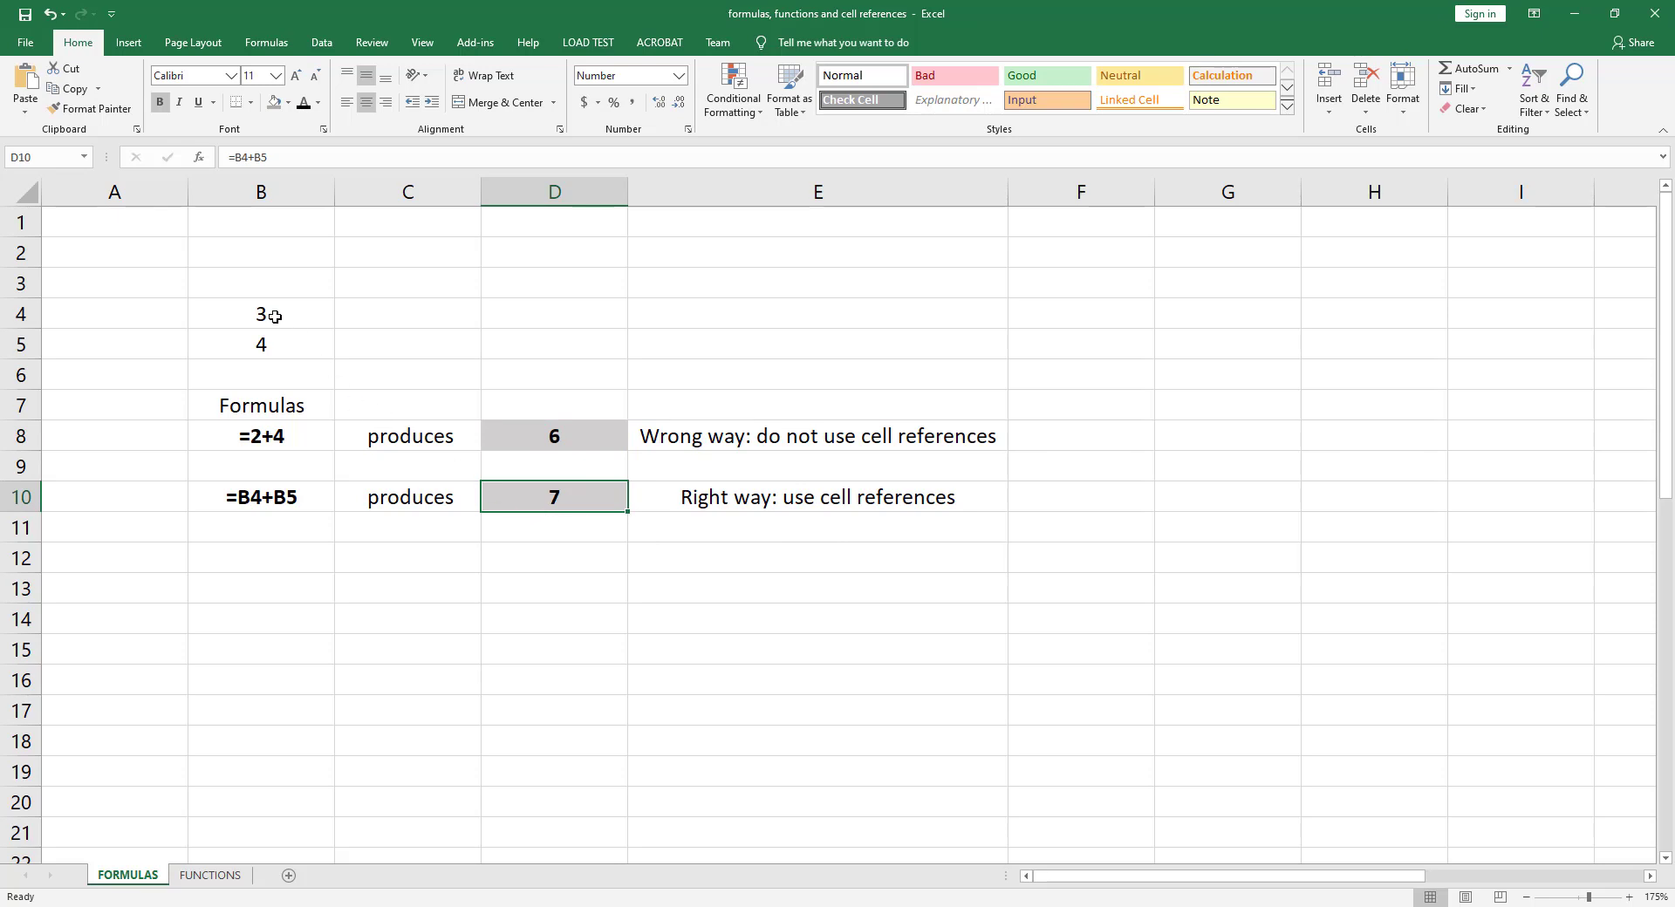
click(260, 314)
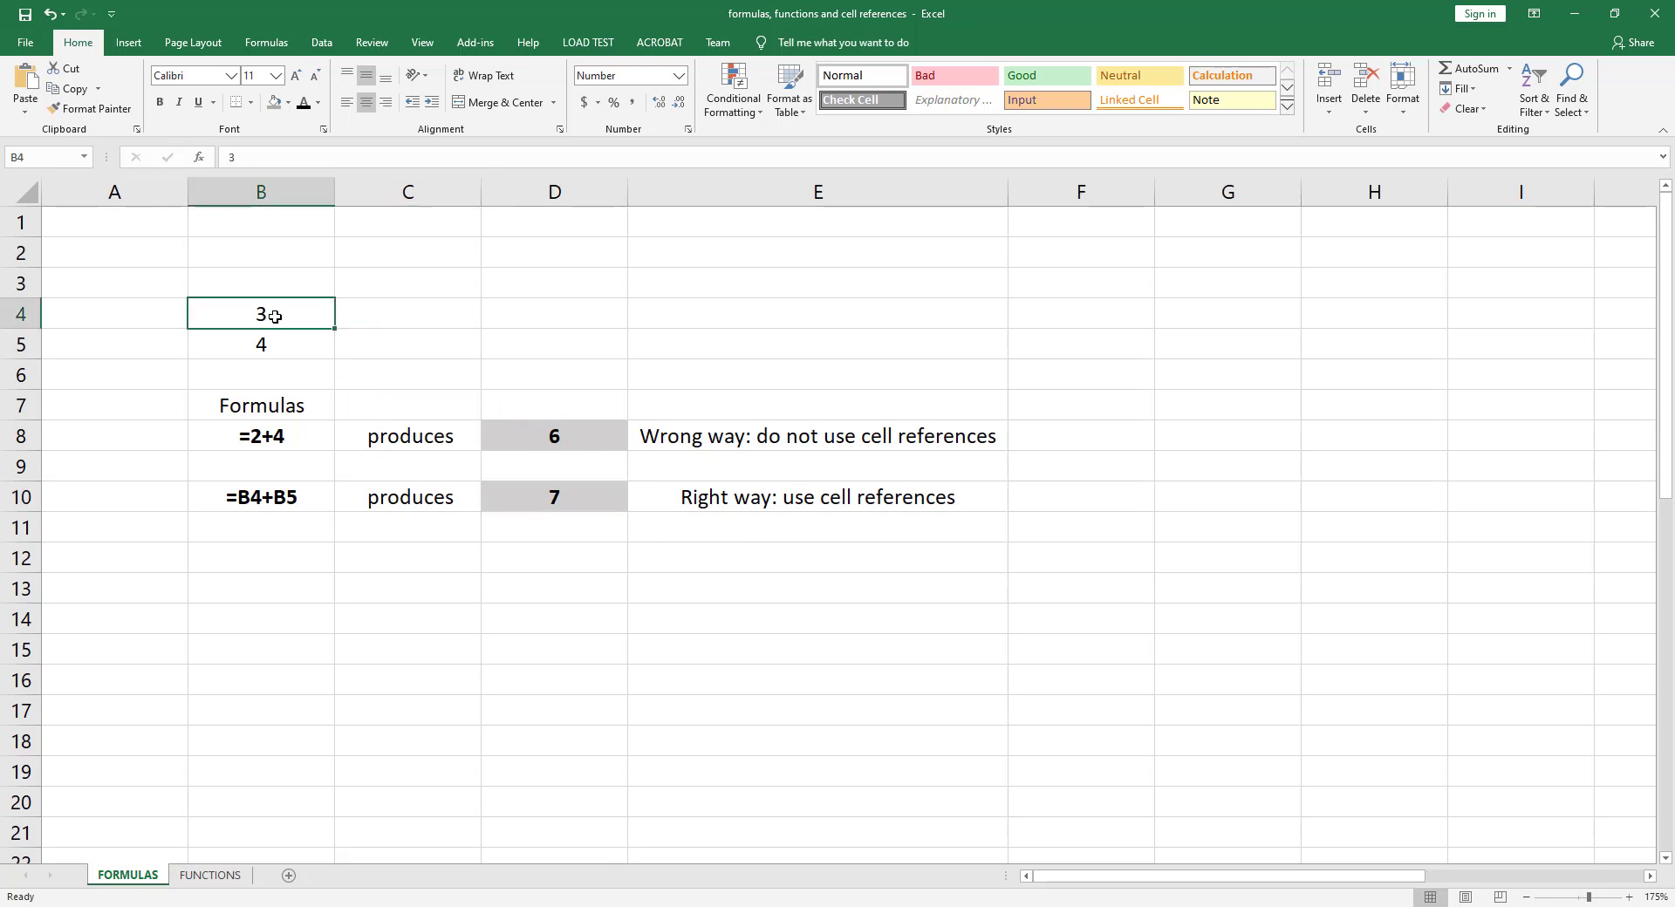
click(260, 343)
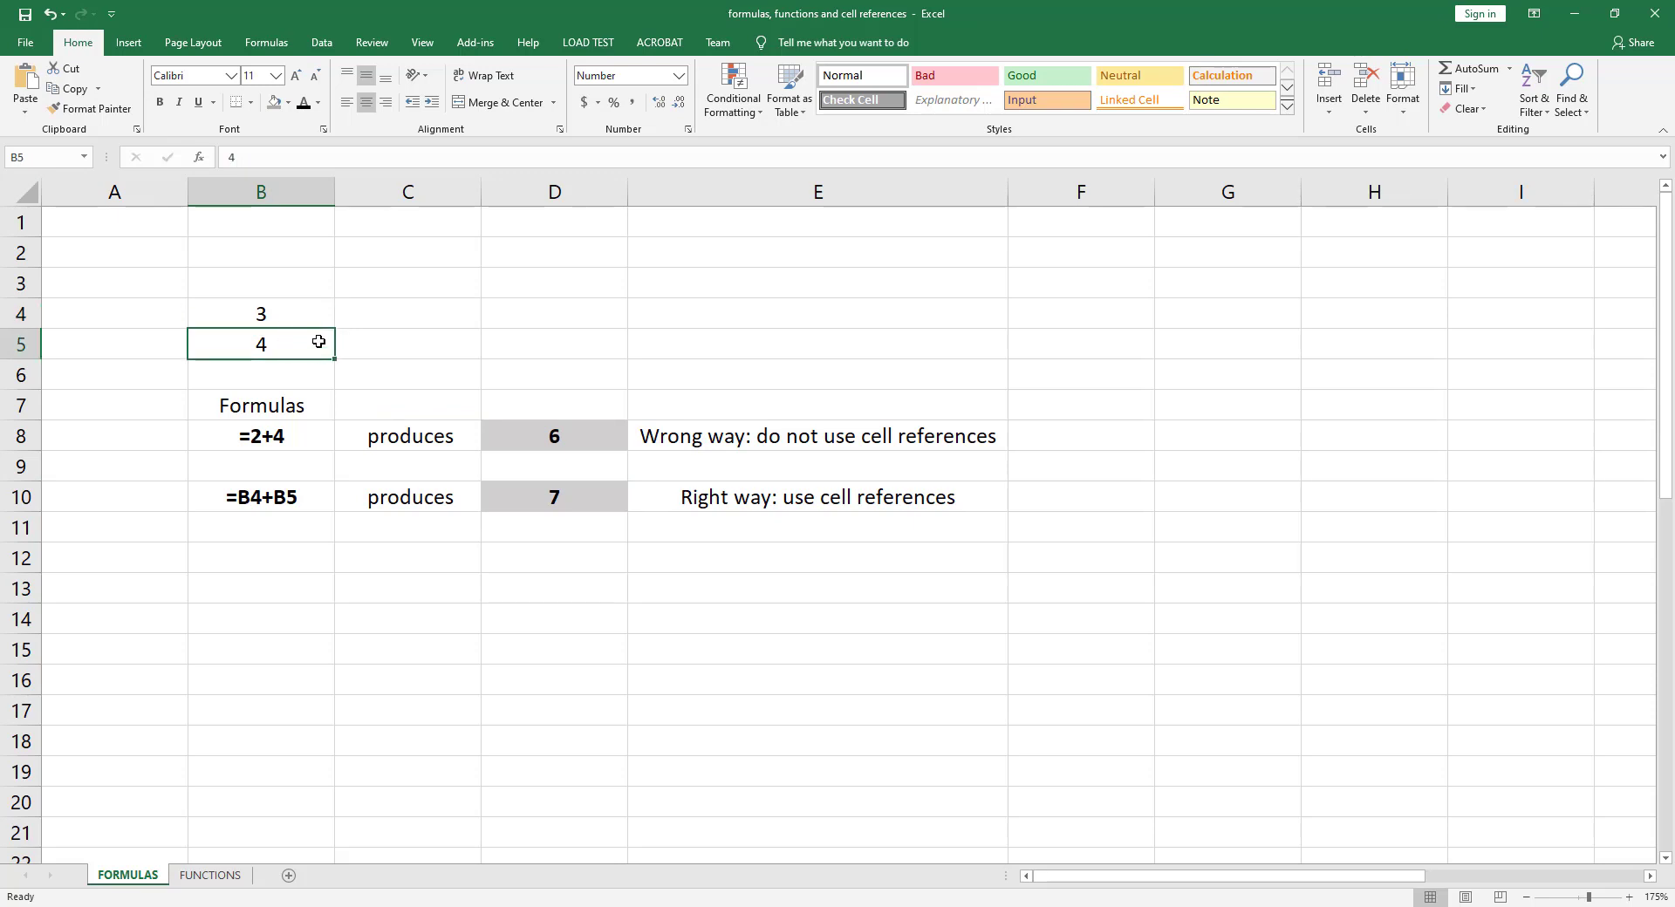
mouse_move(586, 506)
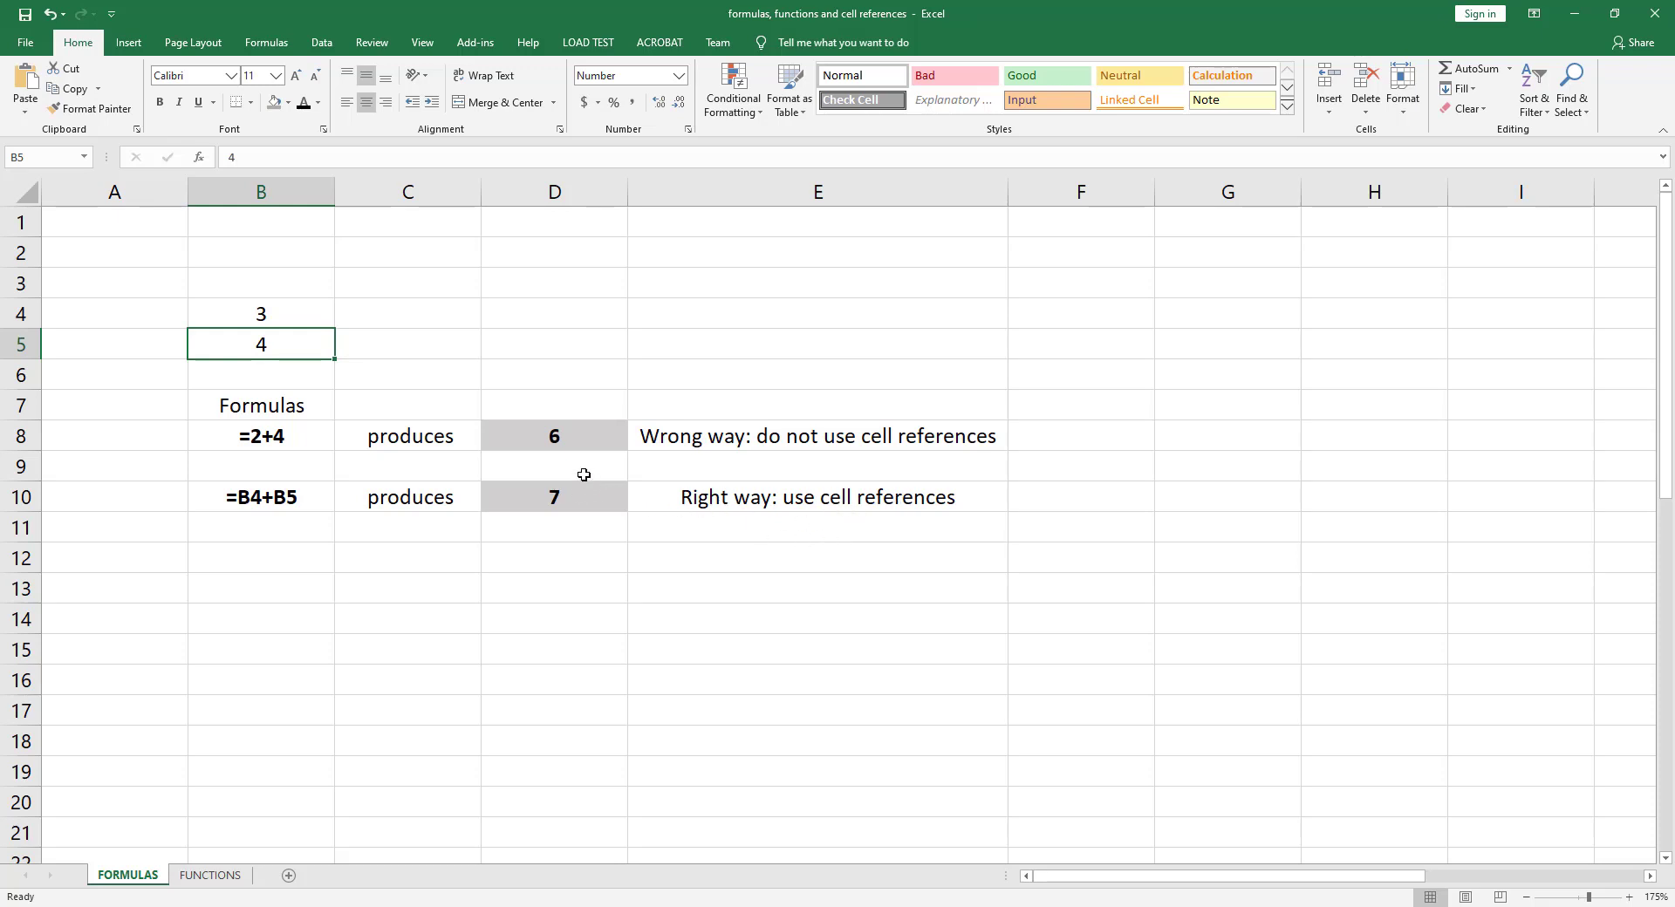
mouse_move(384, 452)
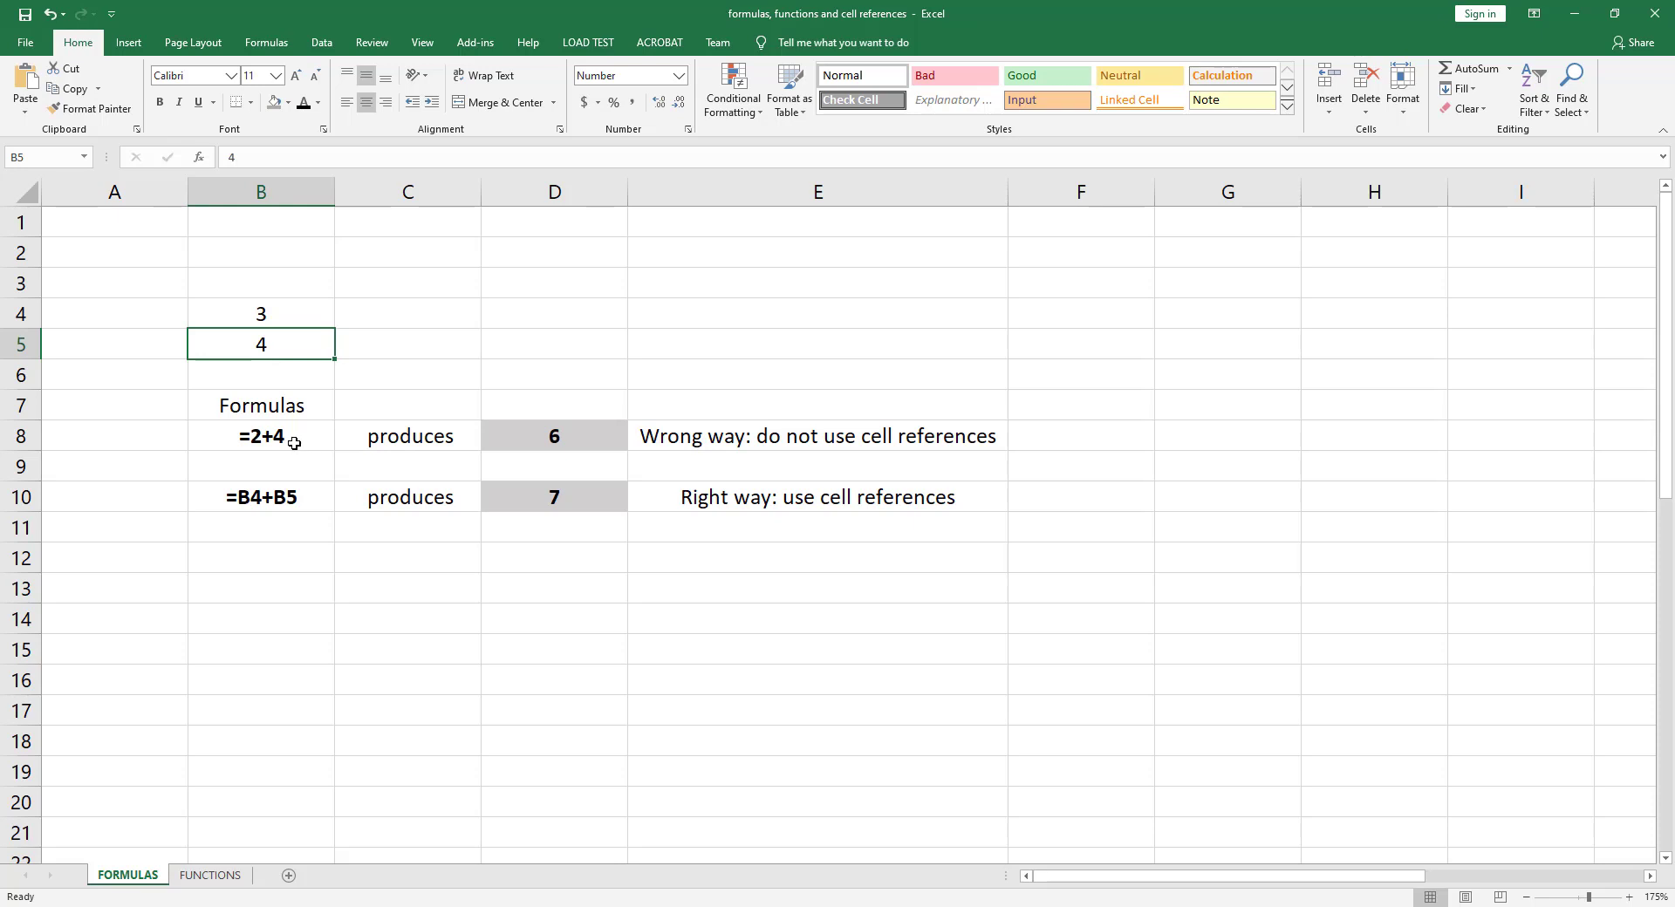
click(270, 436)
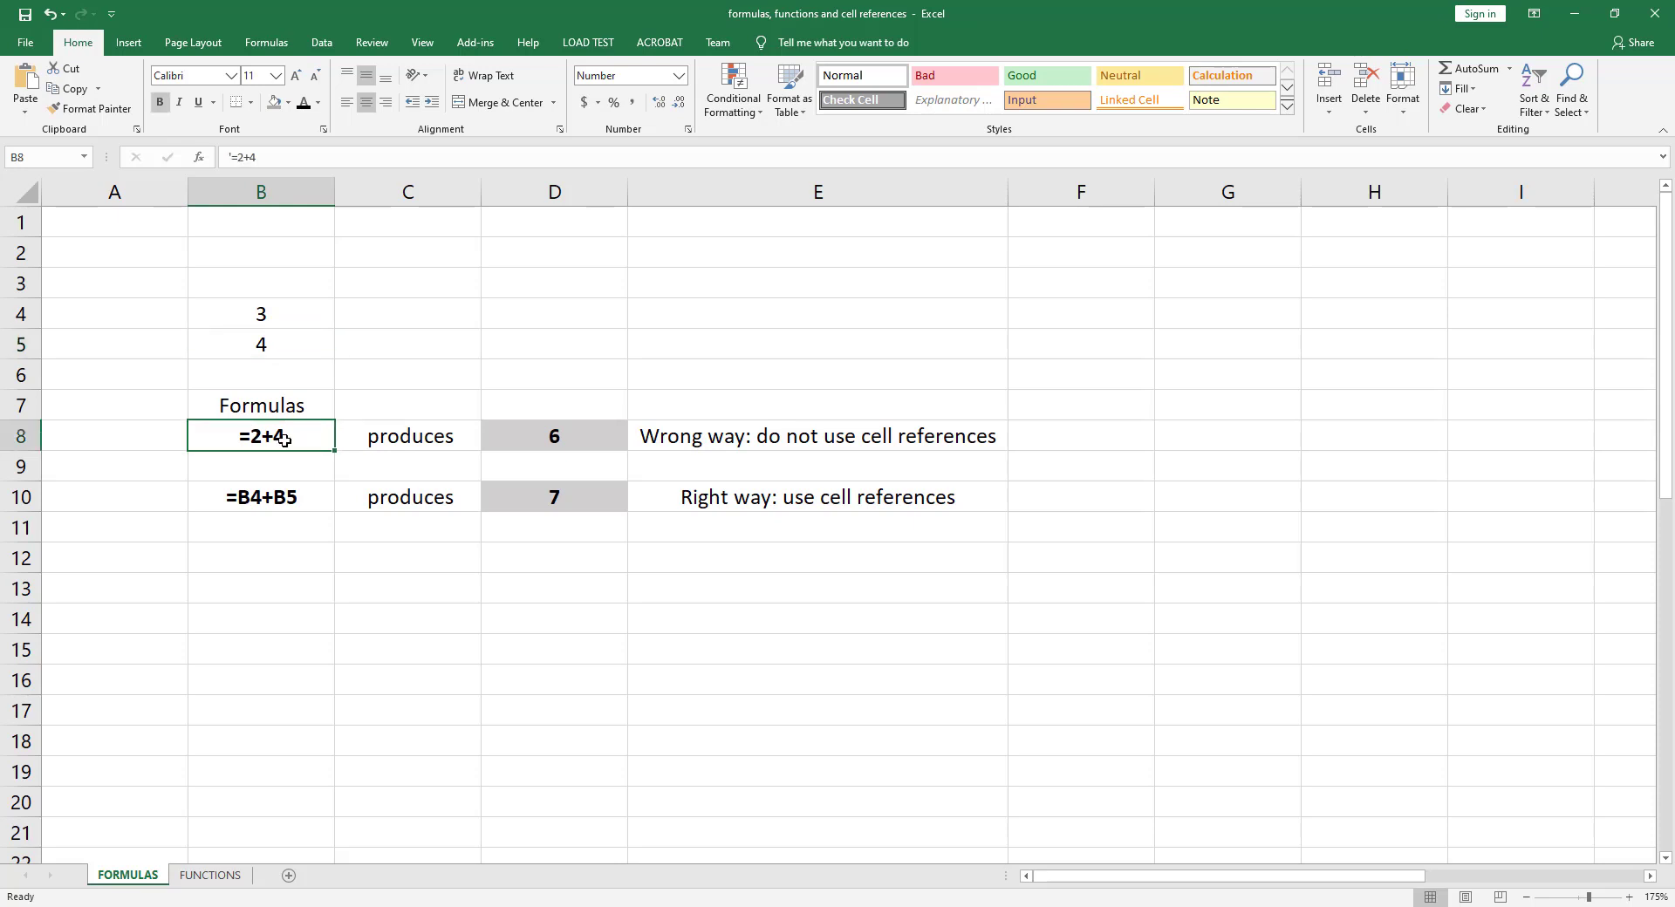
click(408, 375)
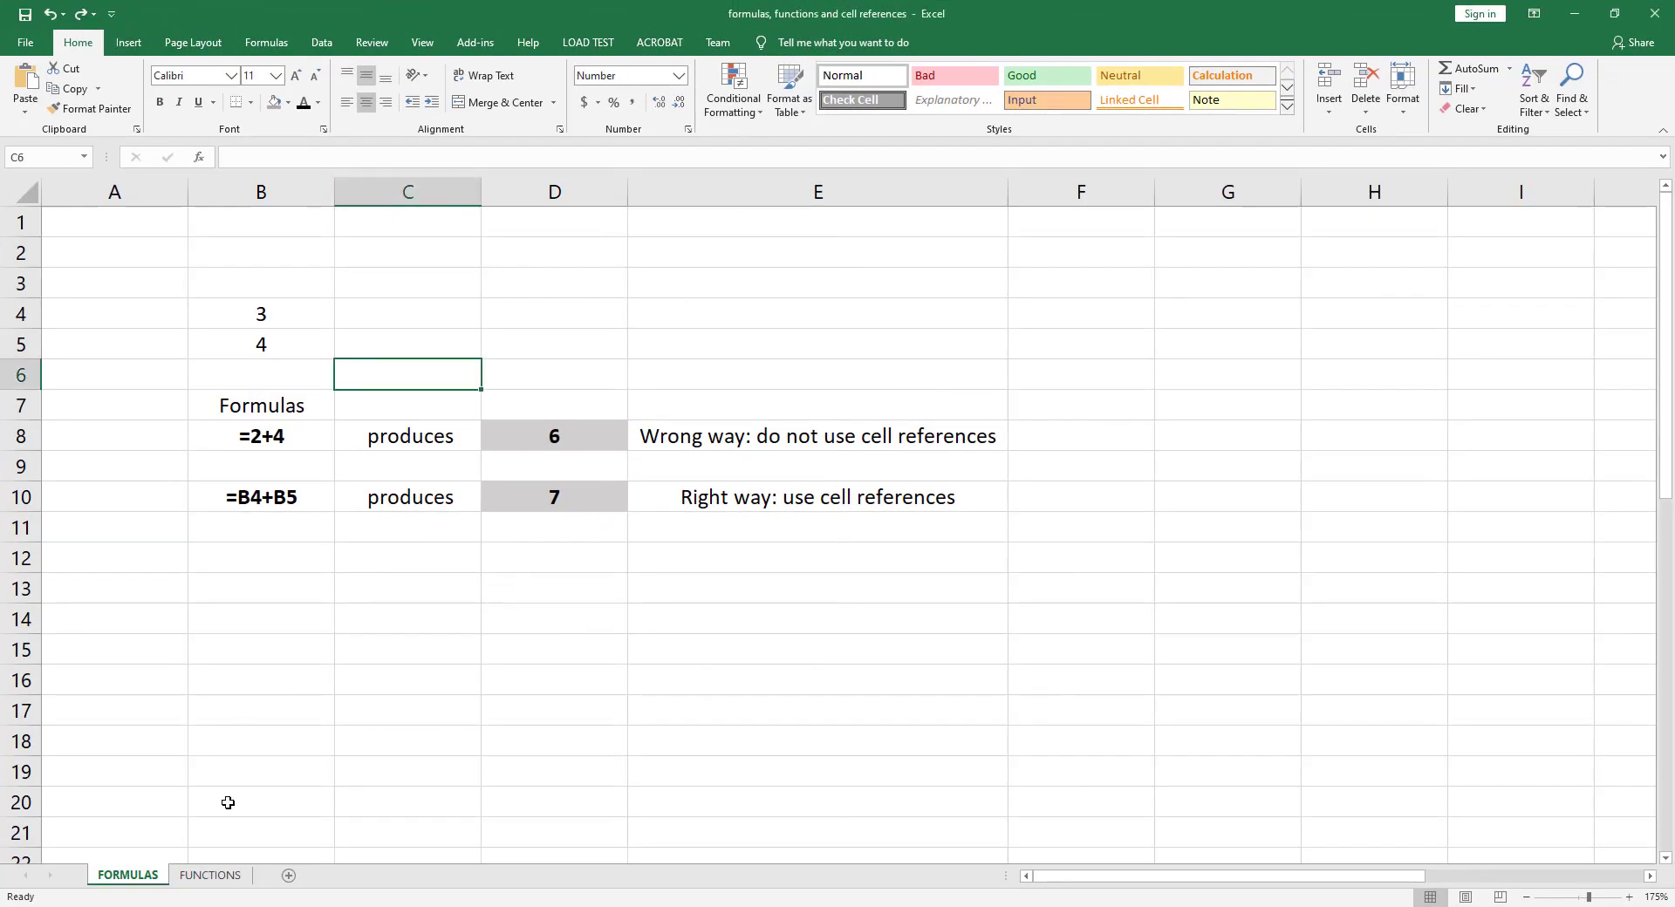
- On the FUNCTIONS sheet, select grades B2:B14 to show average 12.615, count 13, sum 164 in the status bar
click(210, 876)
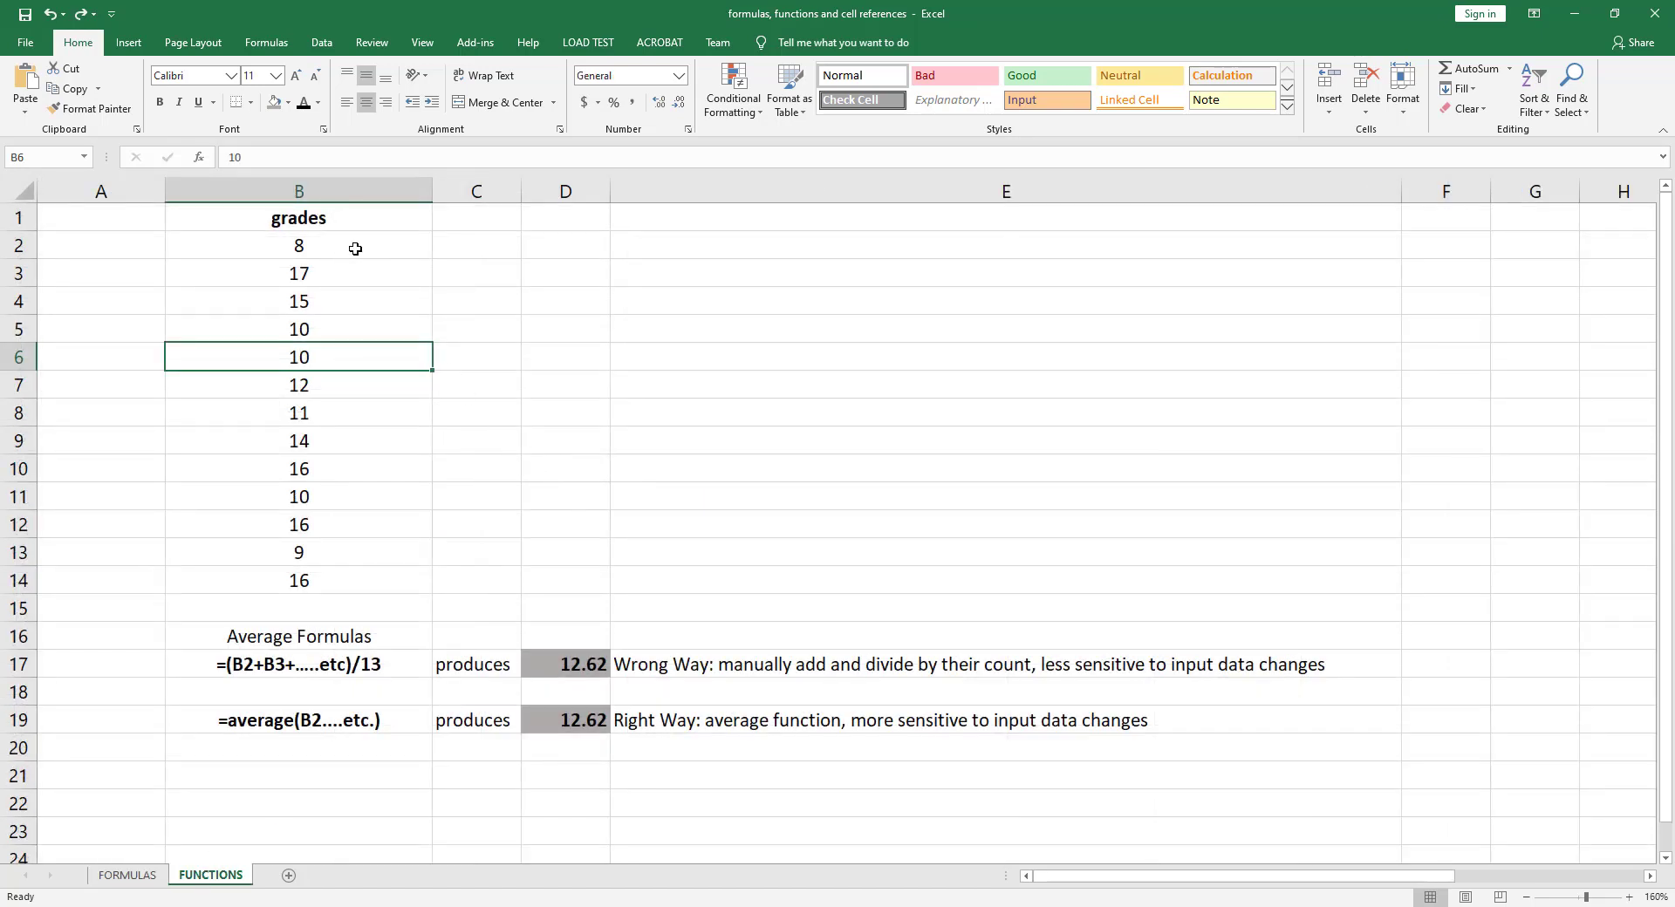
drag(299, 246, 299, 581)
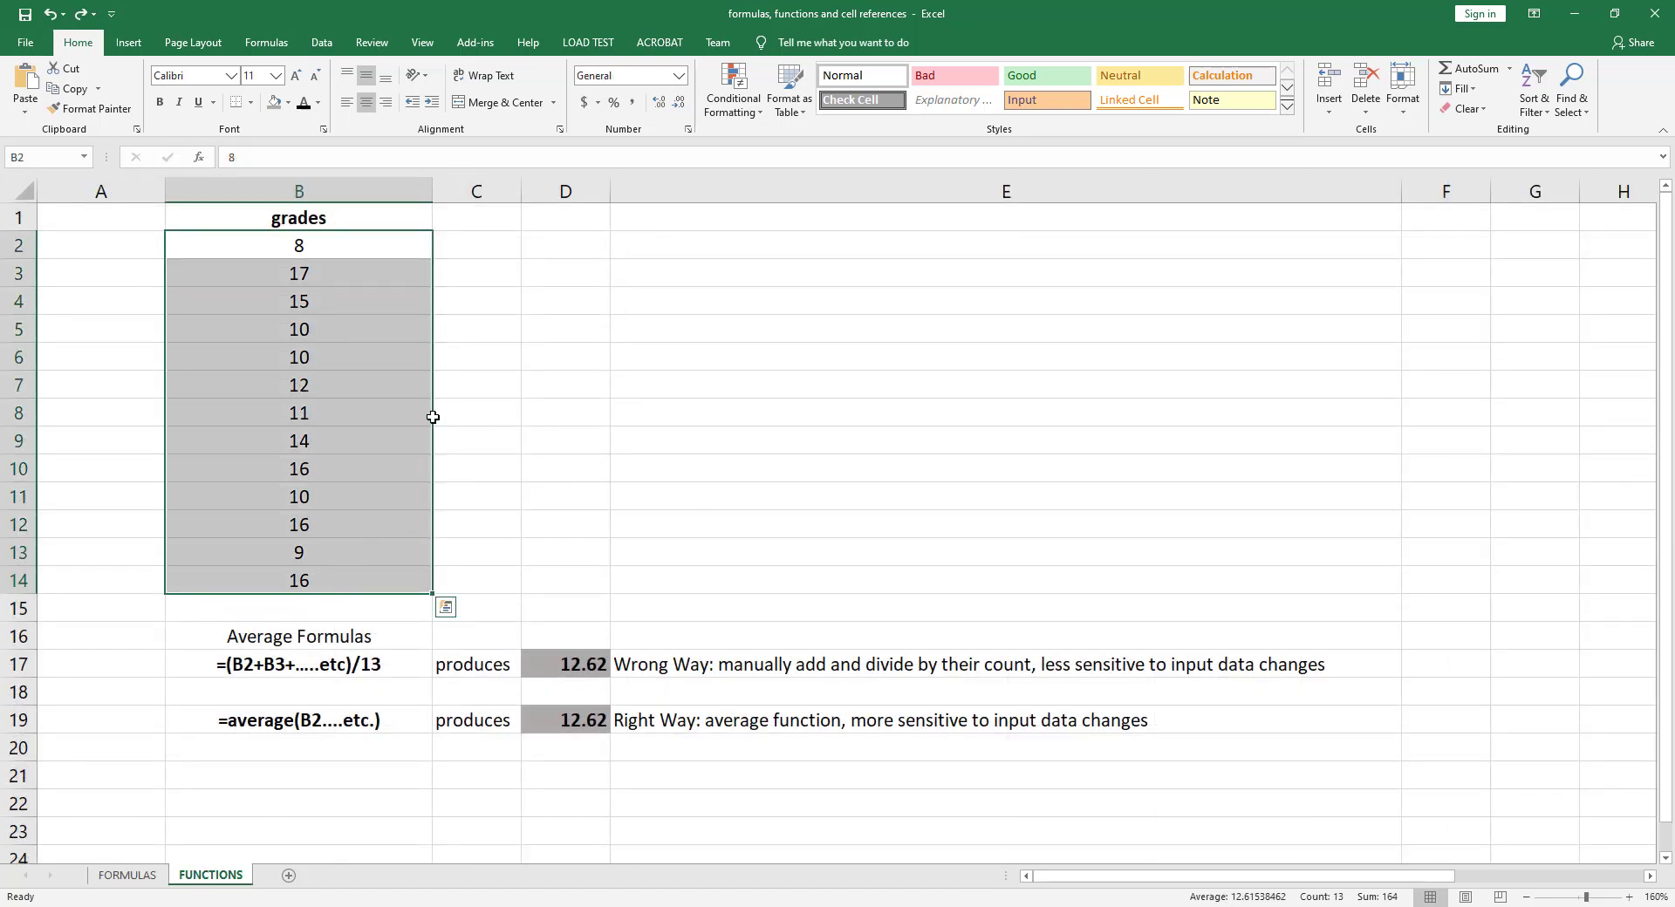
click(476, 330)
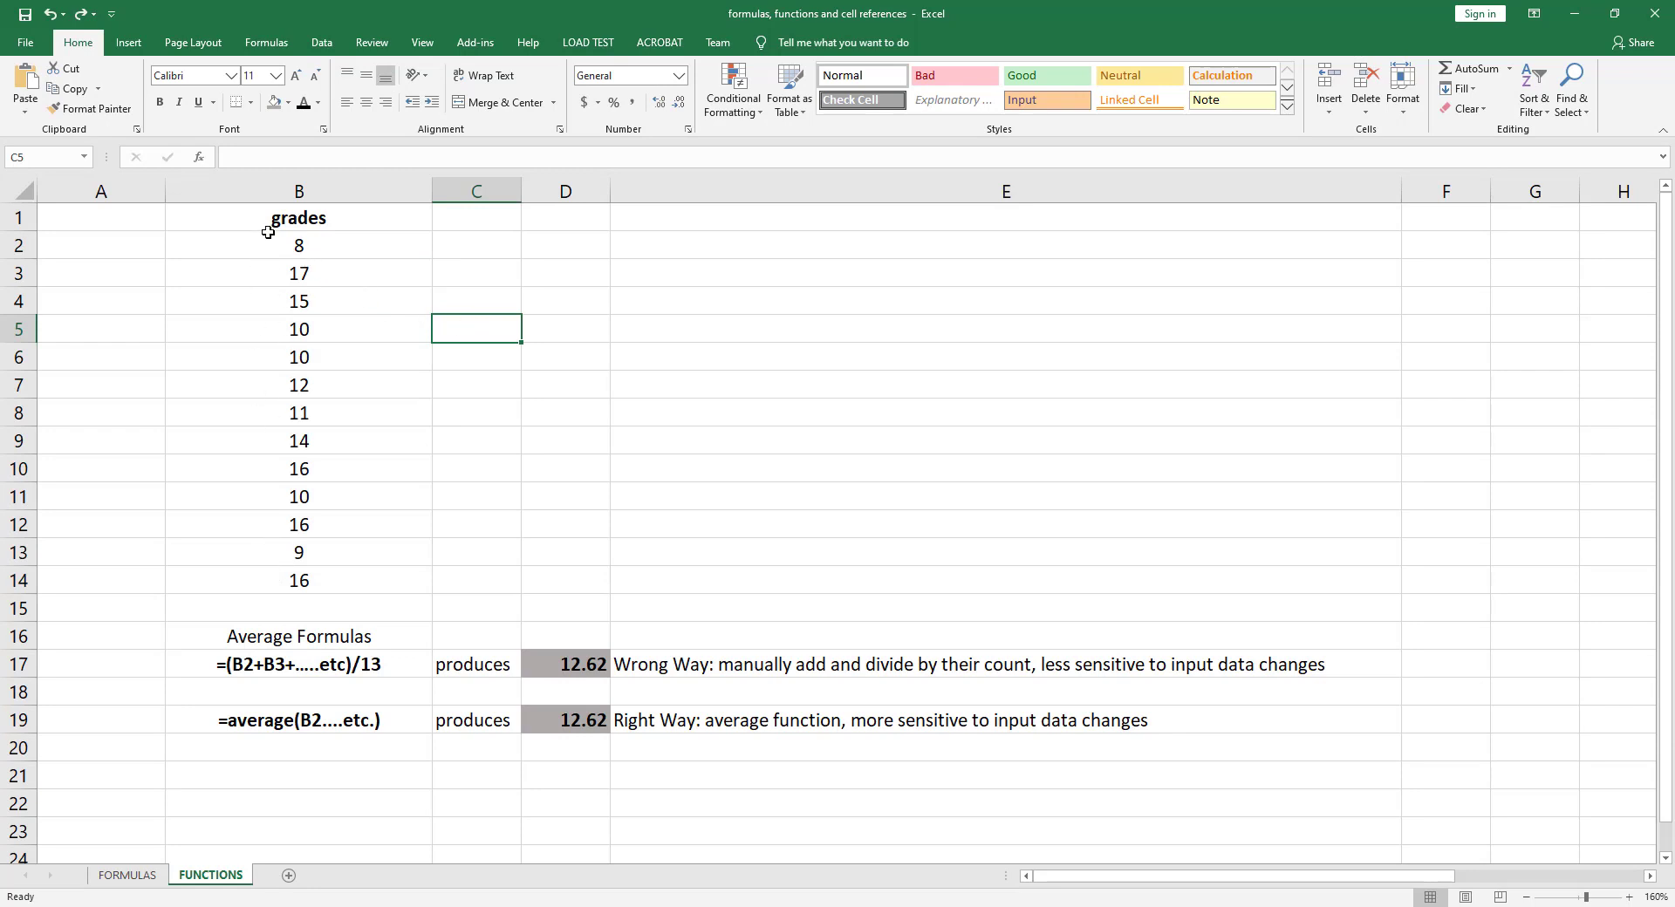
mouse_move(242, 246)
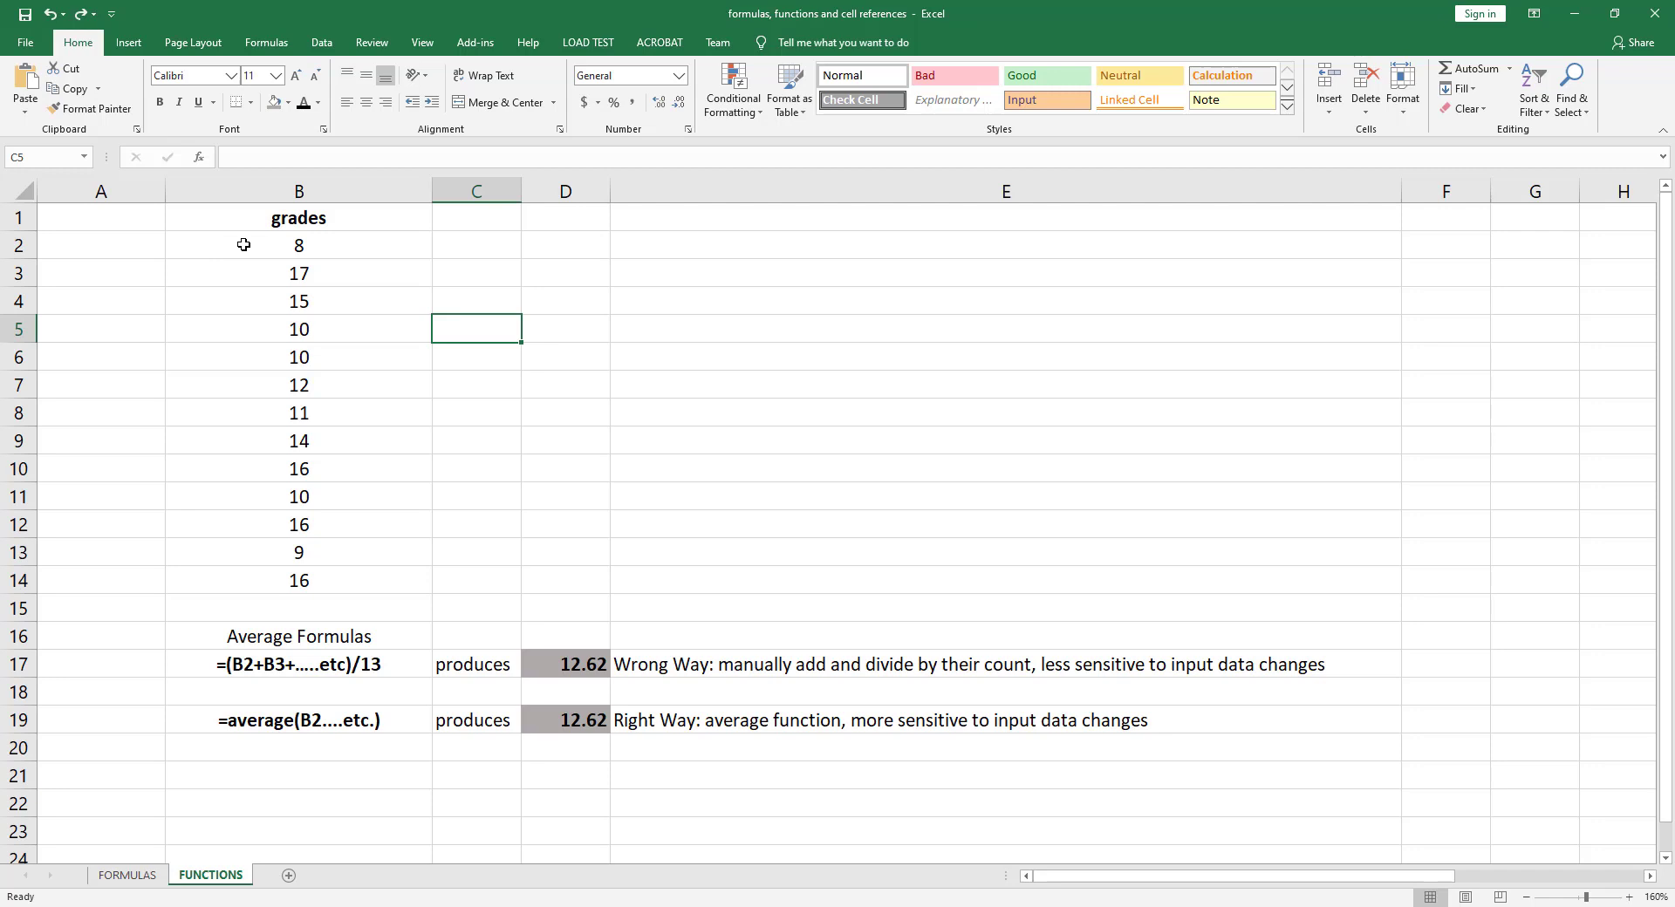
mouse_move(253, 510)
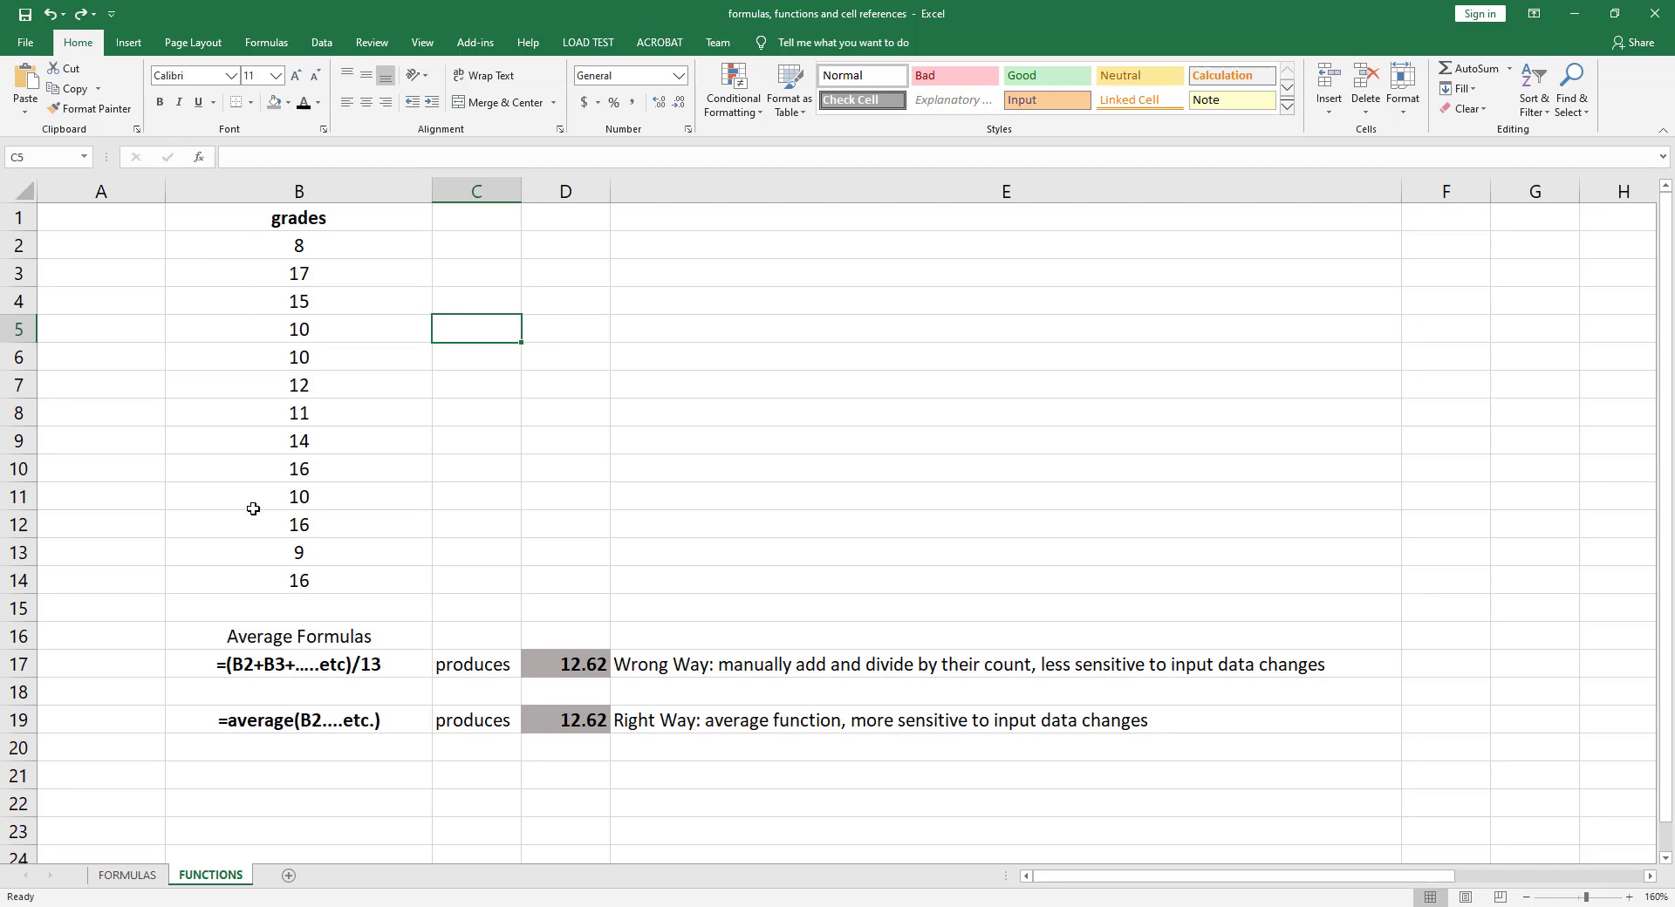
click(297, 246)
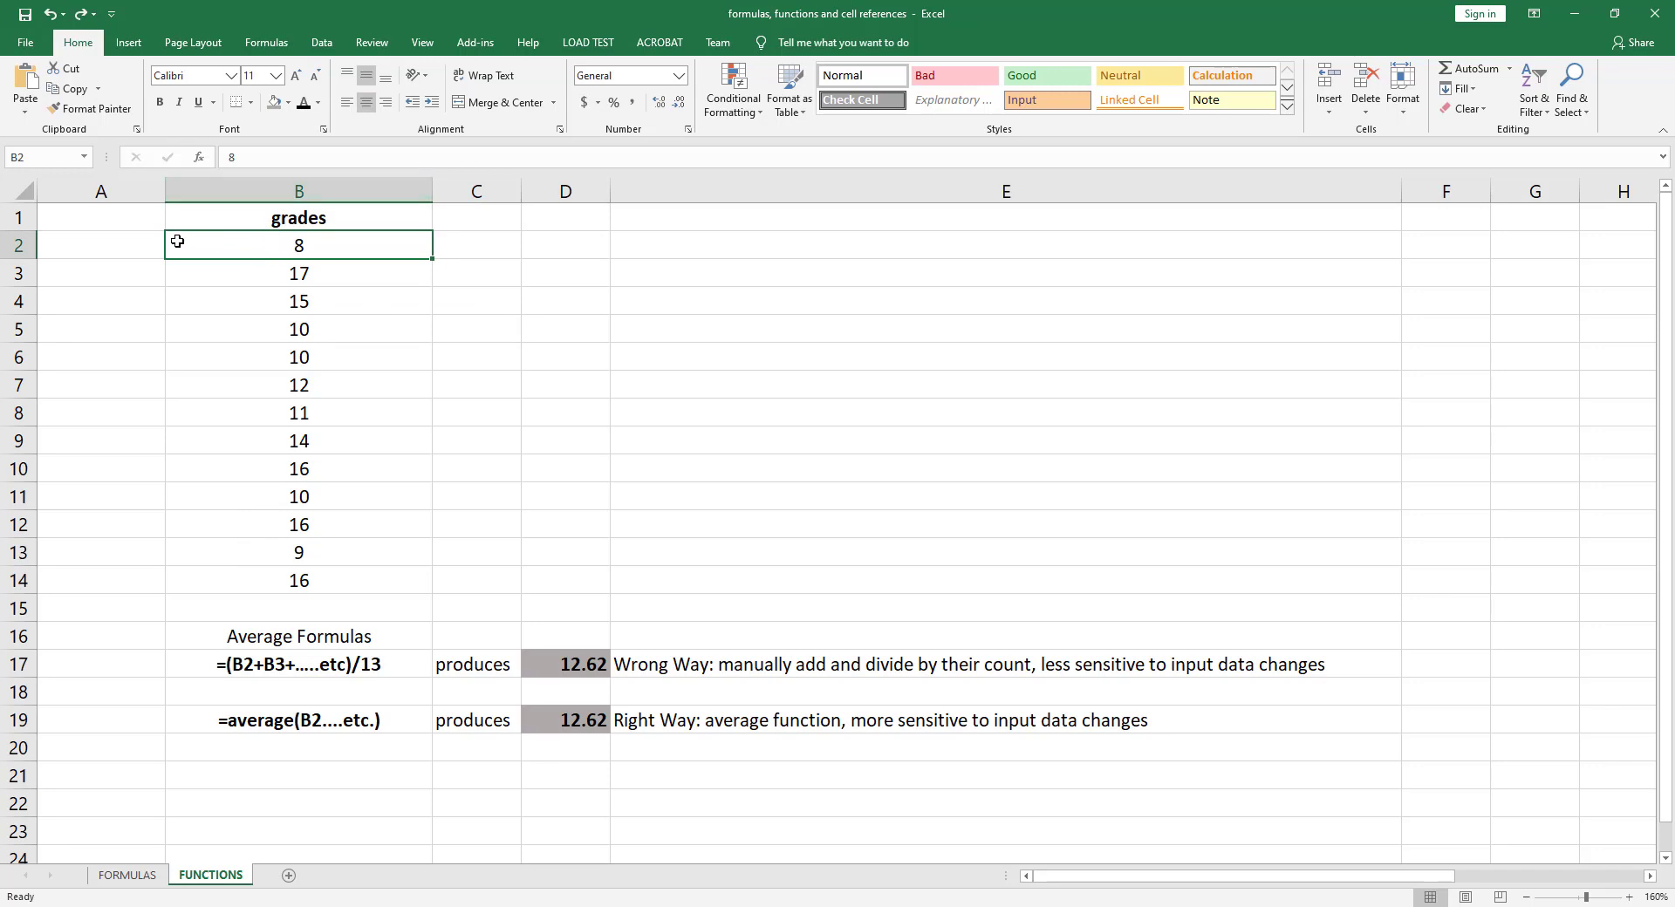
mouse_move(195, 424)
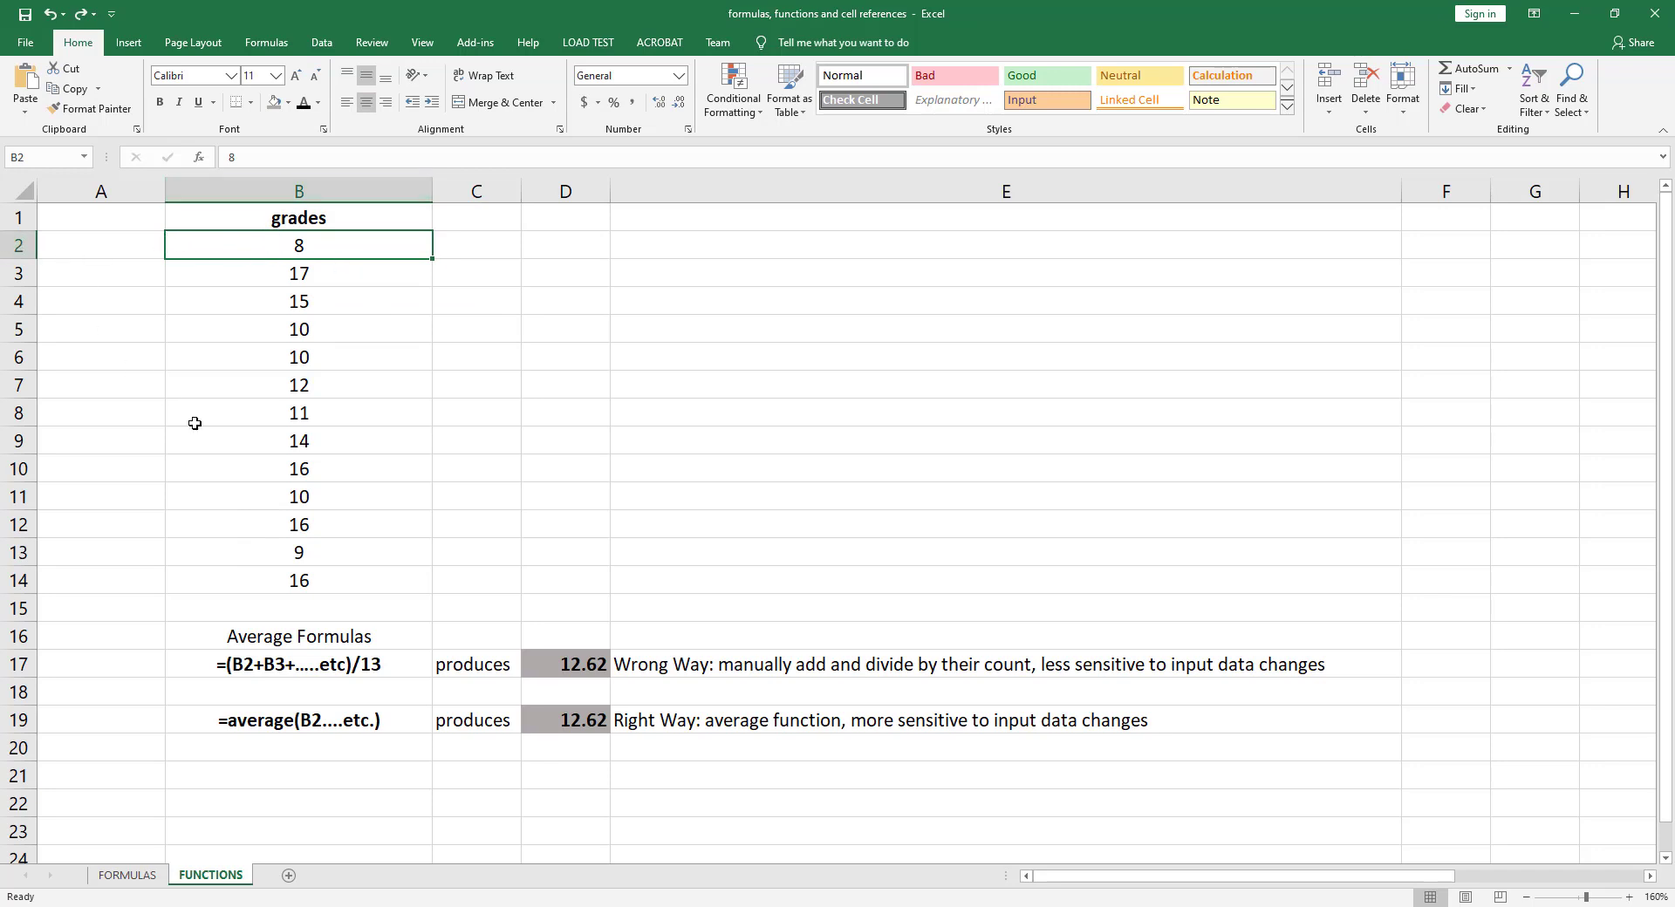
click(298, 581)
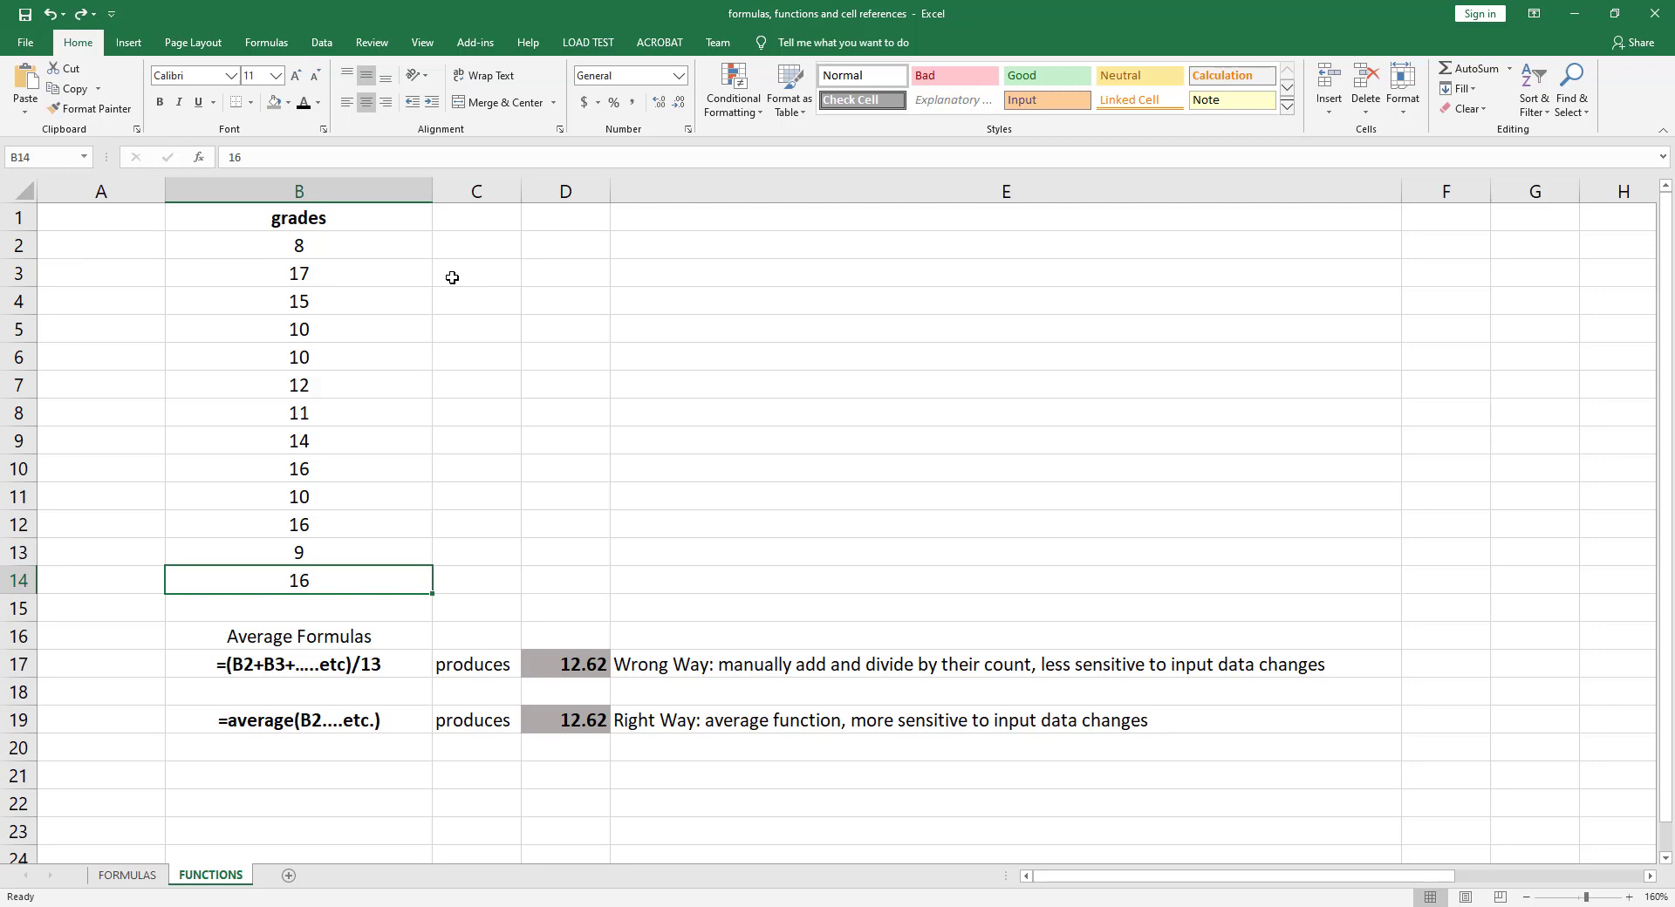
mouse_move(347, 246)
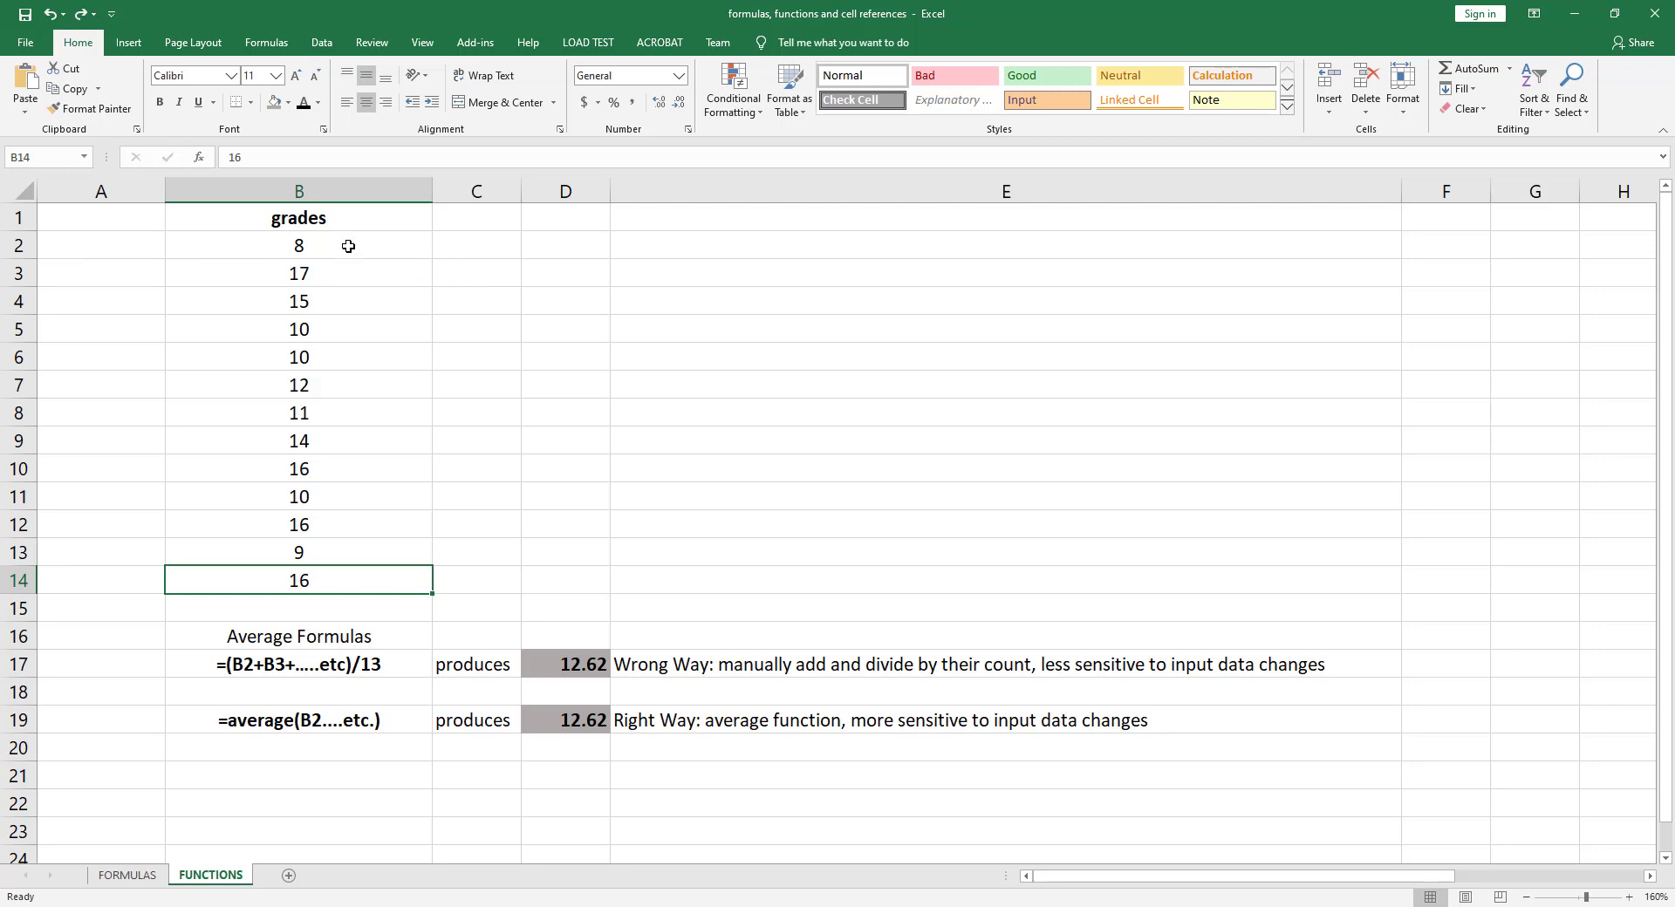
drag(298, 244, 298, 581)
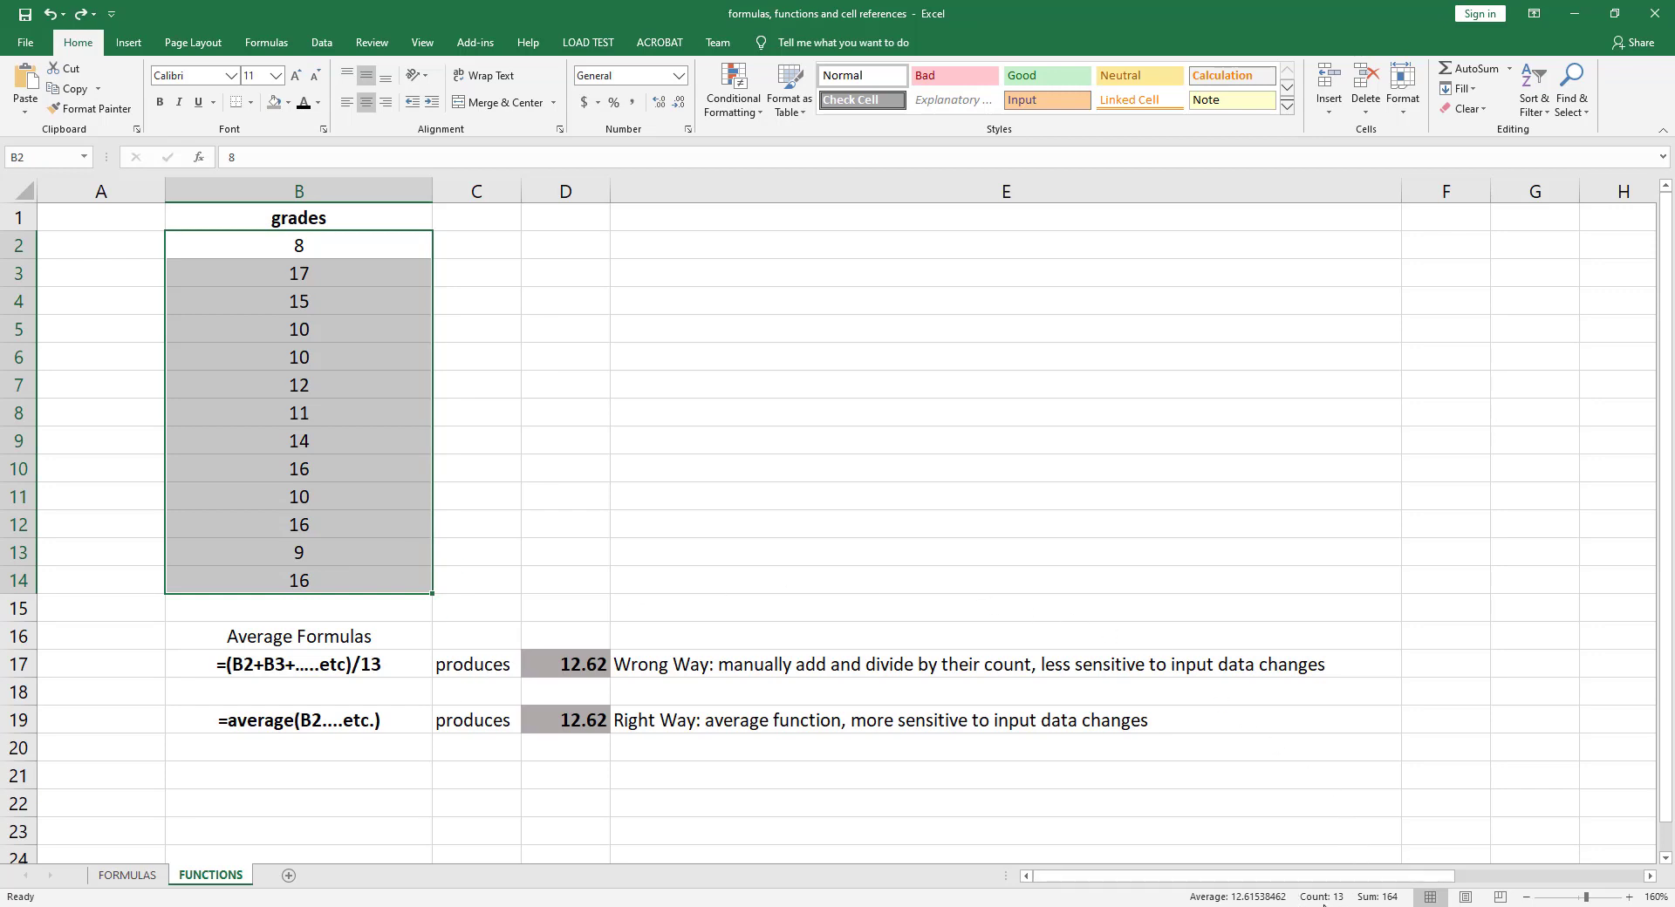
mouse_move(1340, 900)
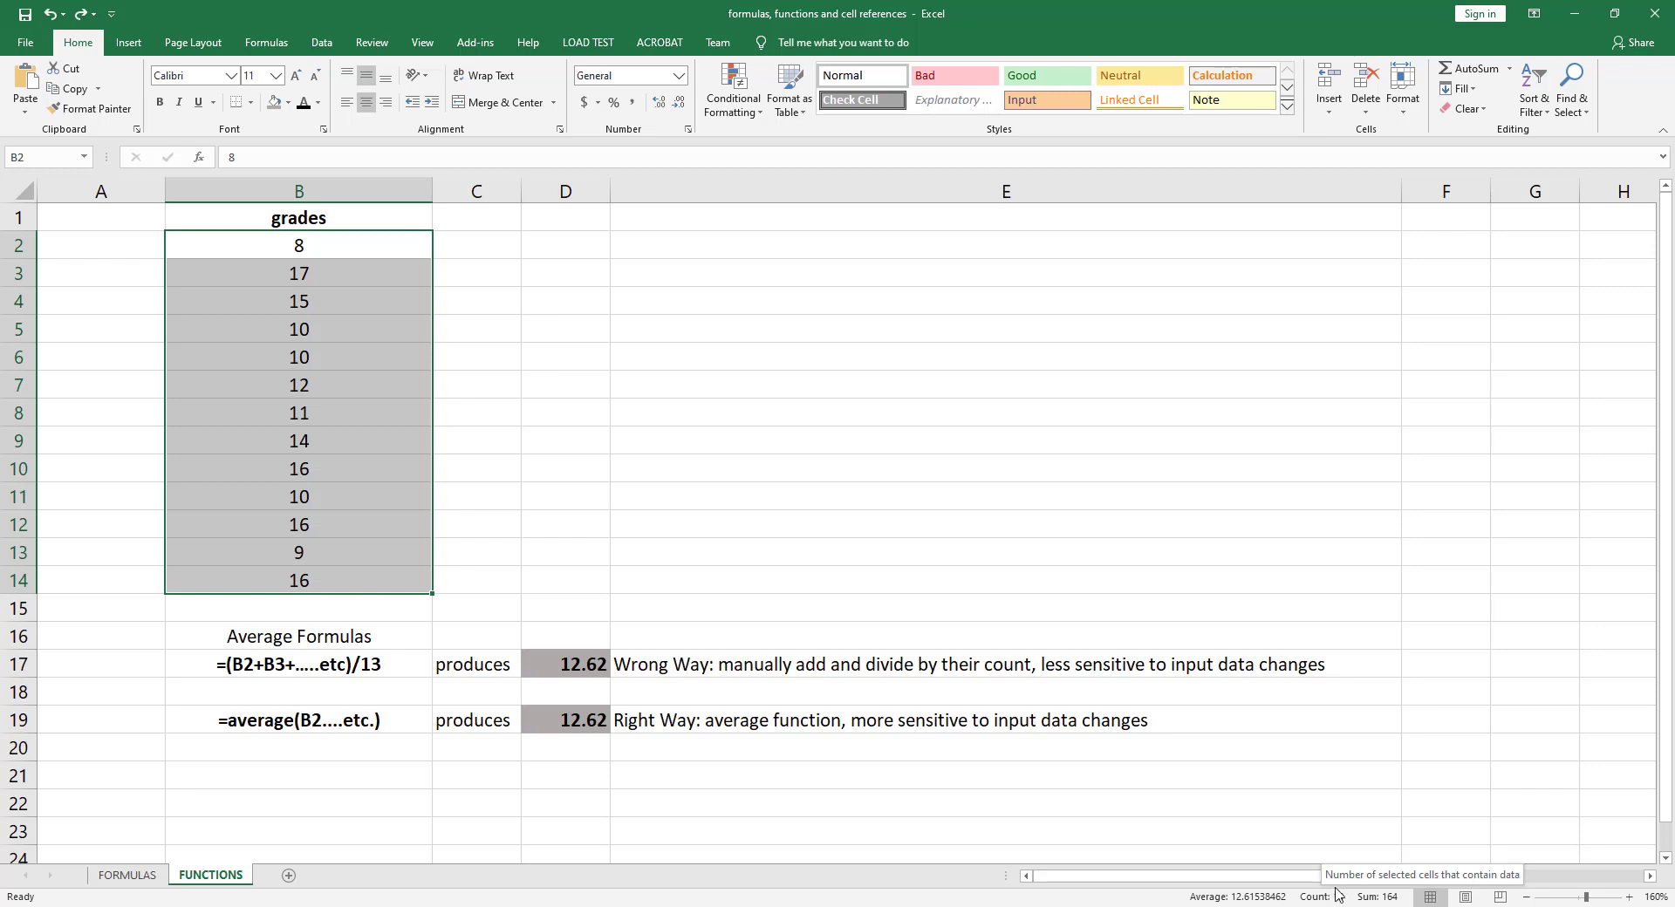
click(565, 498)
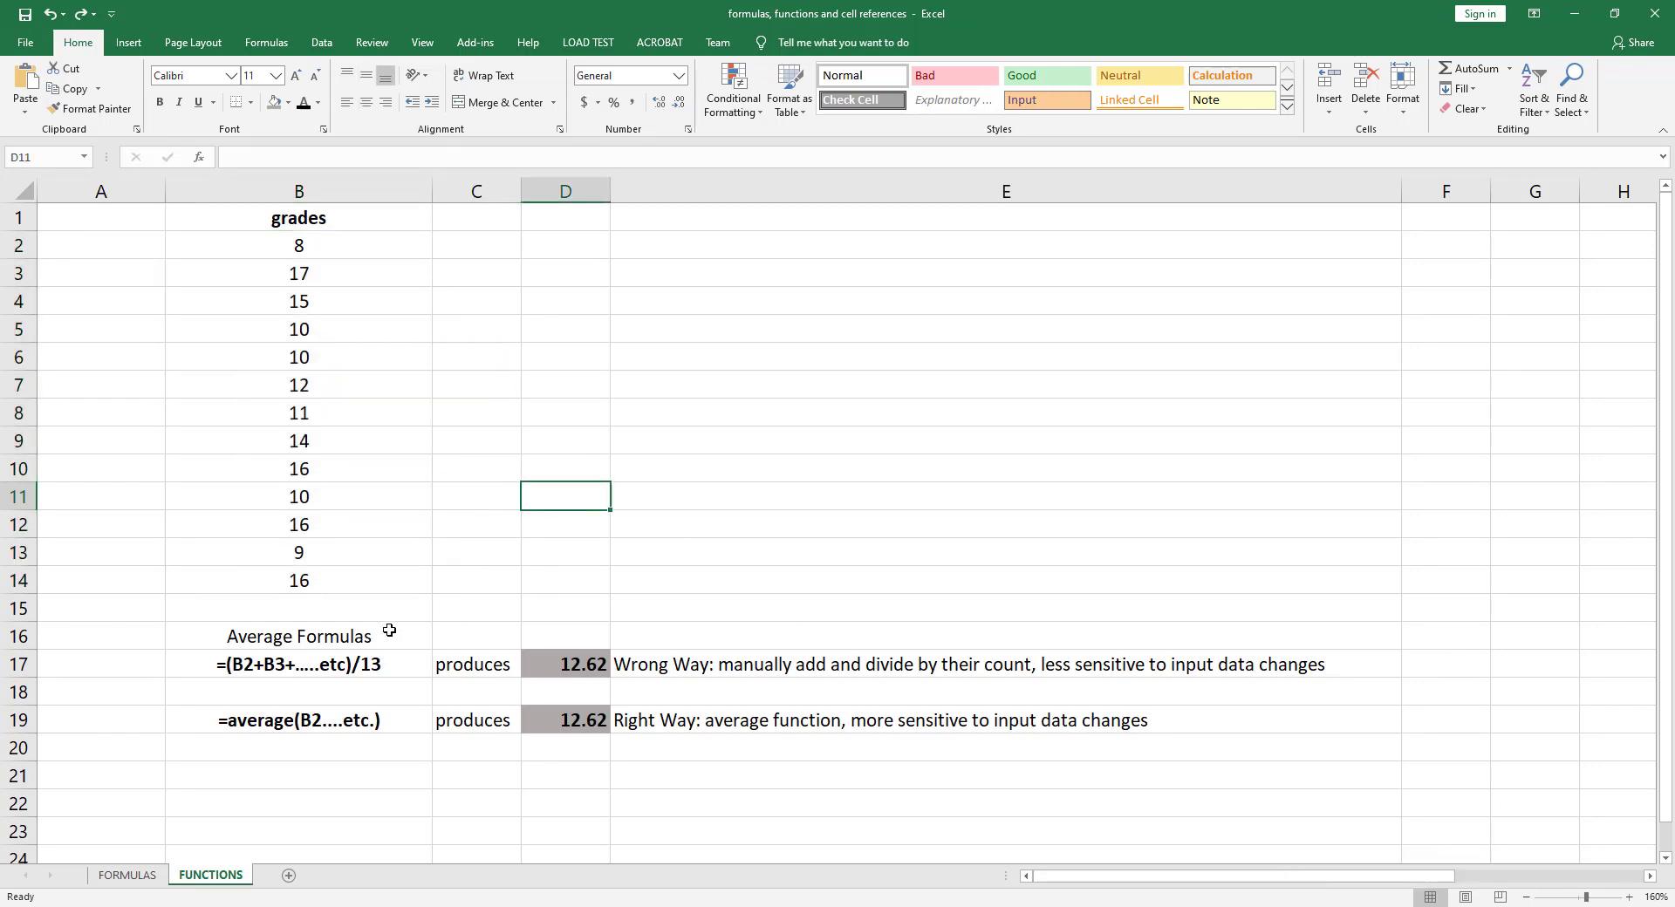
click(297, 665)
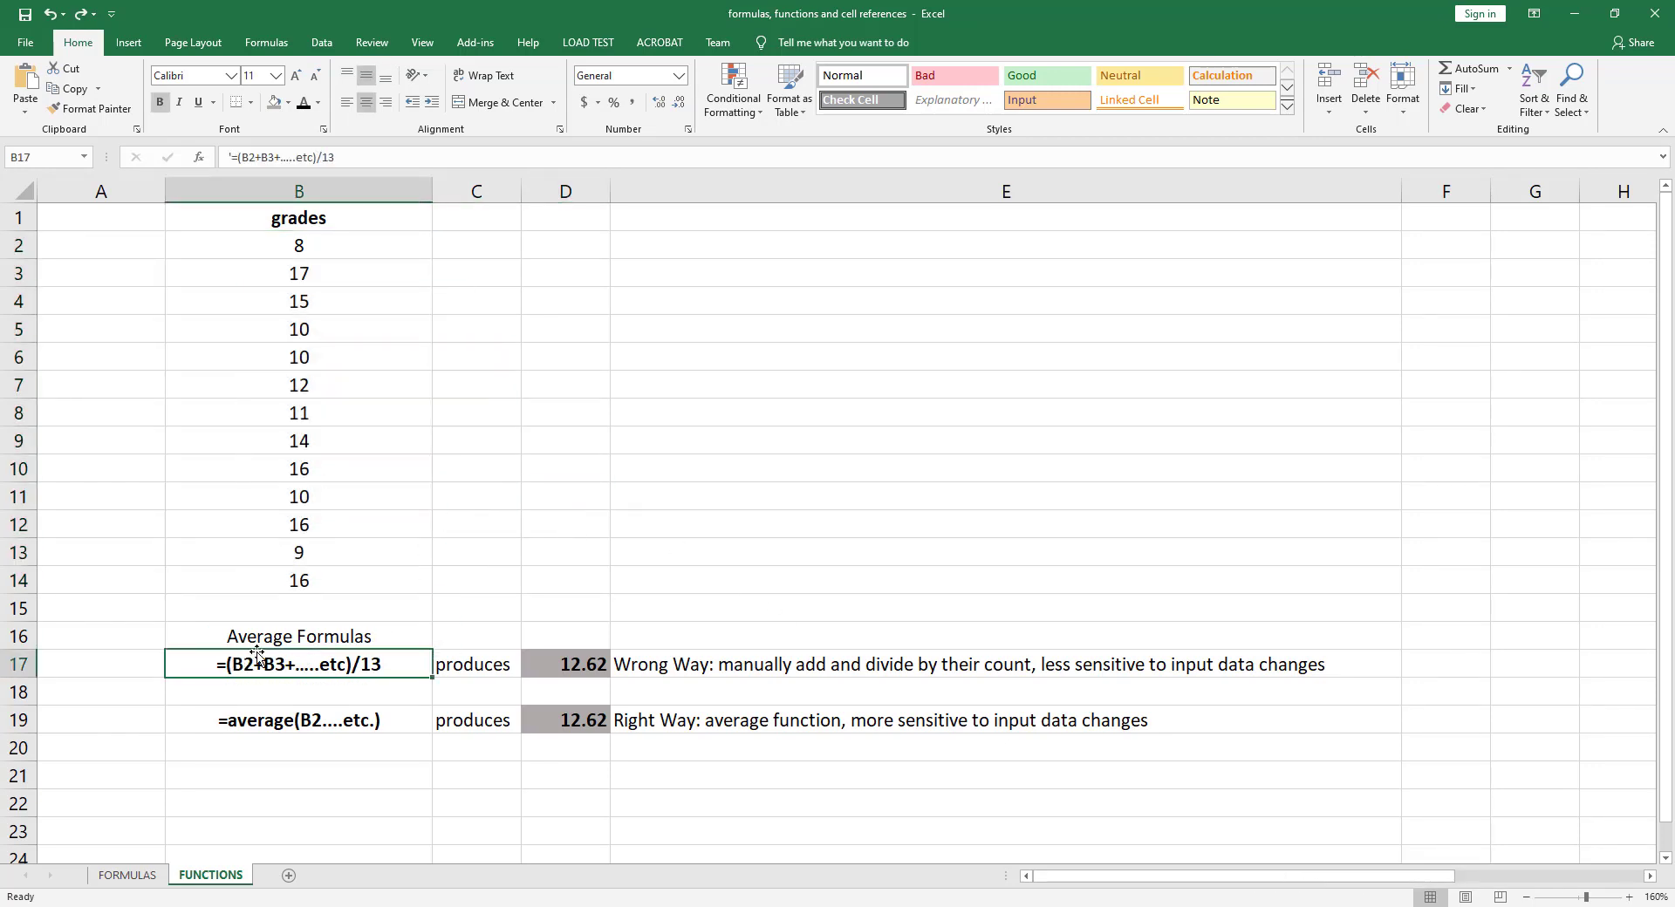
mouse_move(311, 581)
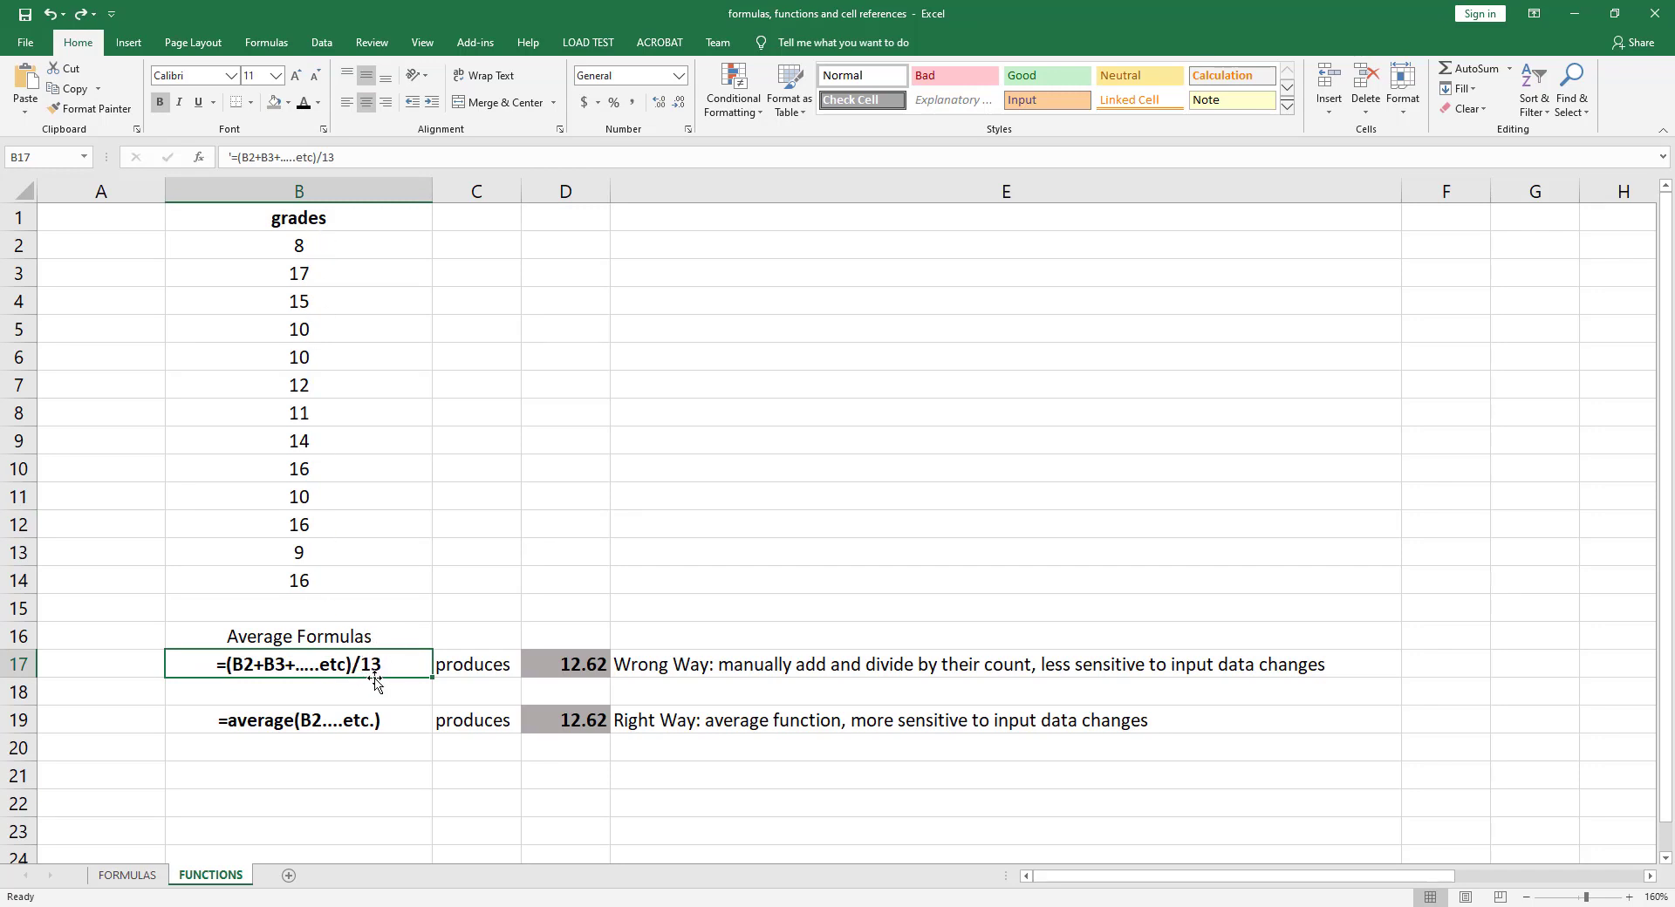
mouse_move(589, 673)
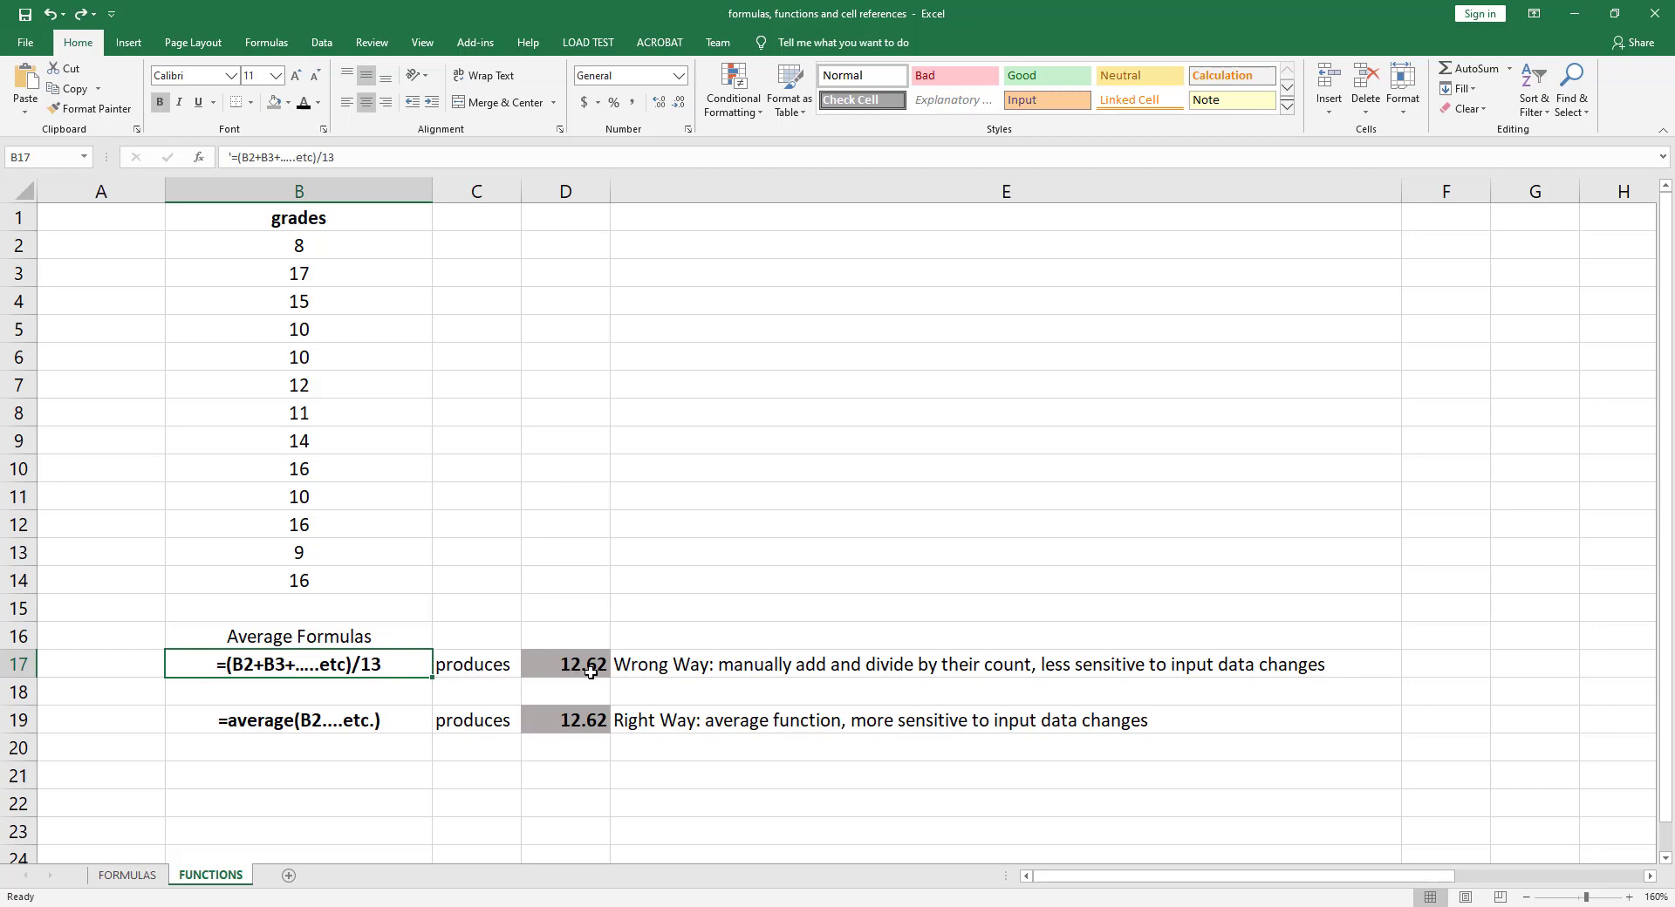
mouse_move(597, 671)
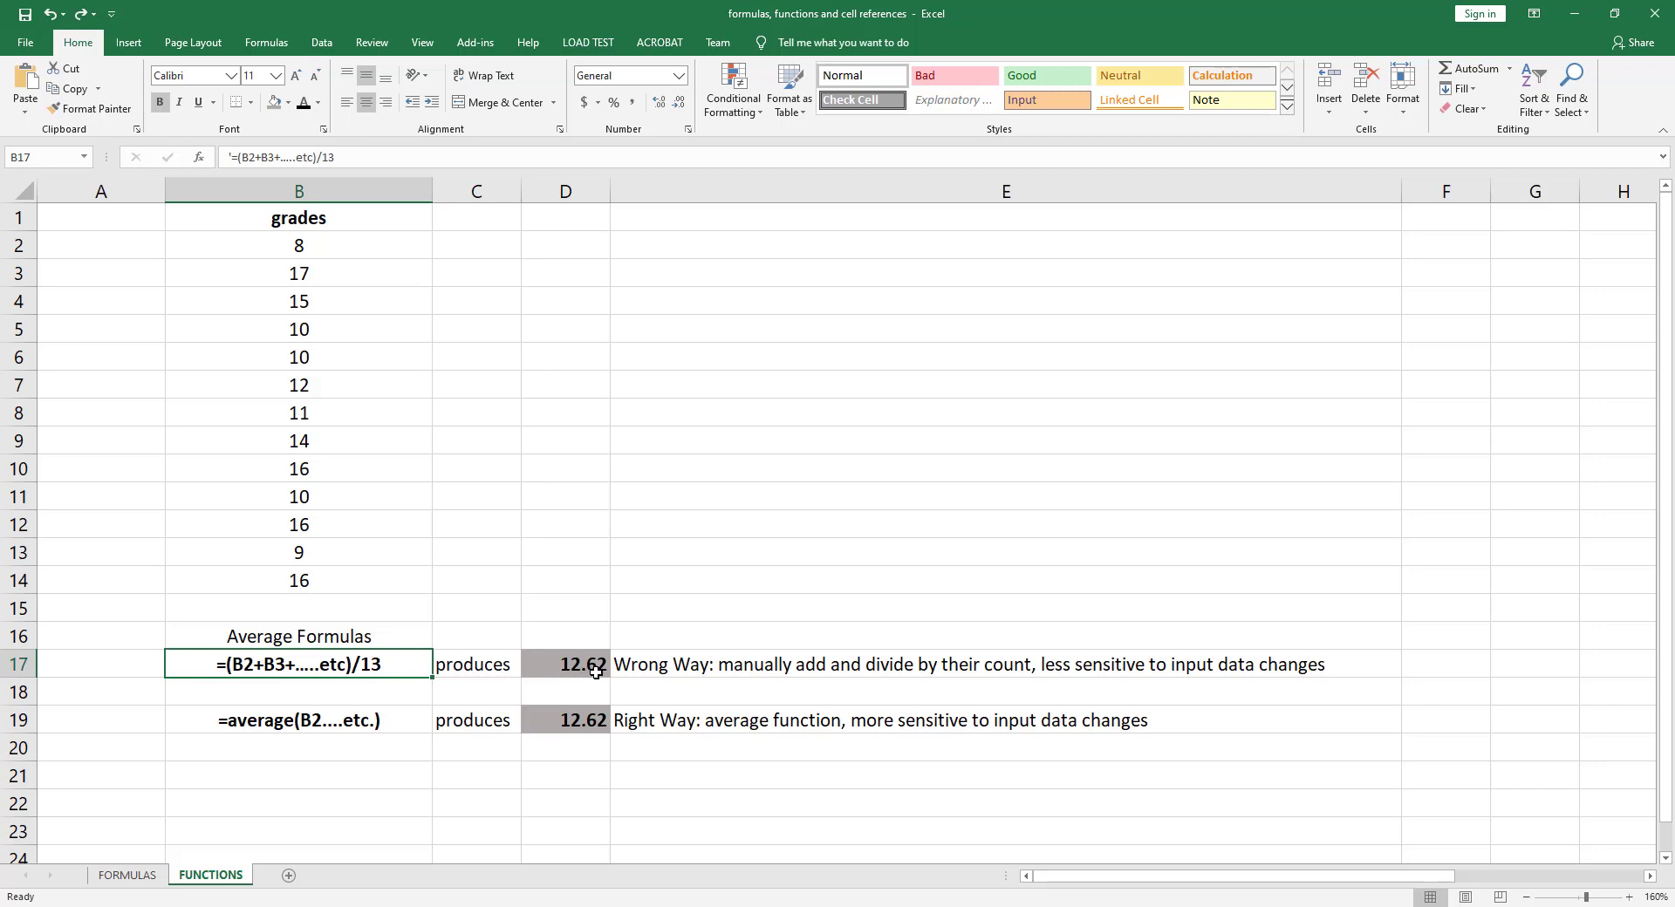
mouse_move(321, 720)
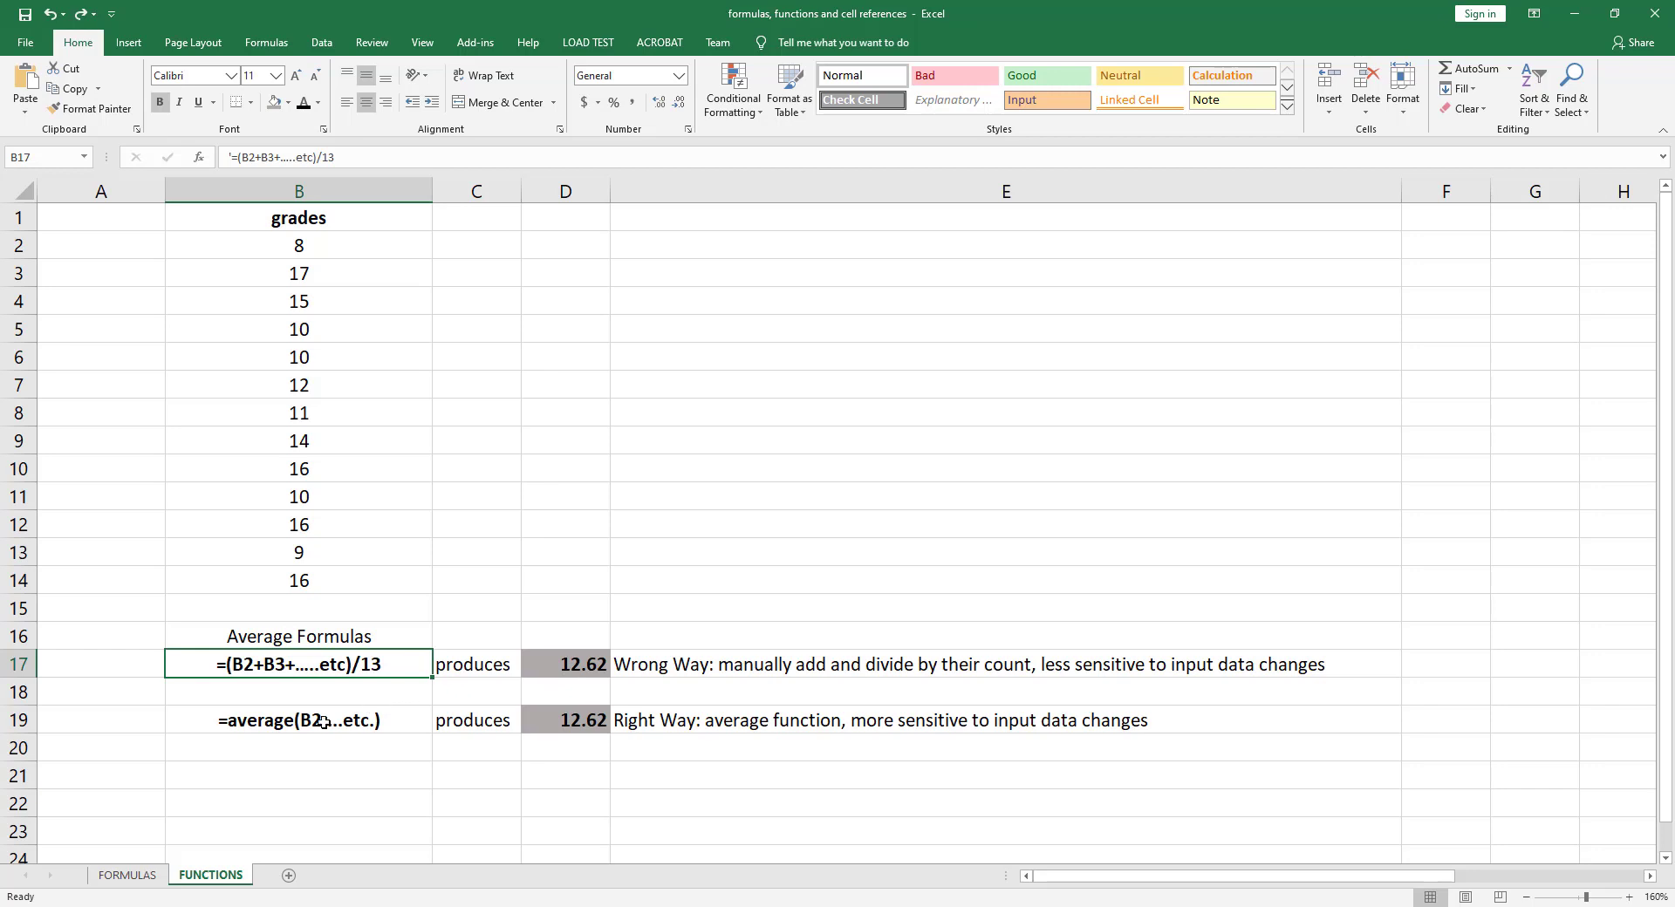
click(297, 720)
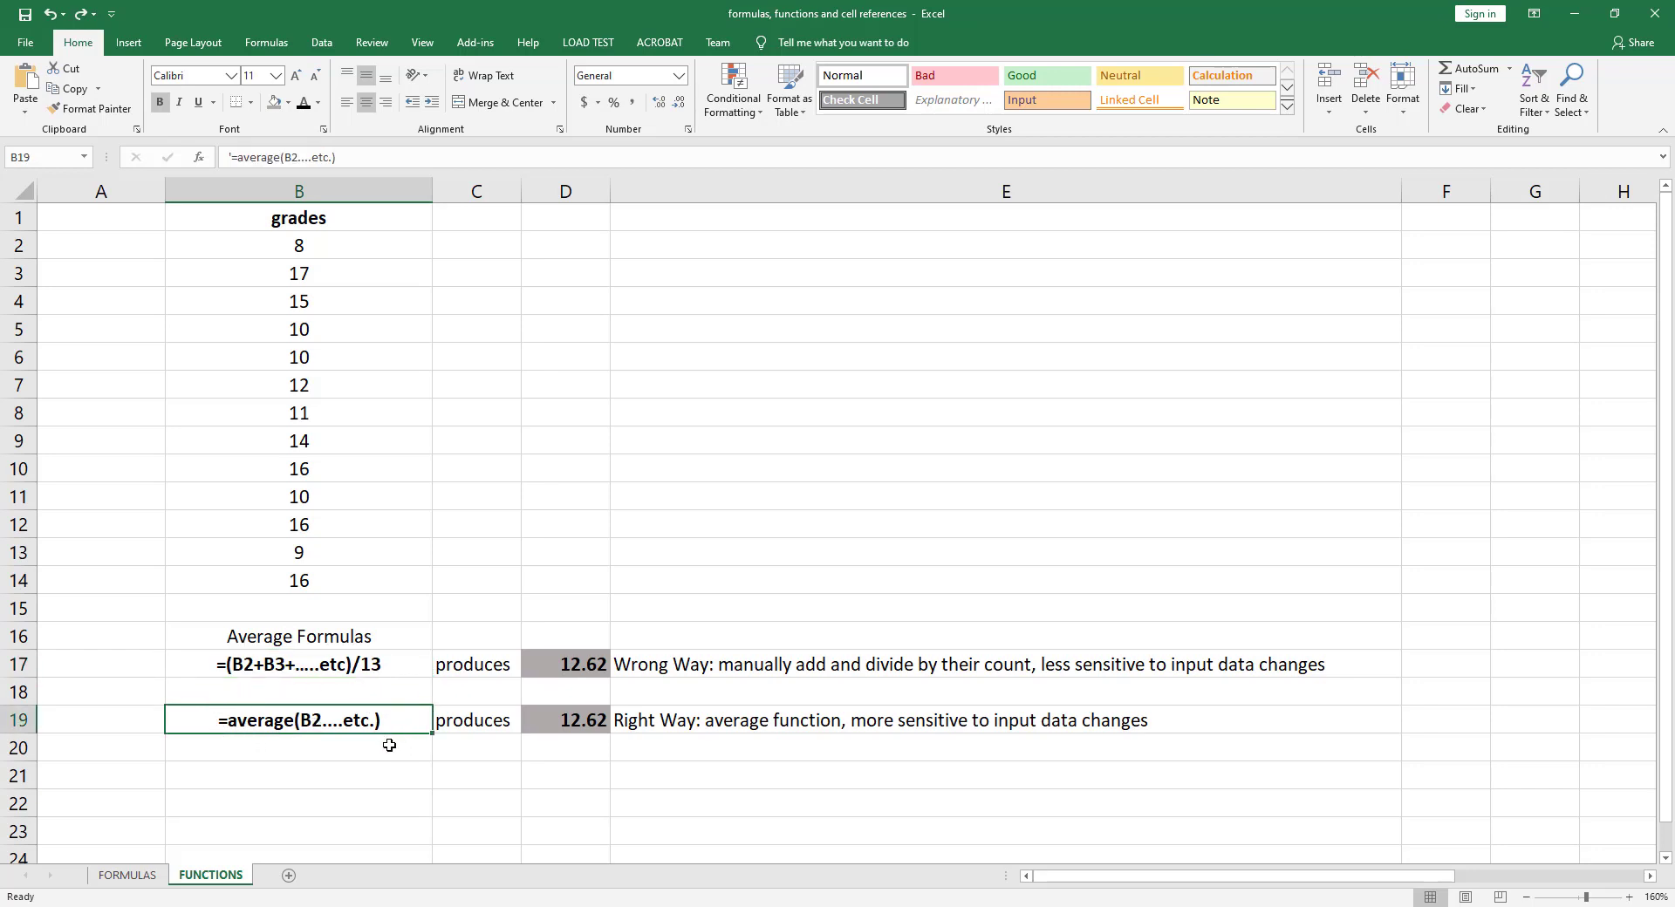
mouse_move(590, 697)
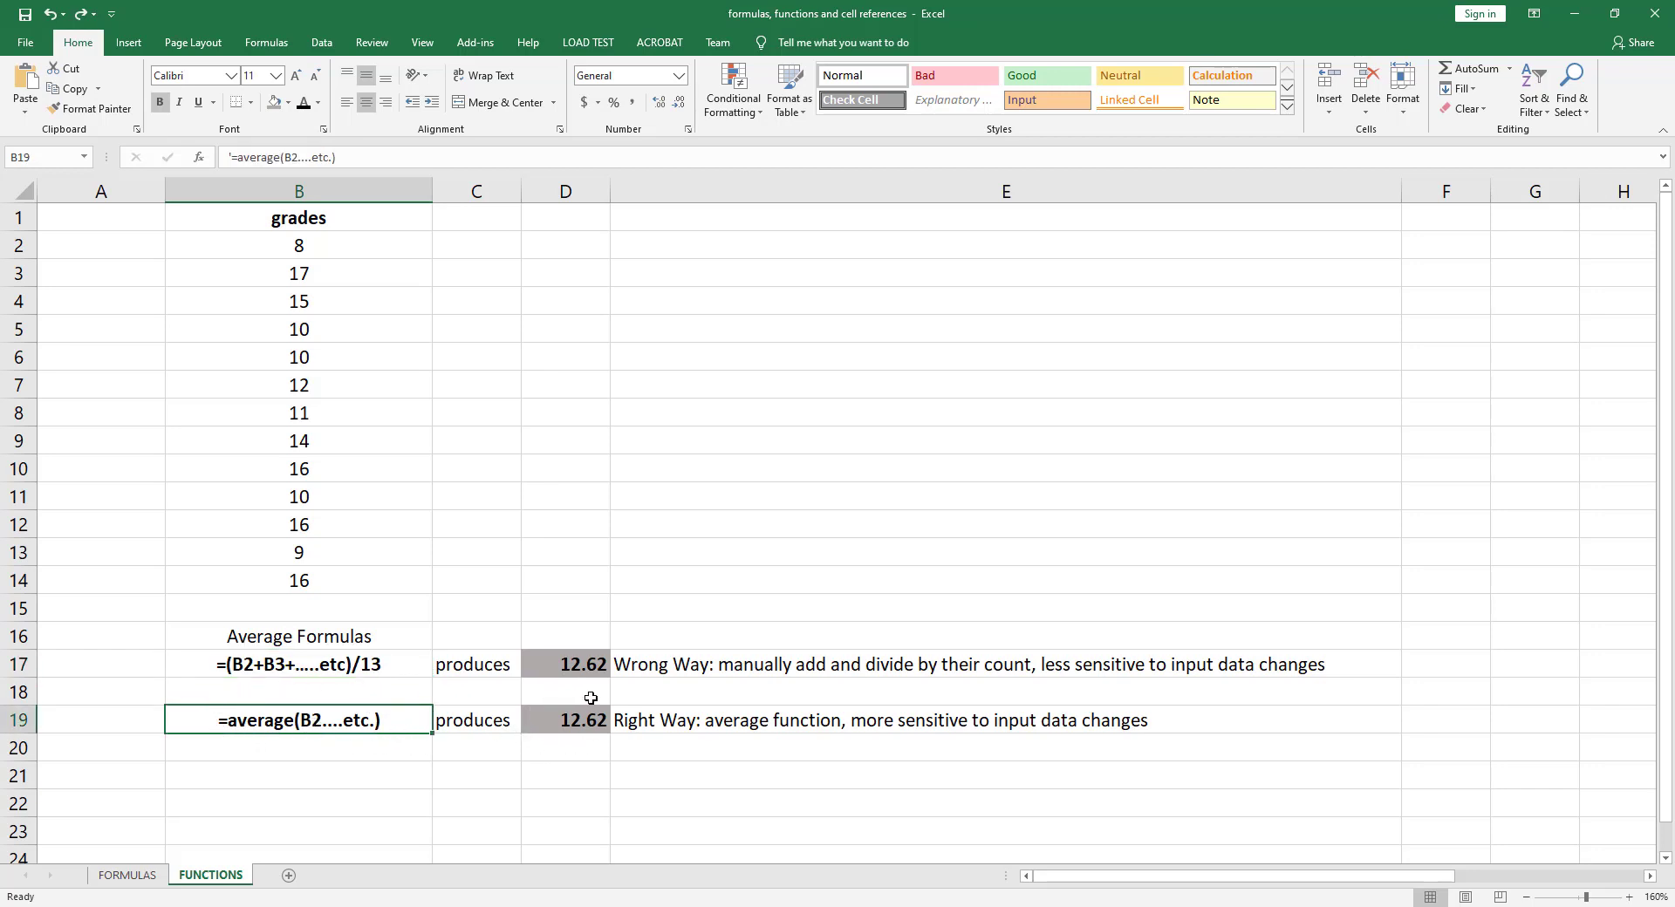
mouse_move(576, 677)
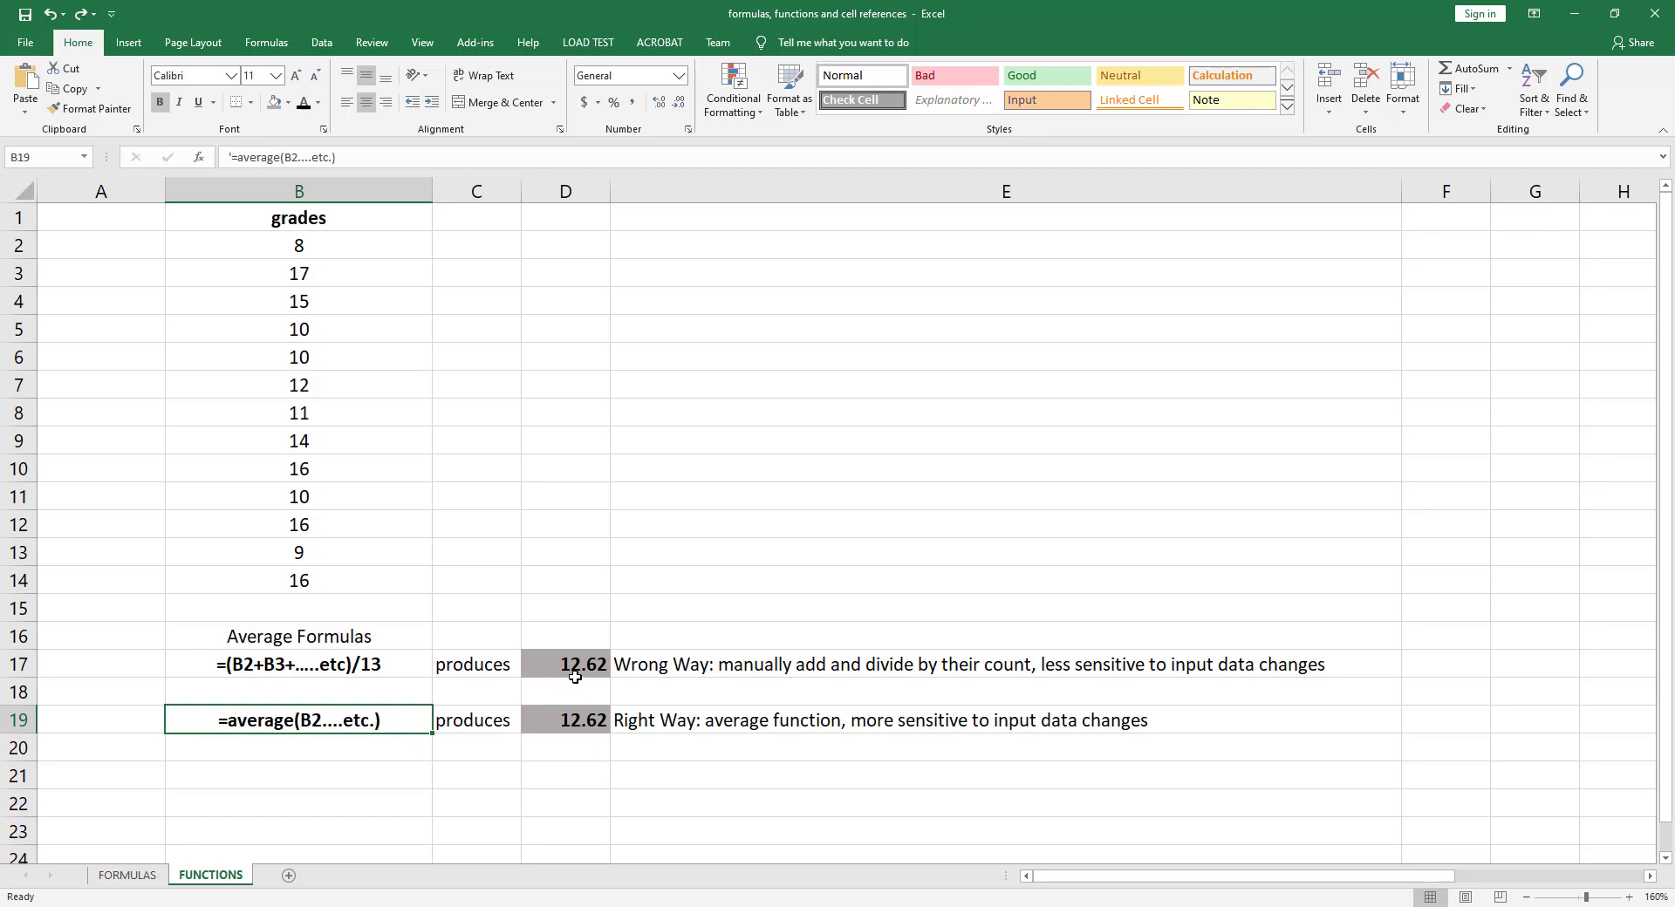
mouse_move(415, 441)
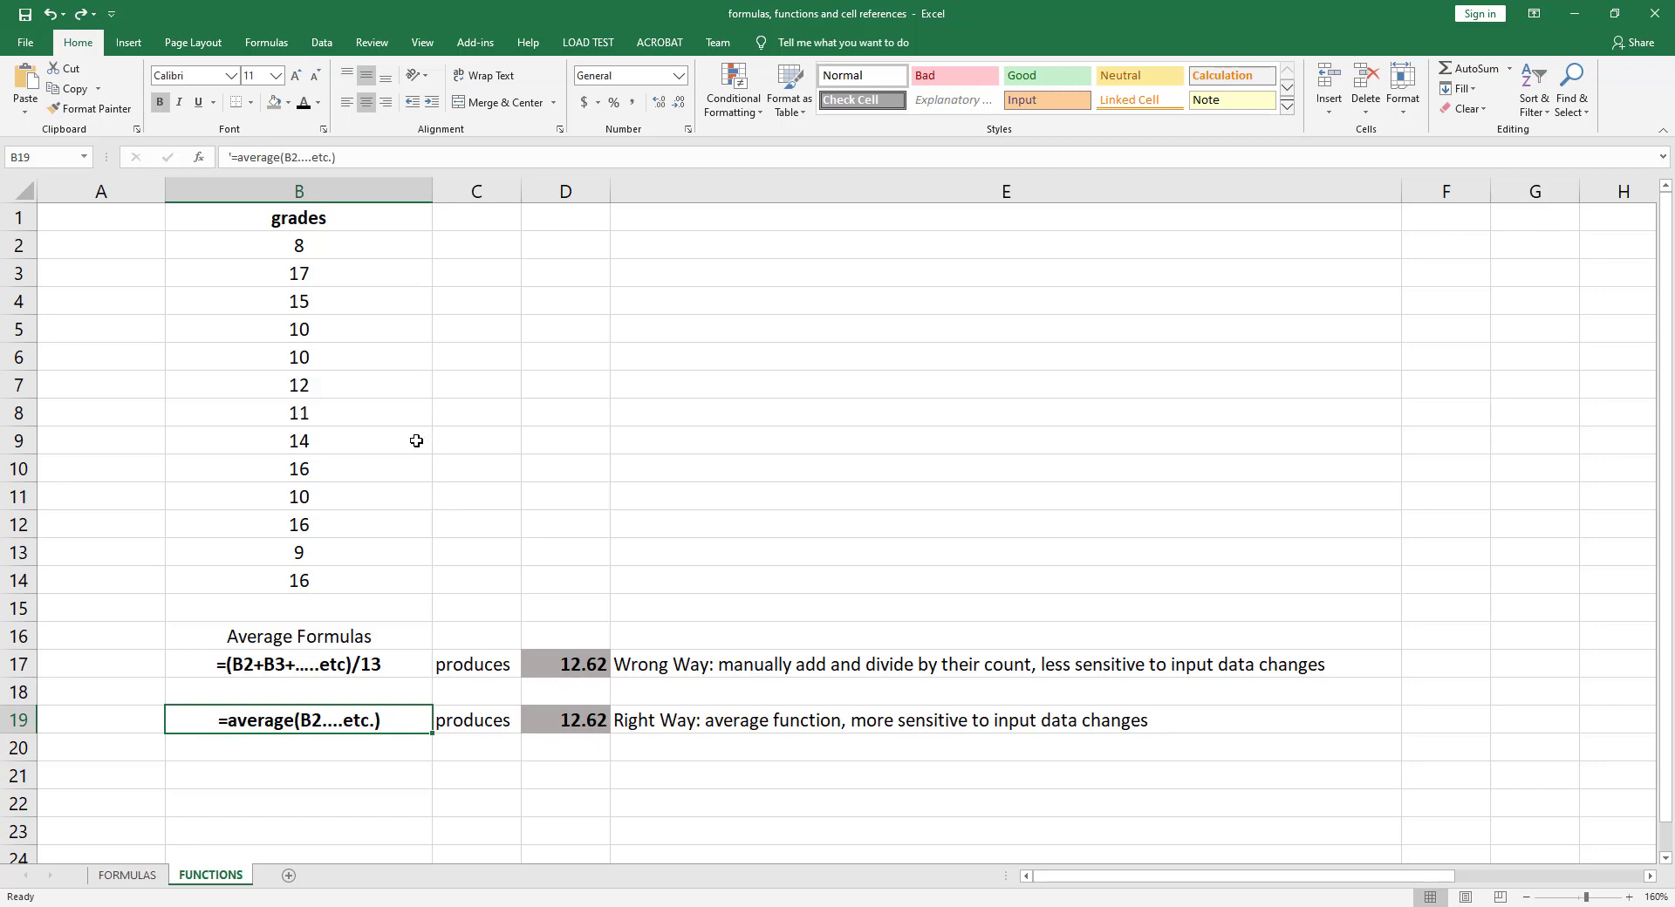
- Change a grade and check the =AVERAGE(B2:B14) formula behind the result in D19
click(349, 358)
text(12)
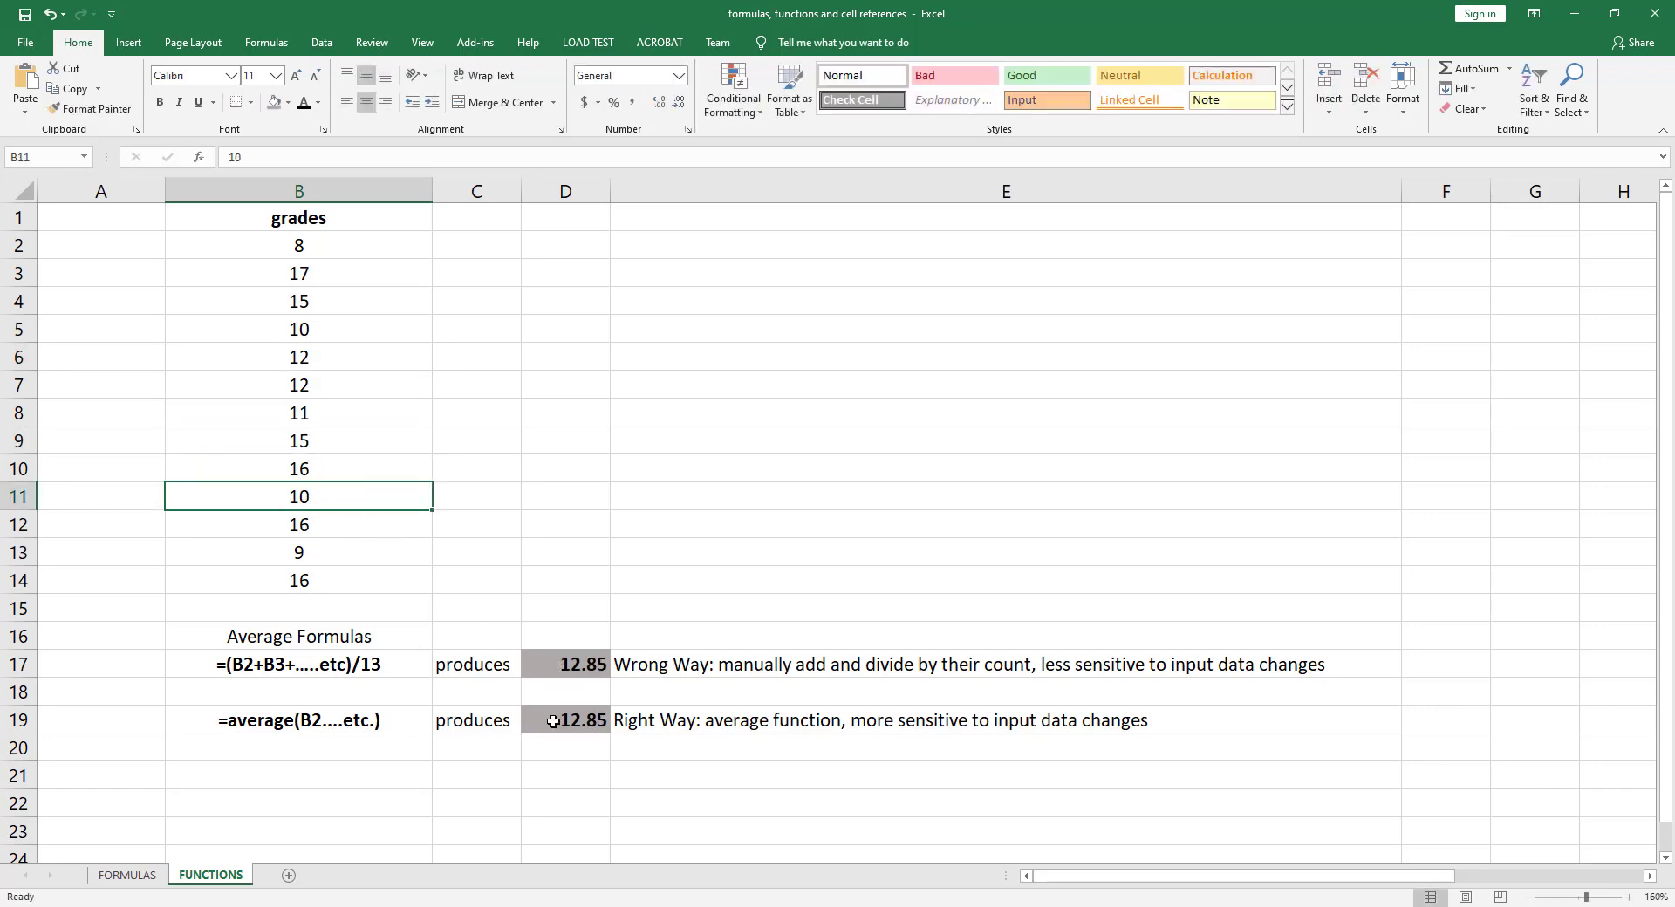
click(551, 721)
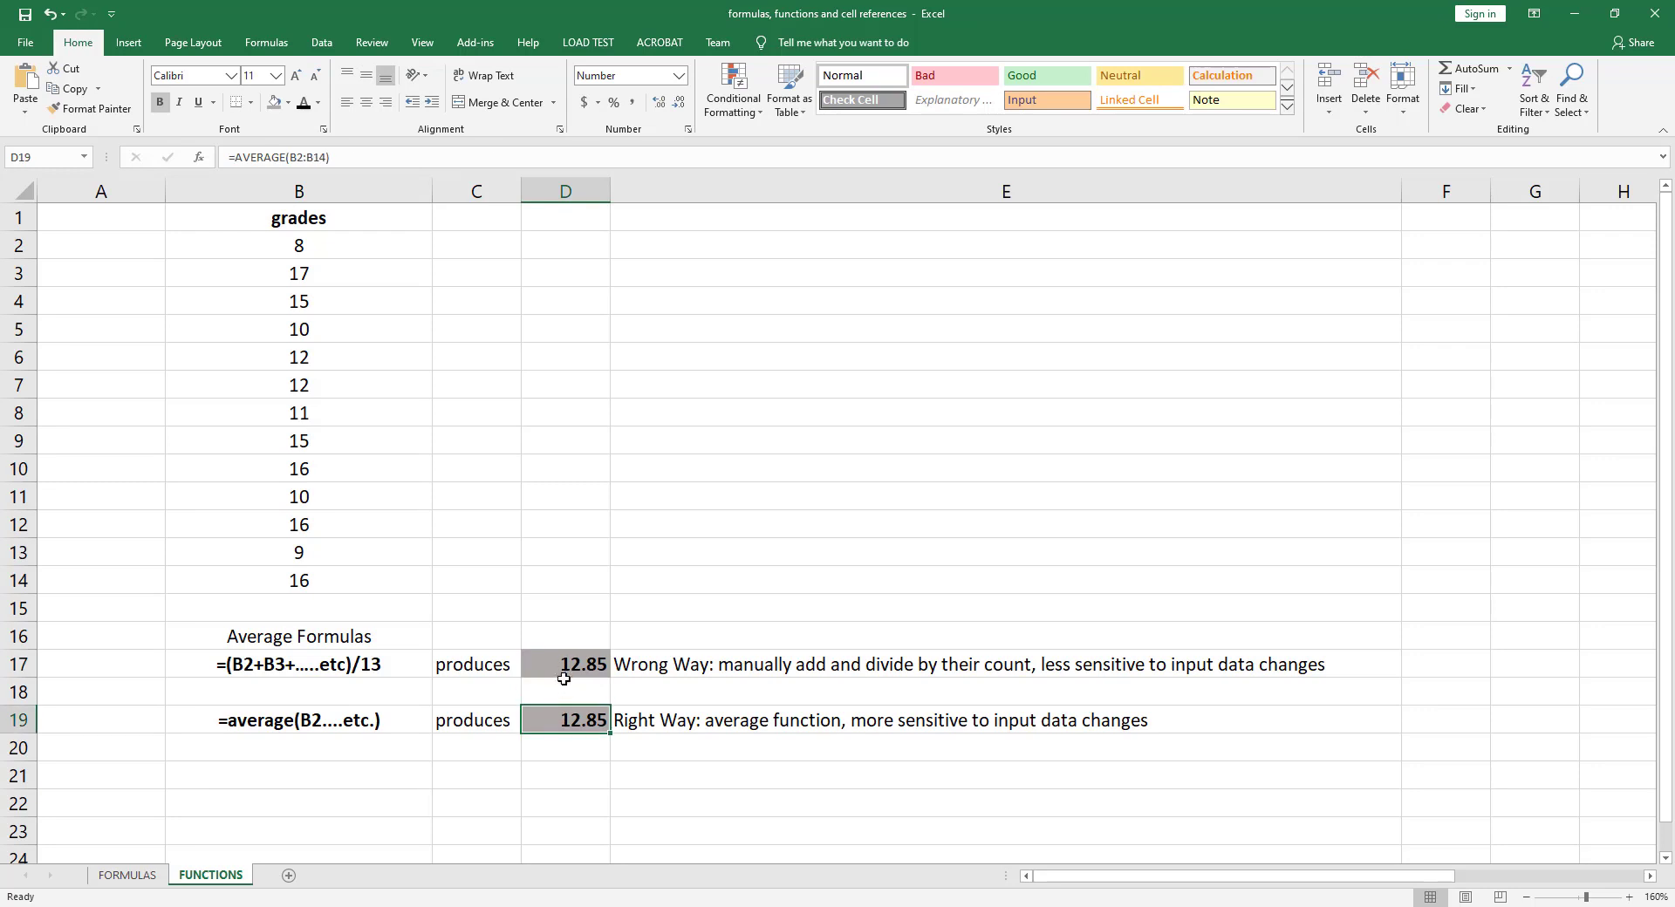
mouse_move(565, 666)
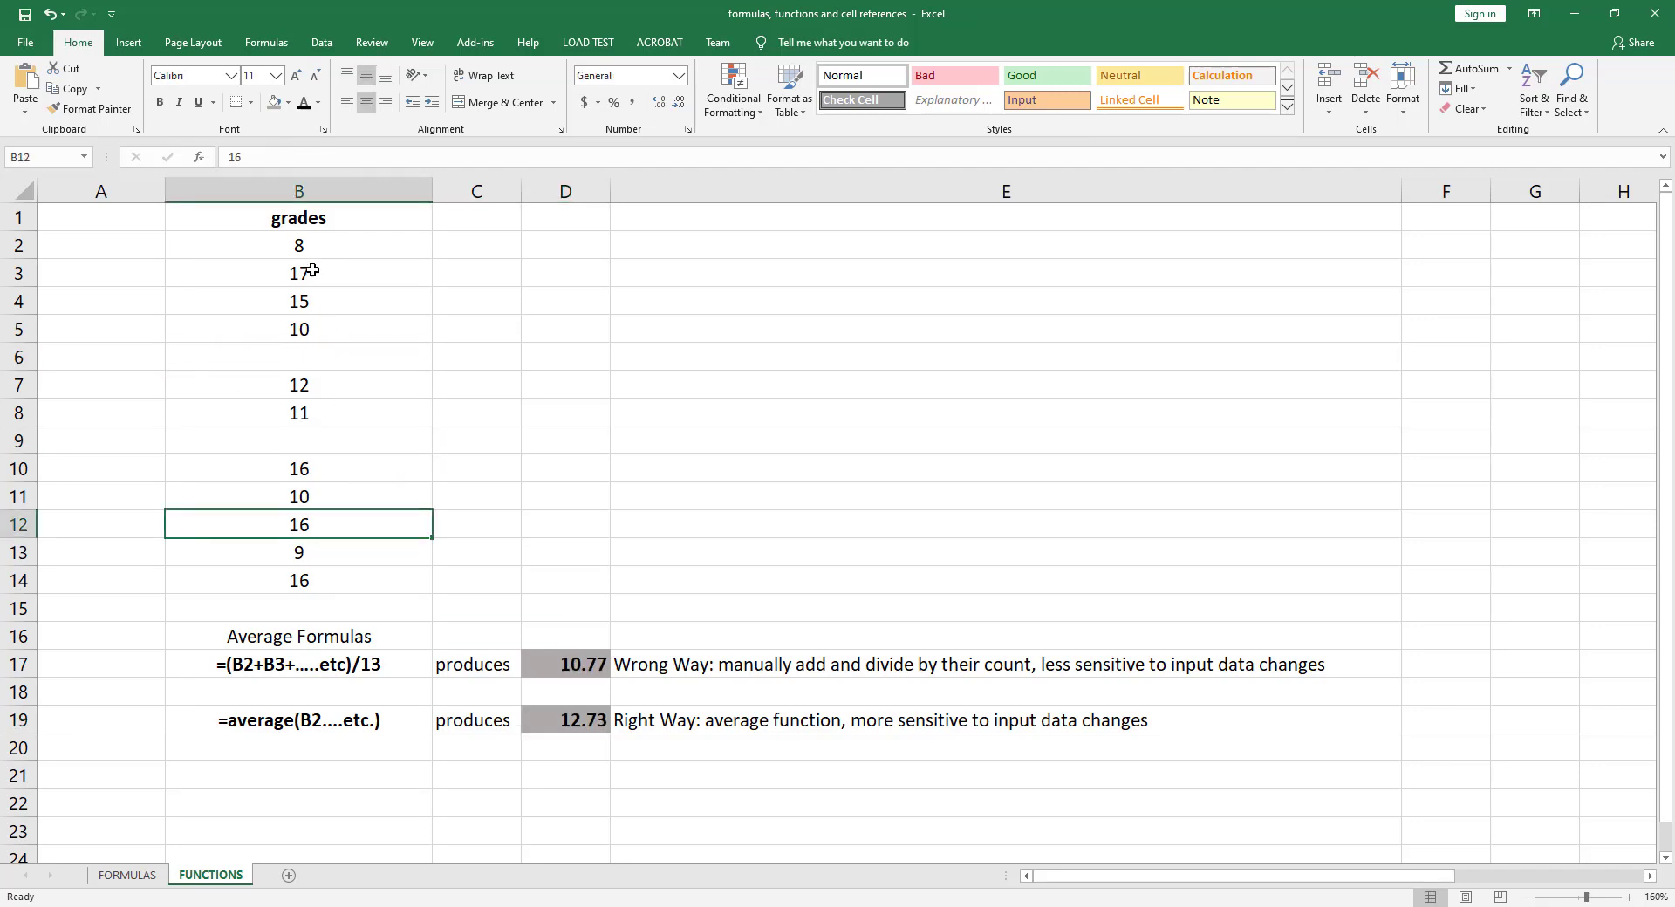
drag(298, 244, 299, 581)
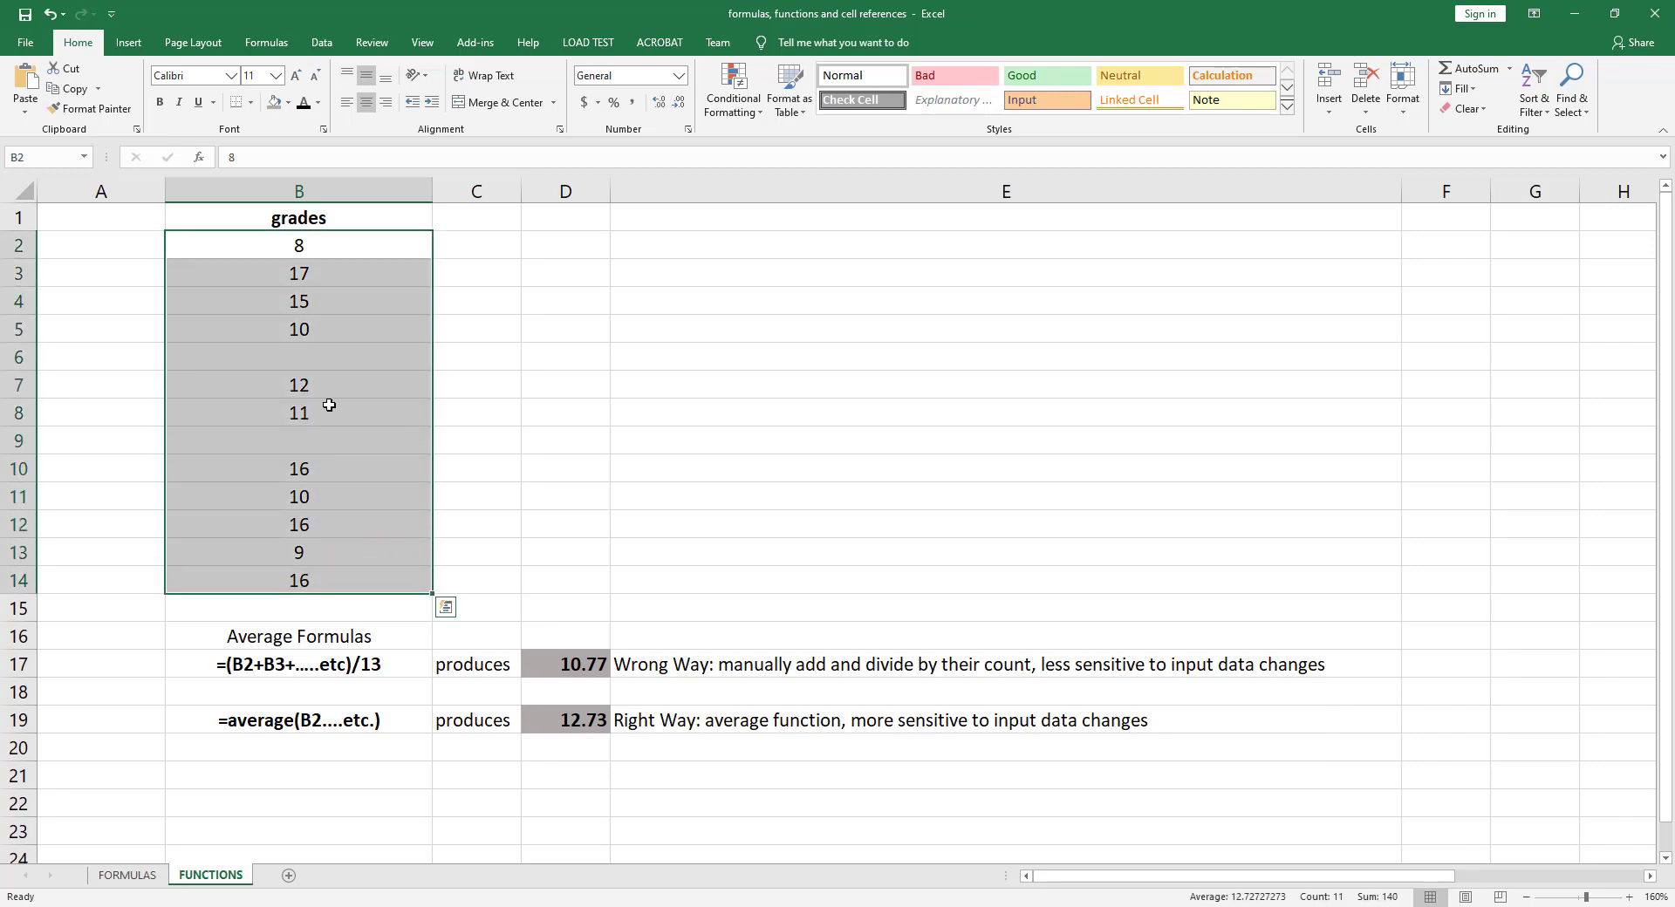
click(296, 665)
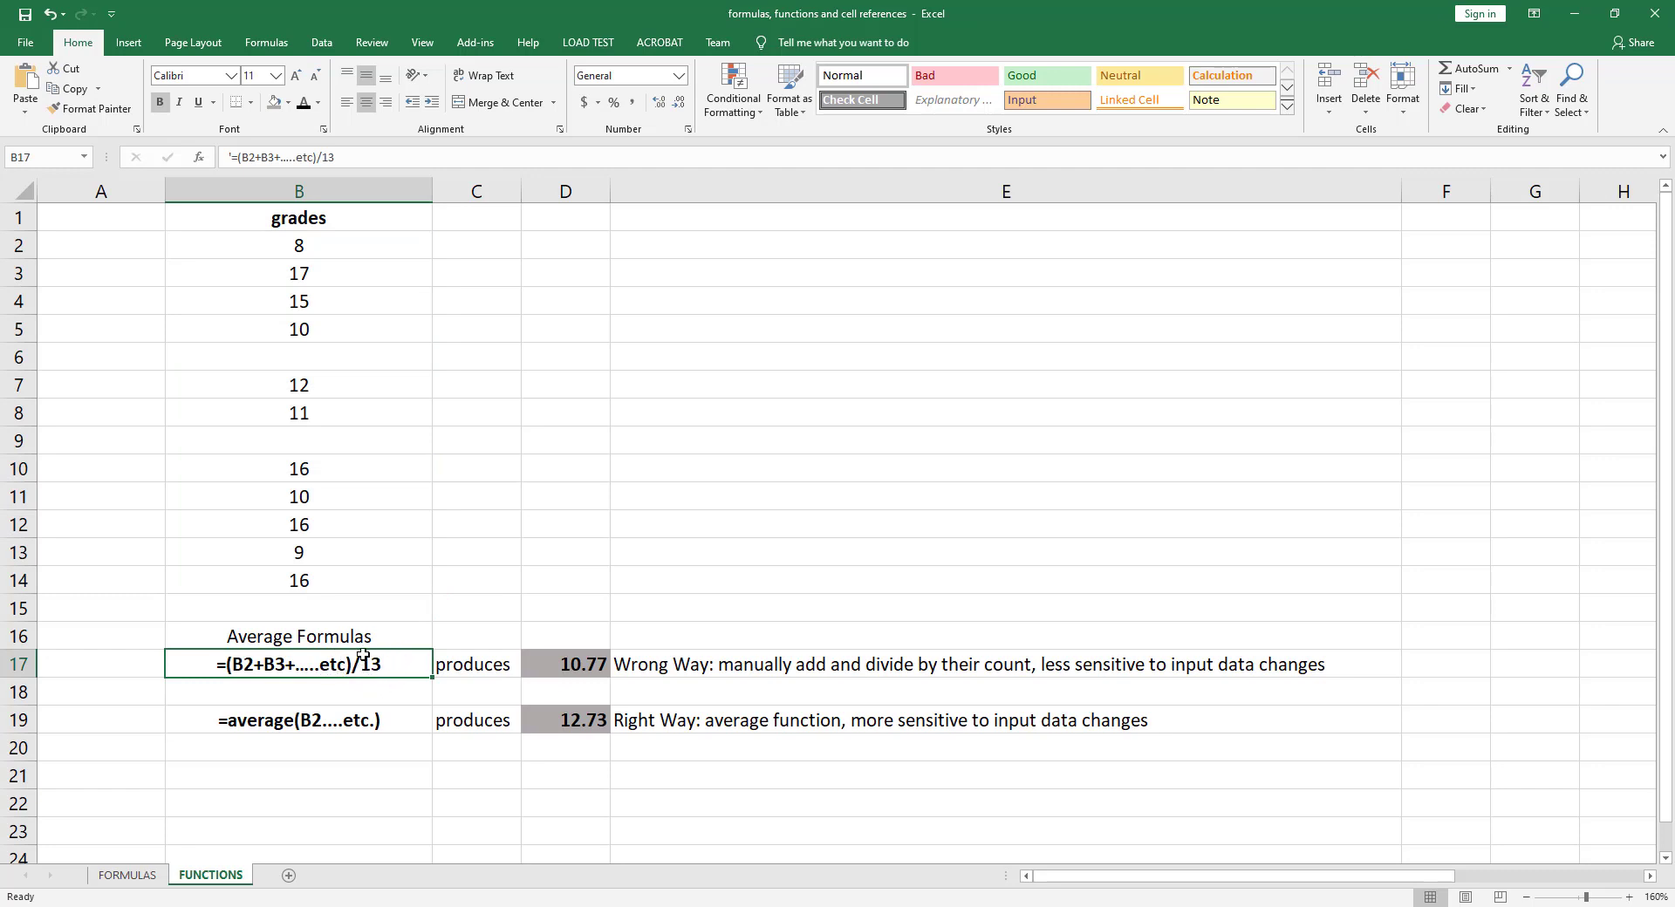
mouse_move(567, 675)
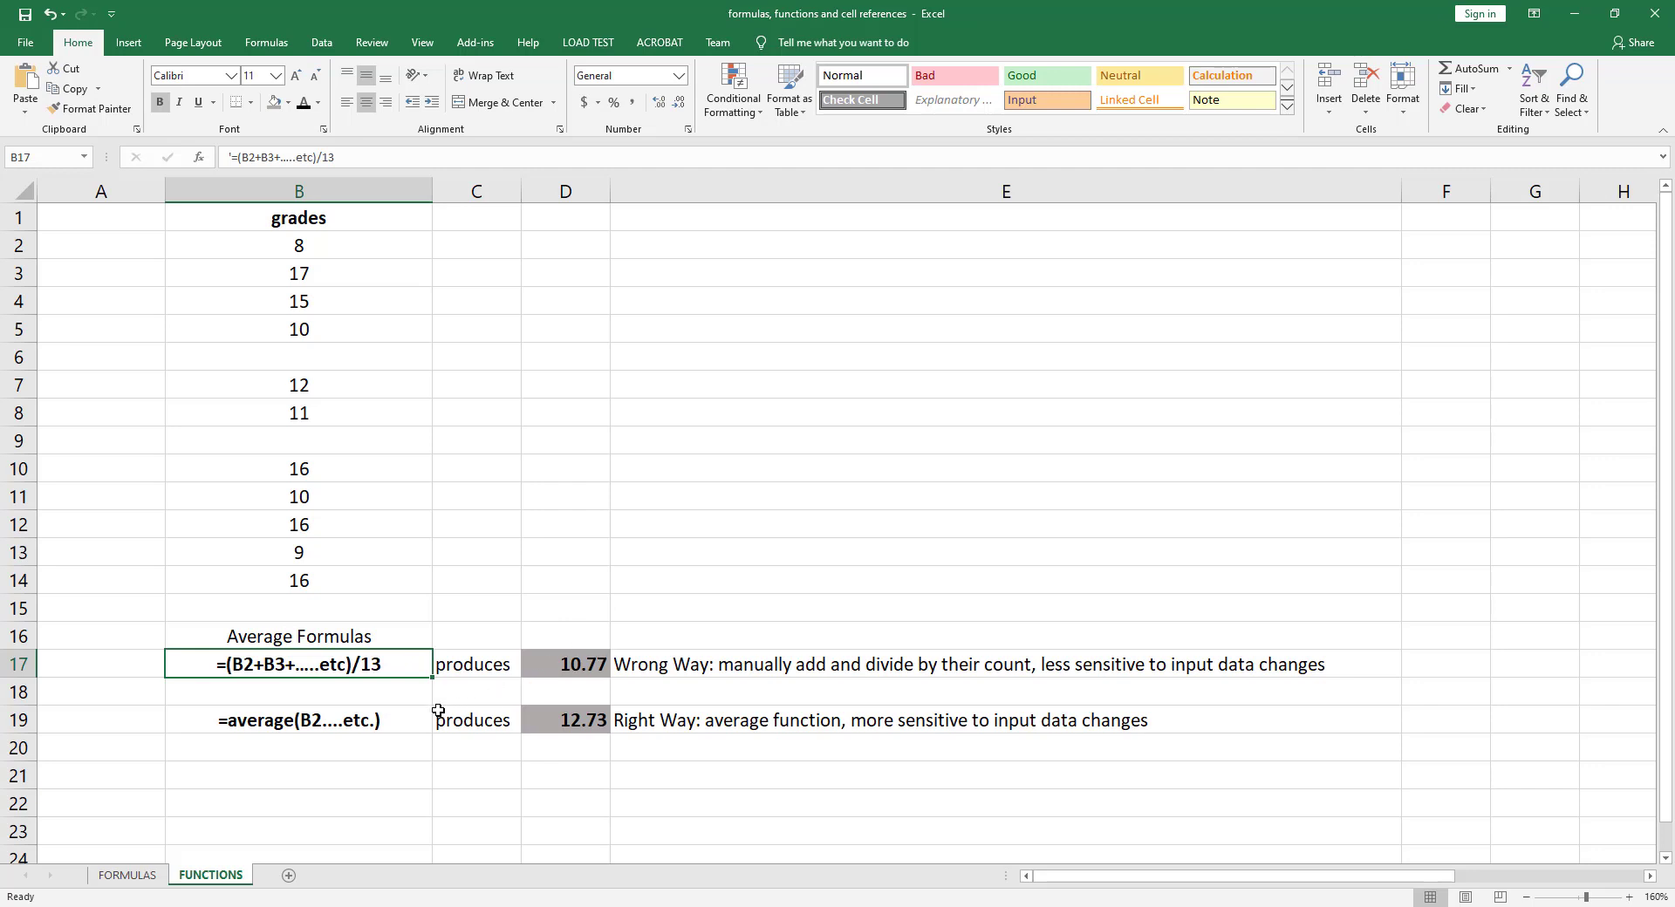
click(296, 721)
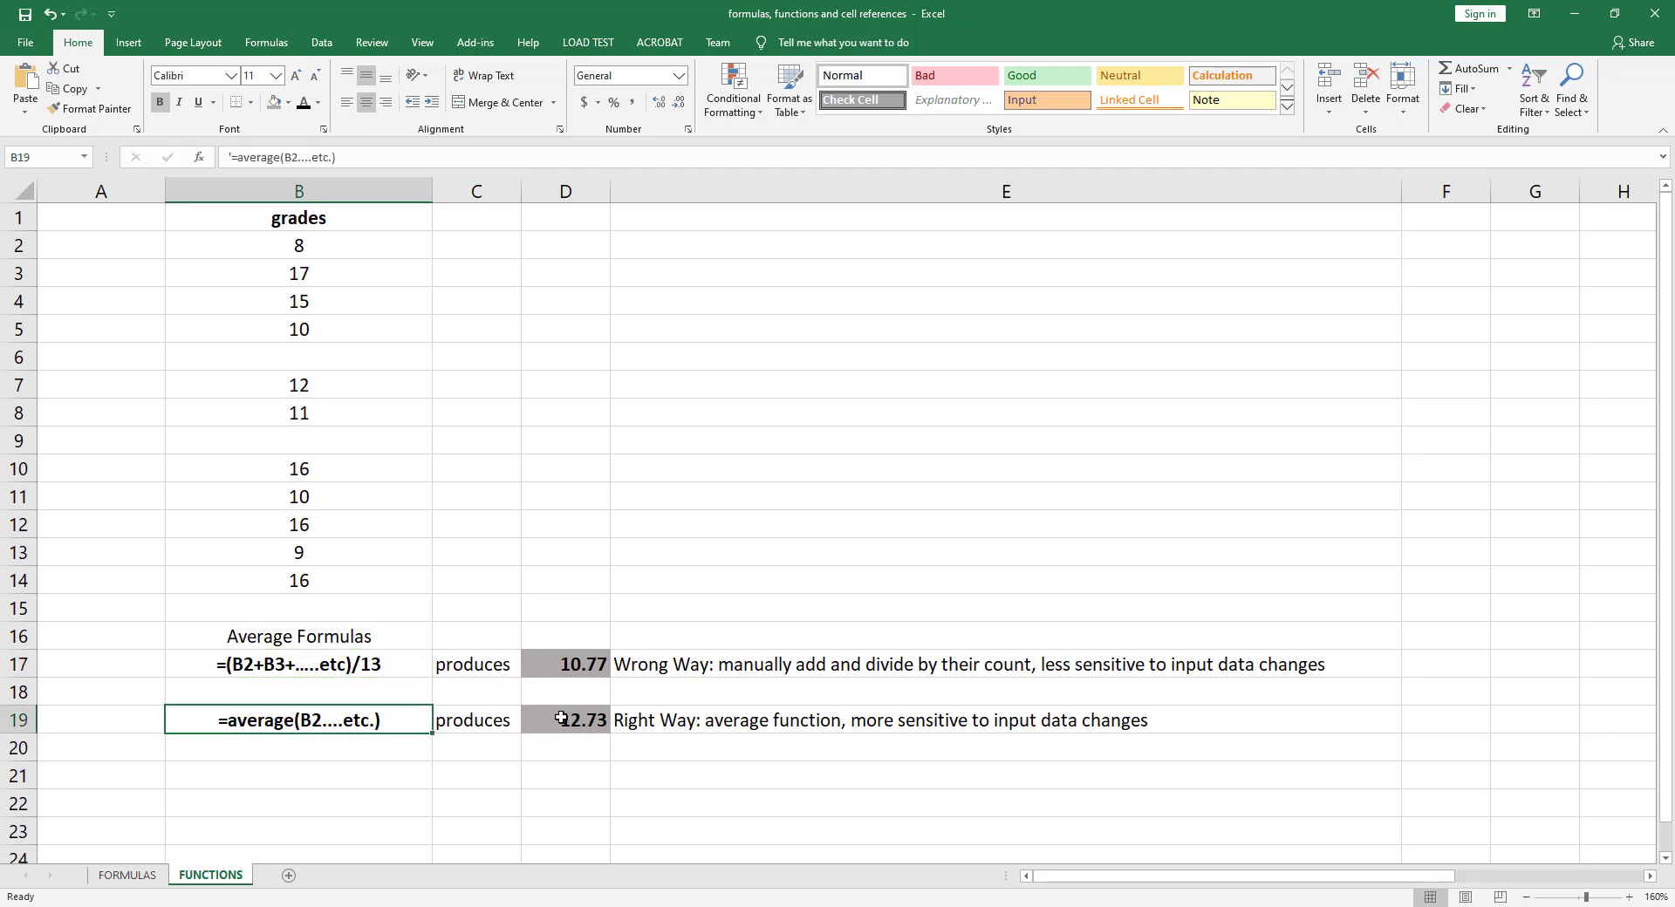
click(565, 721)
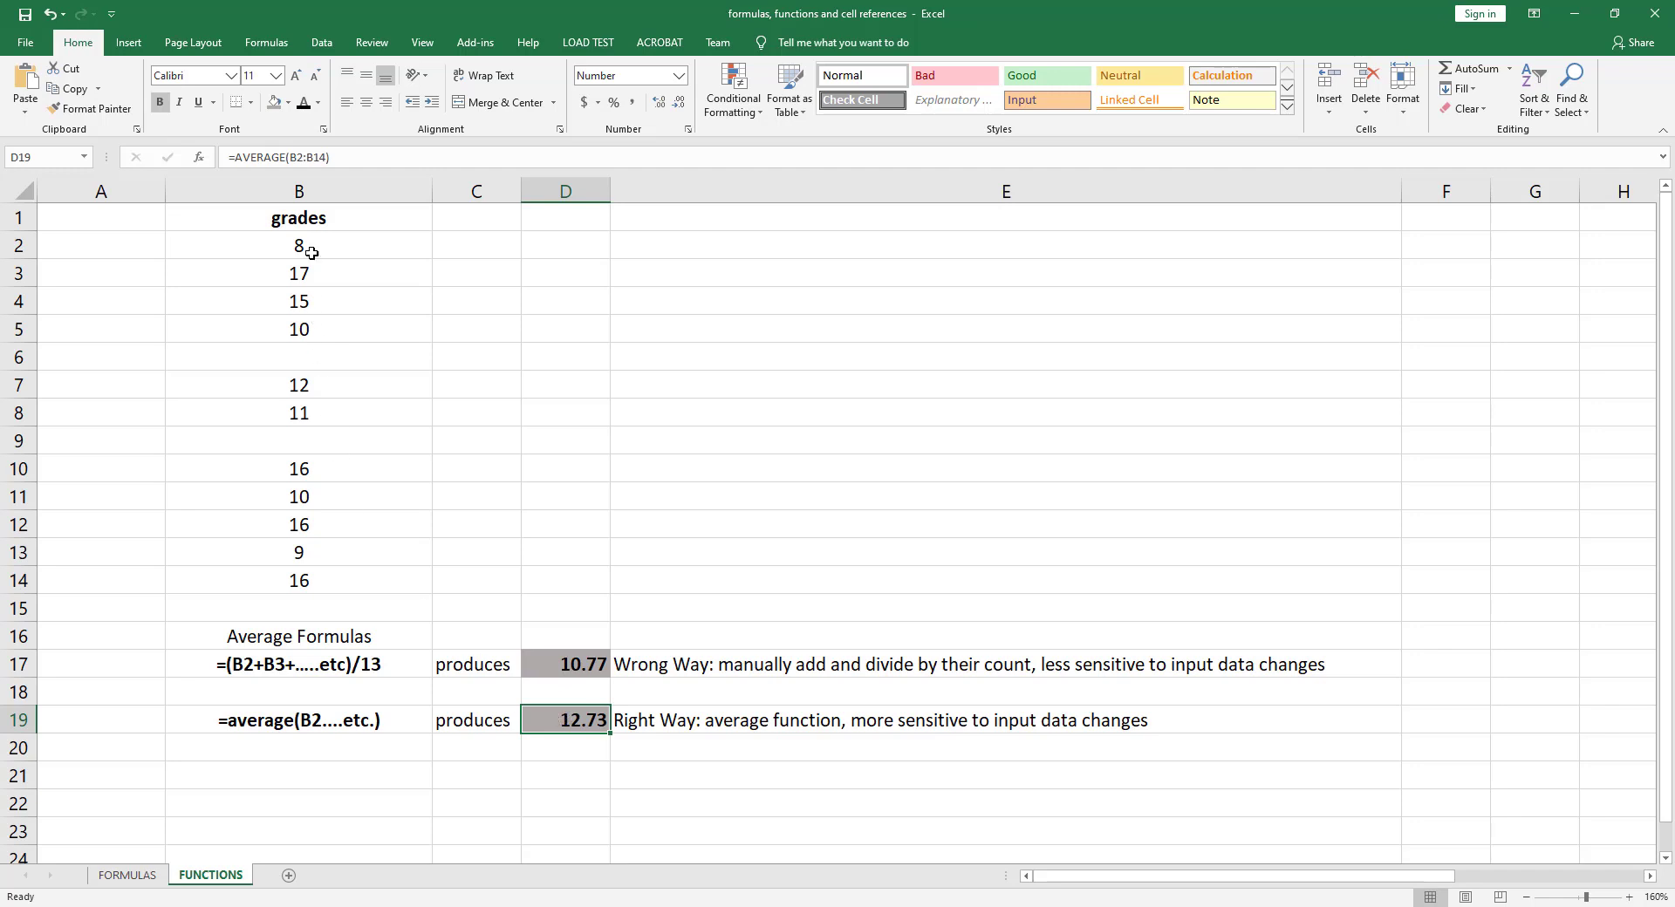
drag(299, 246, 298, 553)
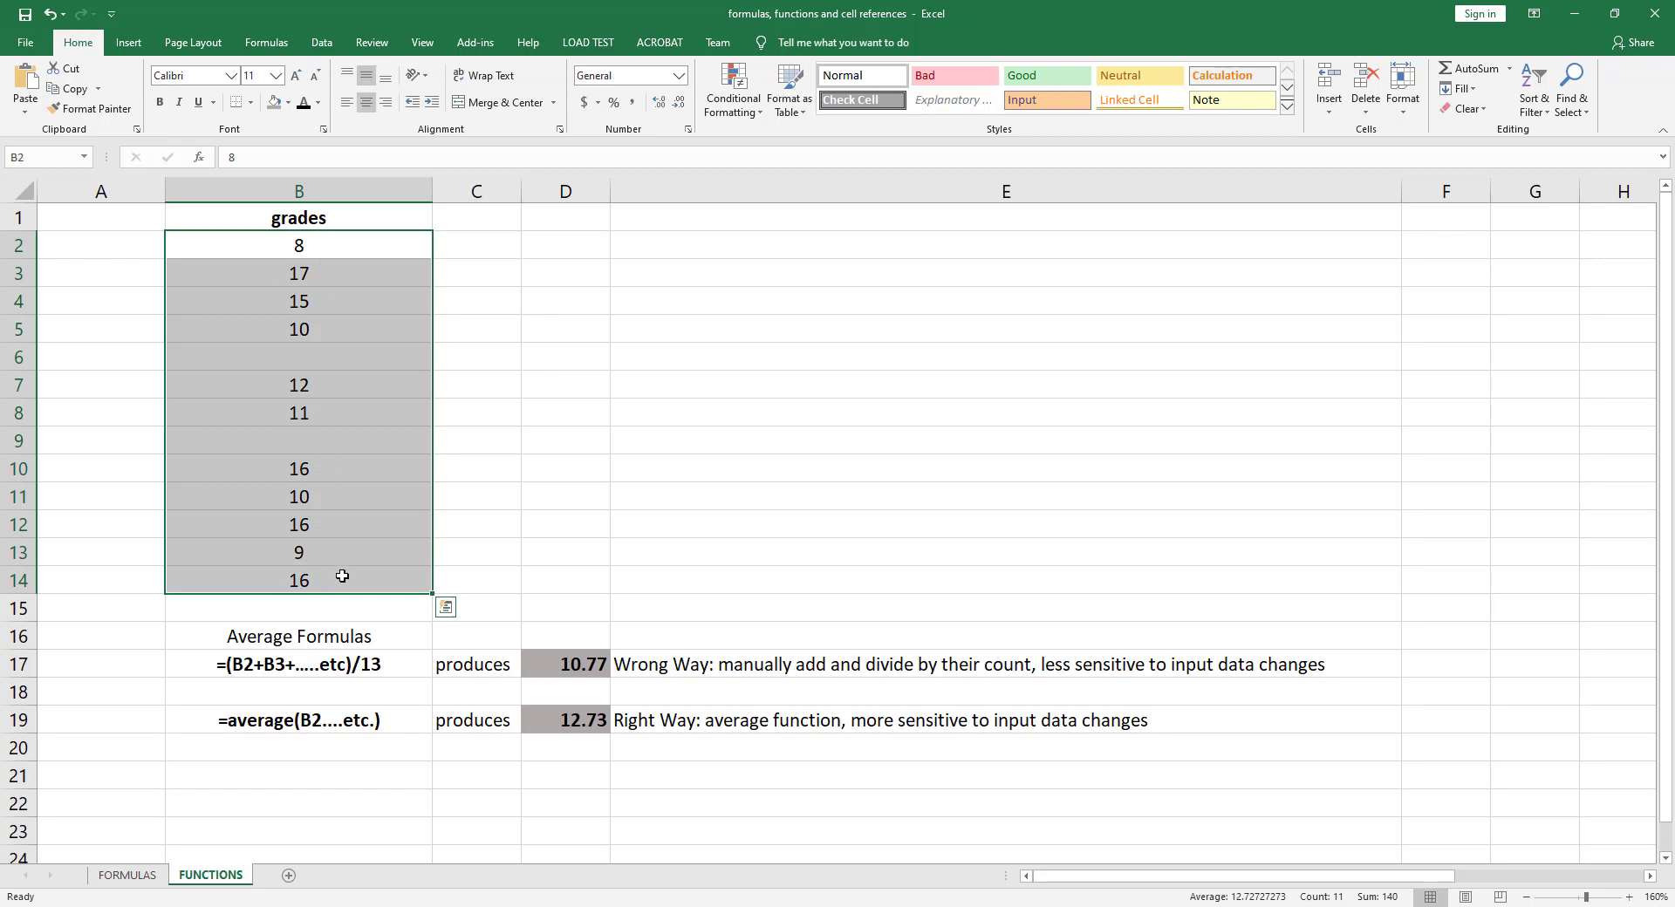
click(300, 441)
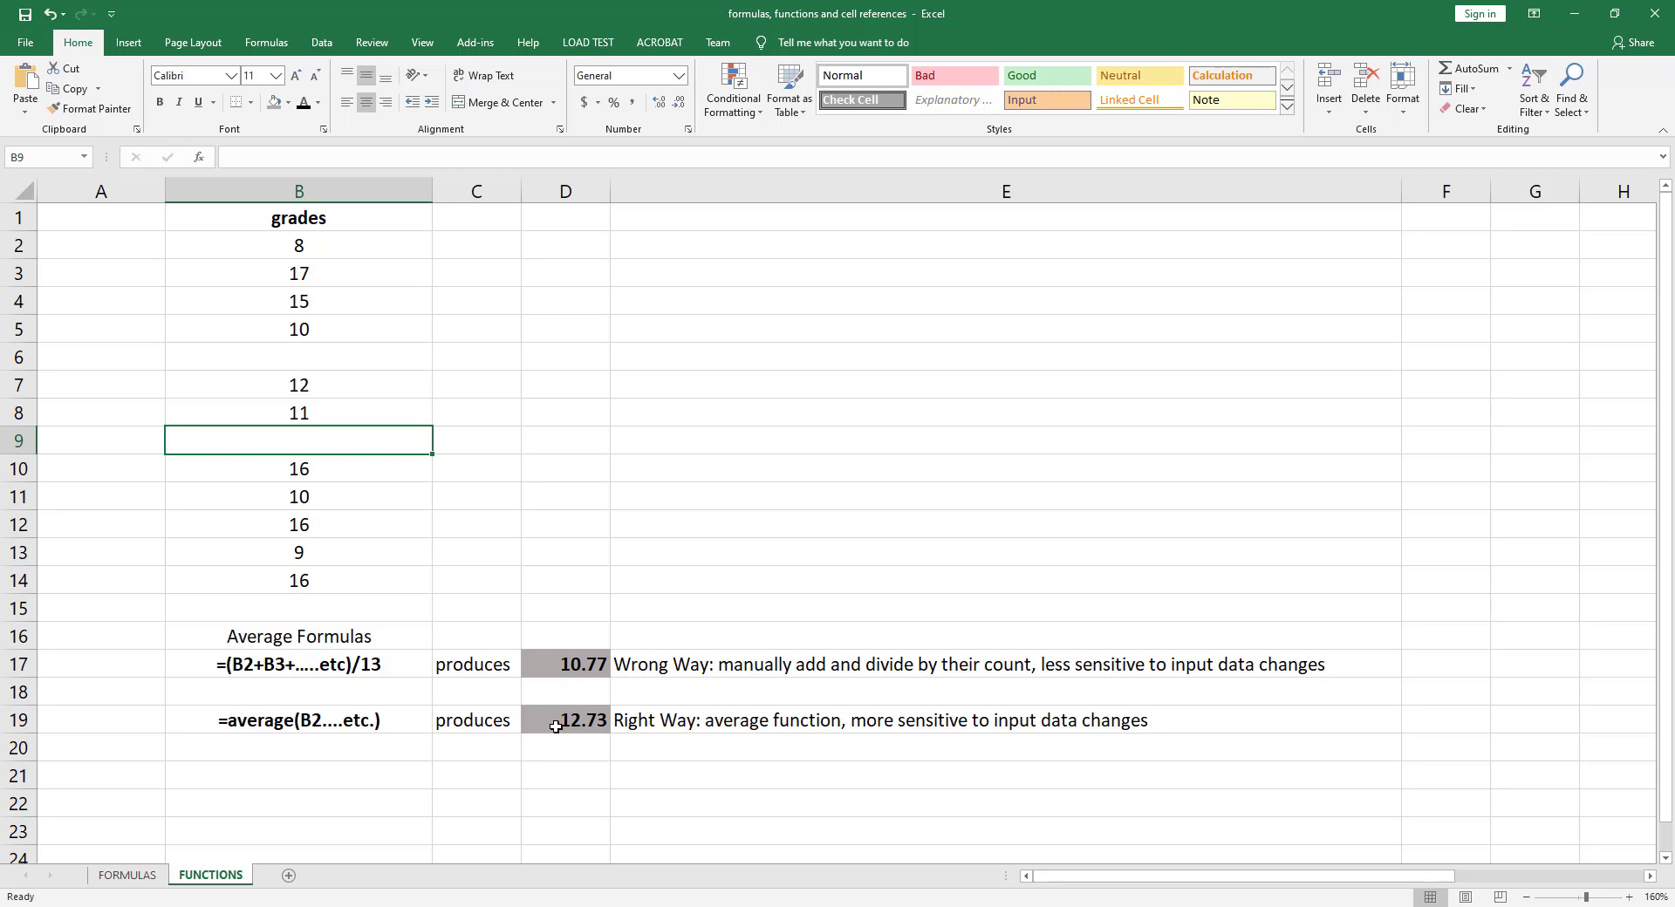
mouse_move(616, 742)
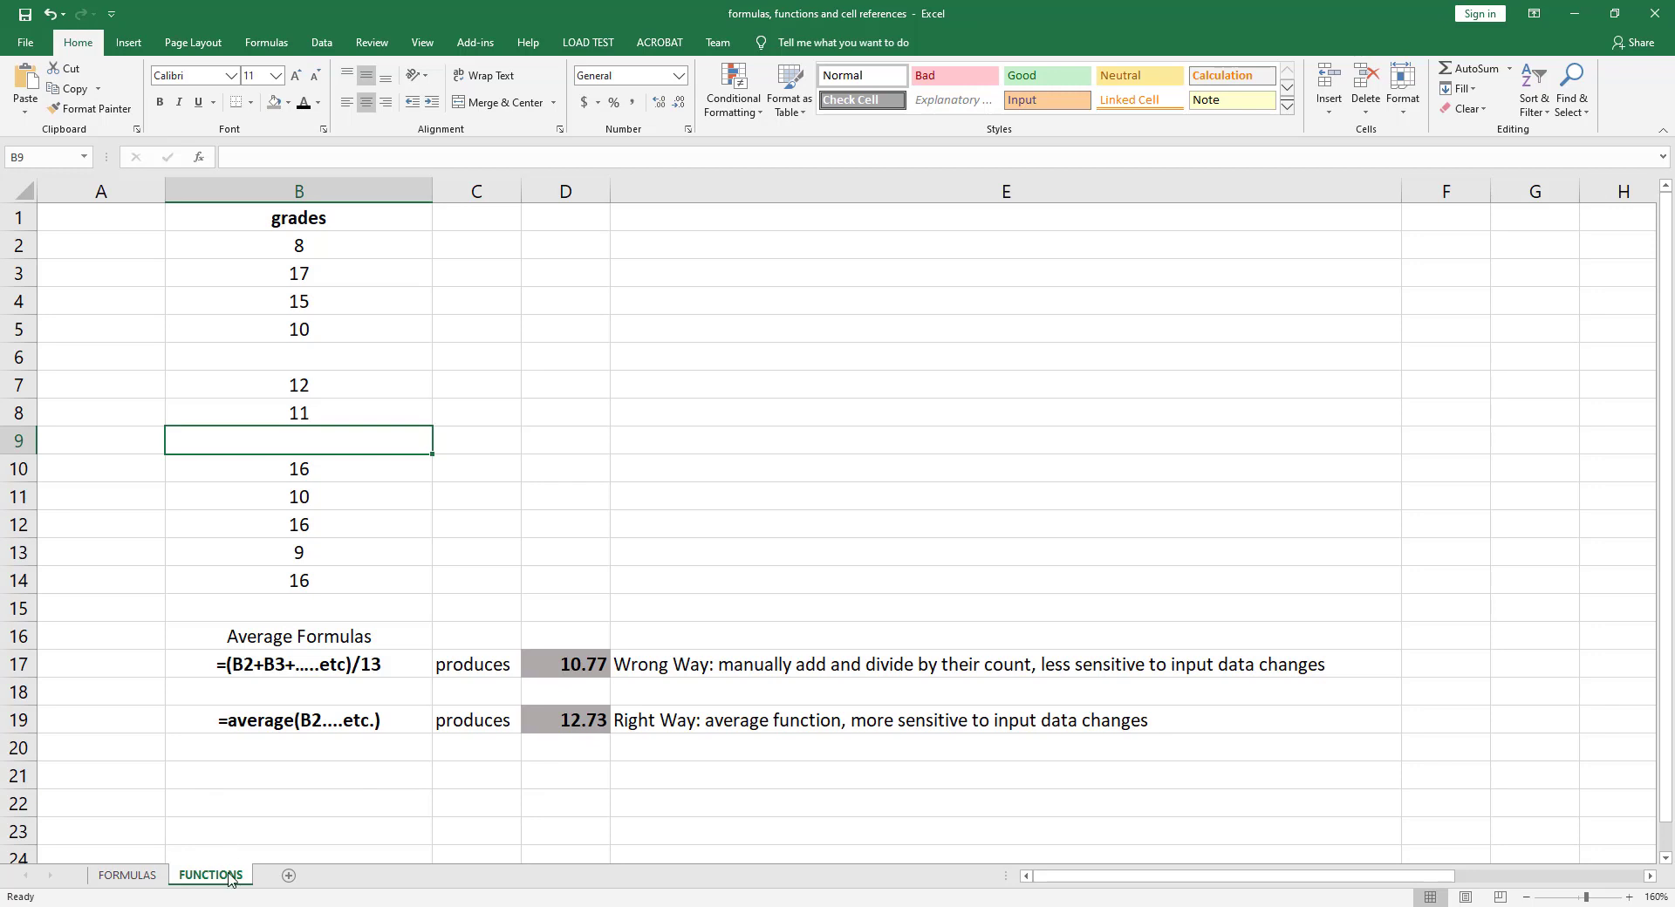
mouse_move(464, 801)
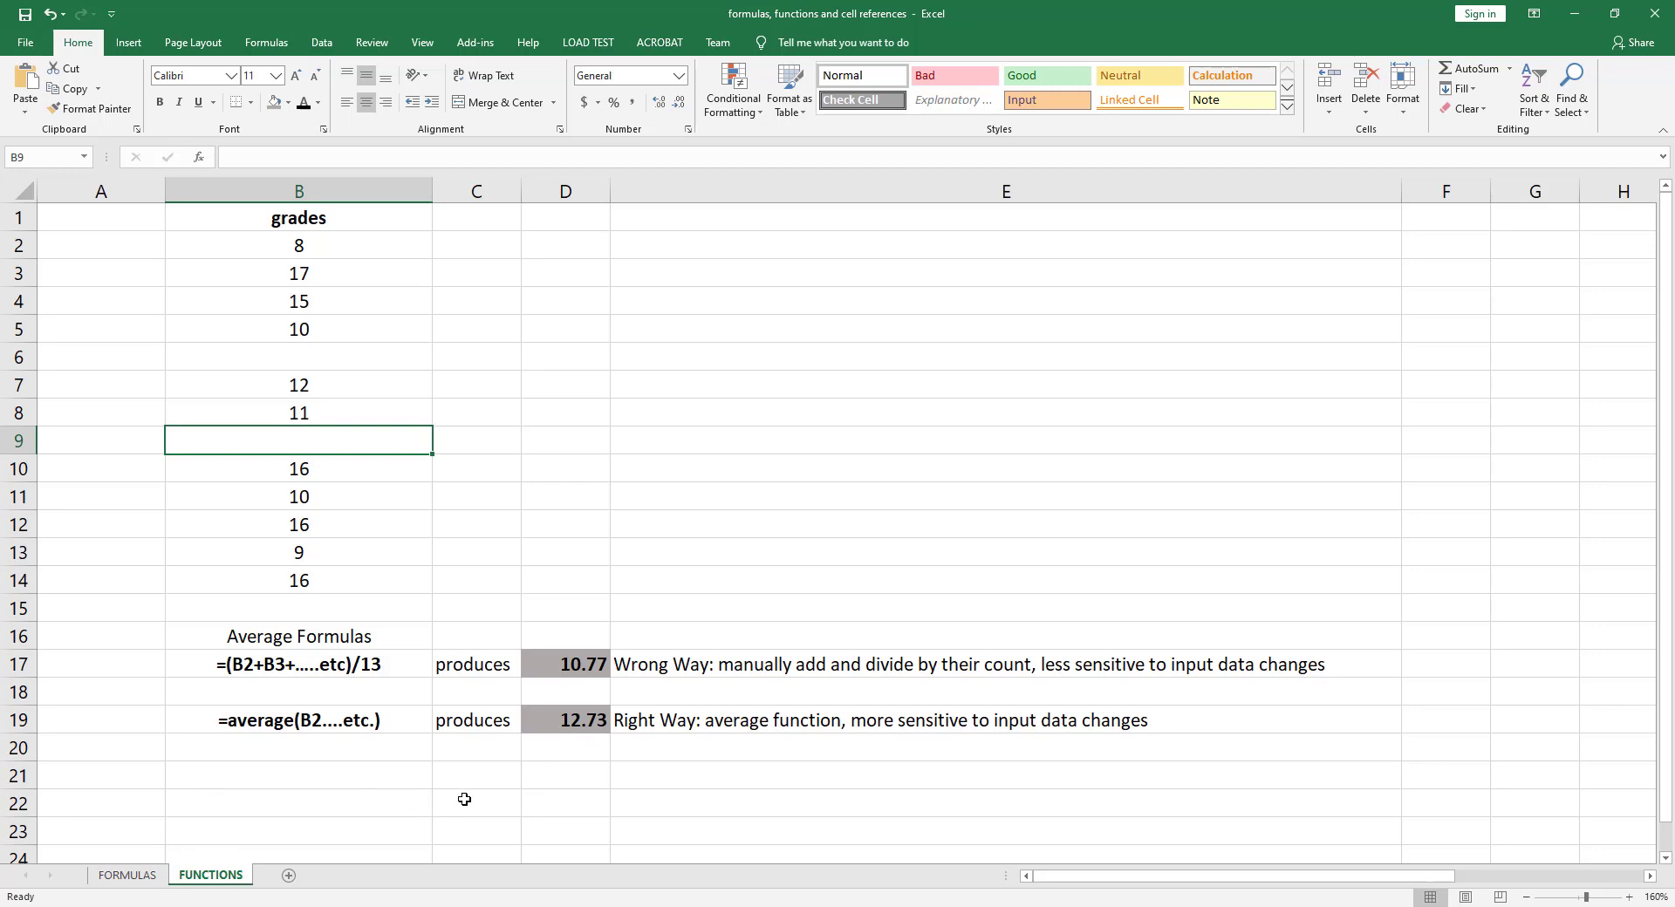